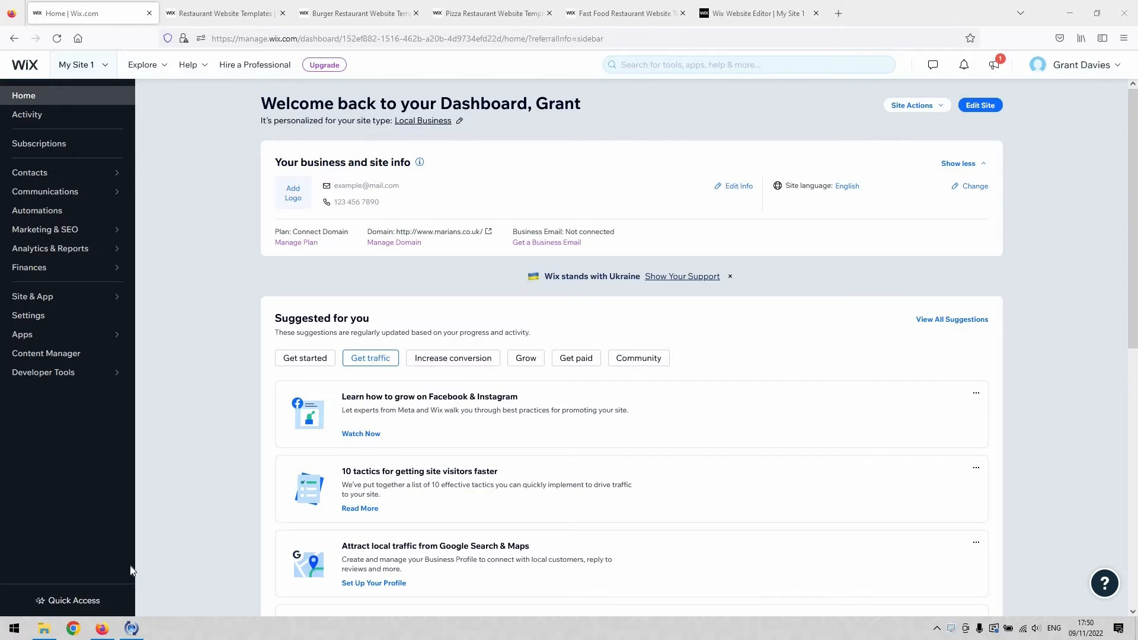
mouse_move(193, 382)
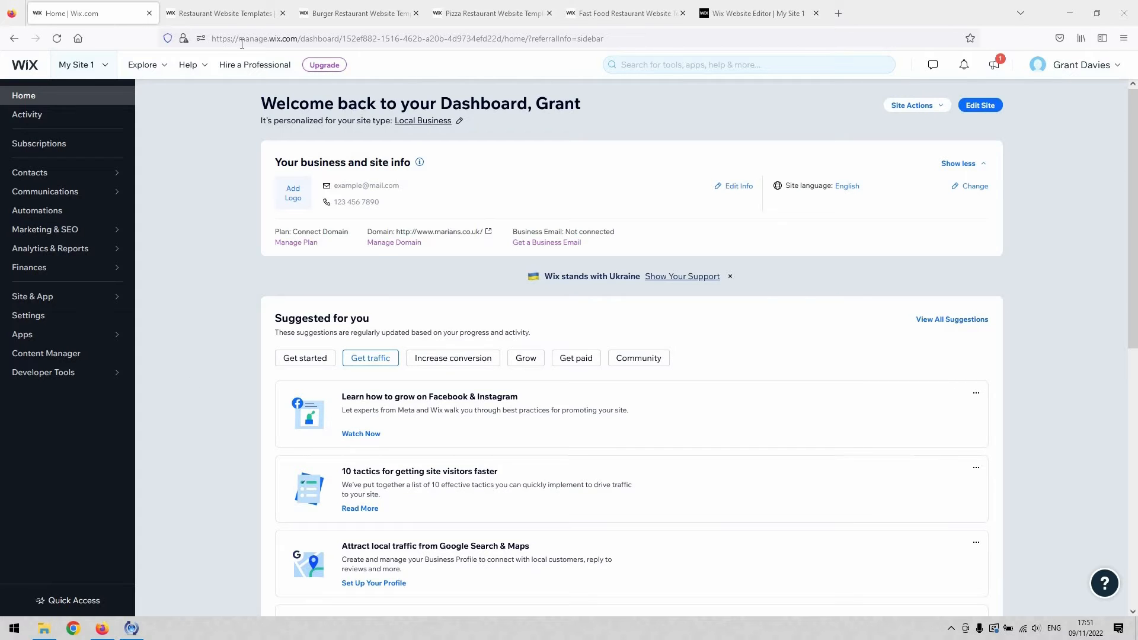
- Browse the restaurant templates gallery and bring up the Burger Corner template preview
click(222, 13)
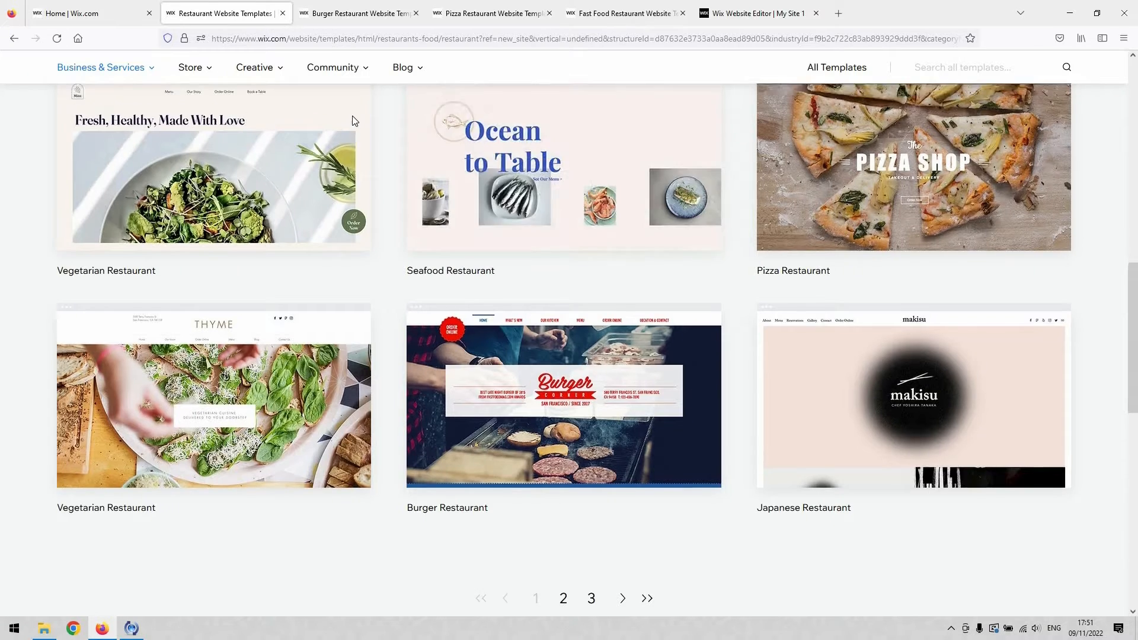
scroll(up, 3)
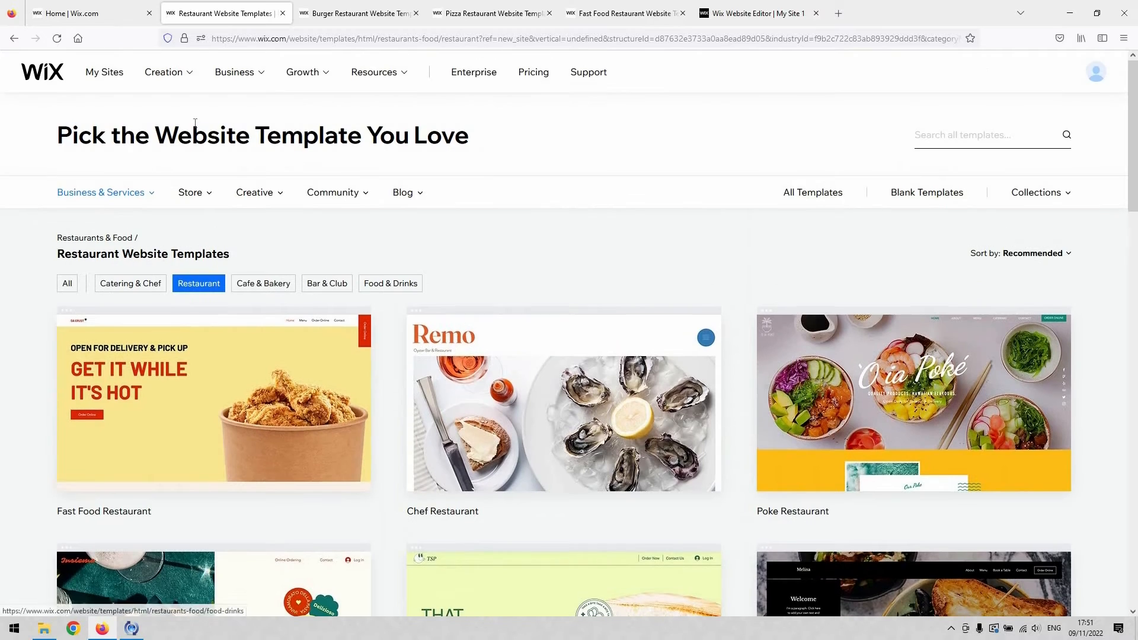
mouse_move(170, 173)
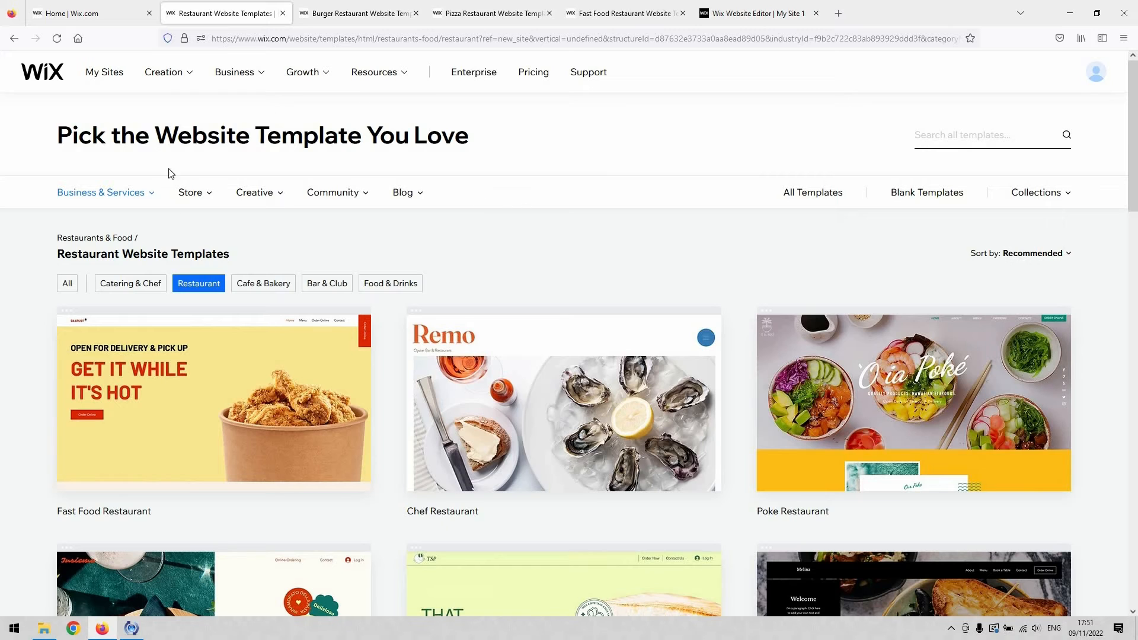
mouse_move(534, 222)
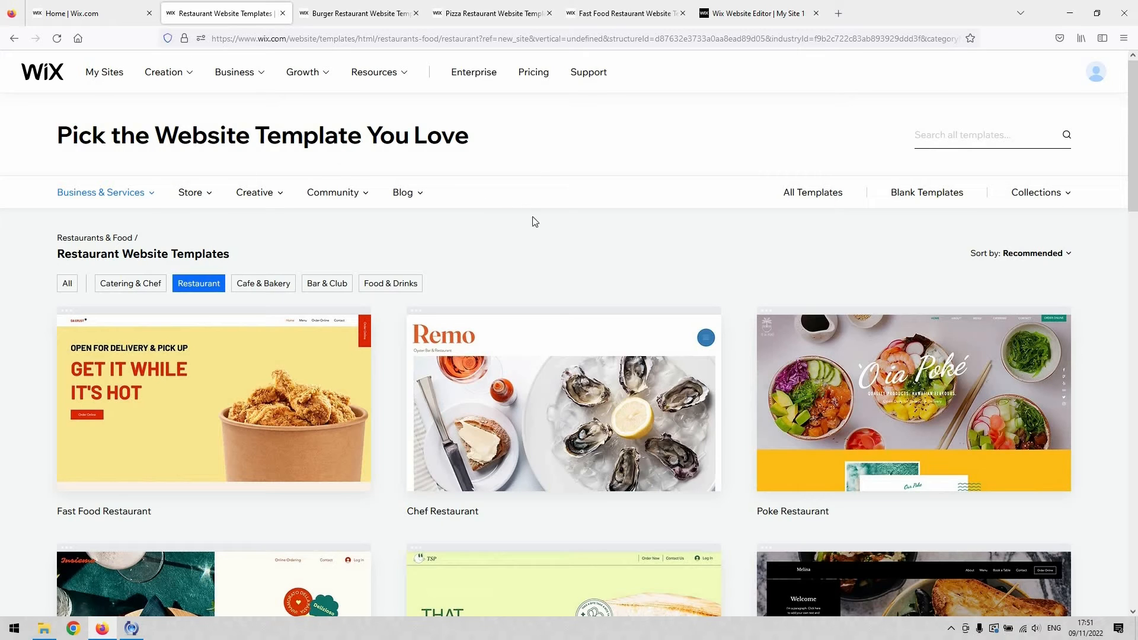
scroll(down, 3)
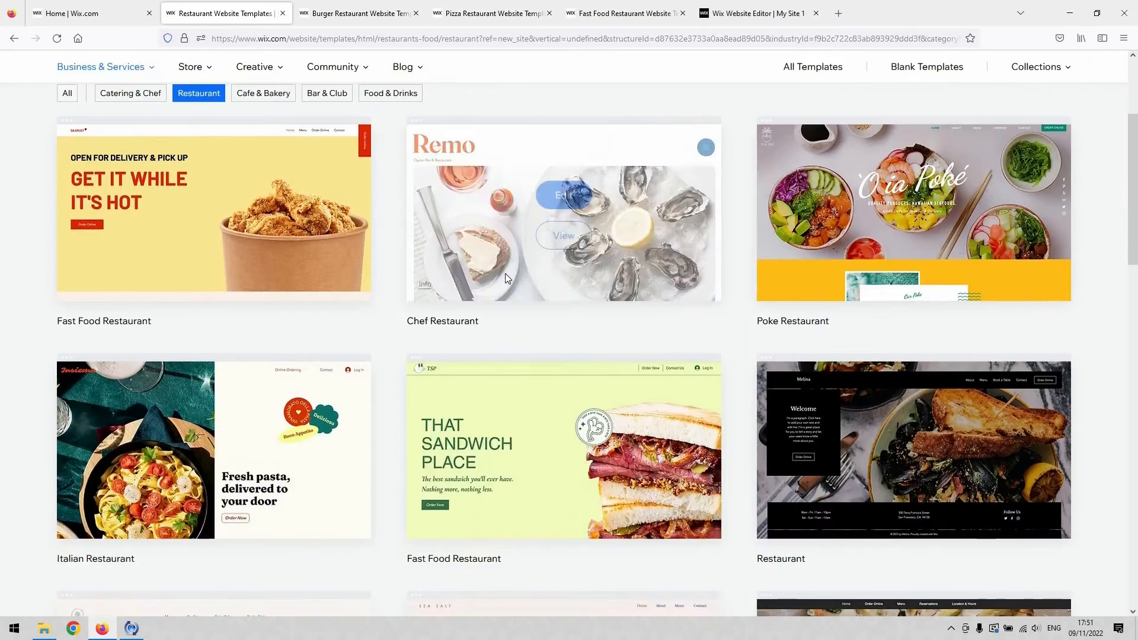
scroll(down, 3)
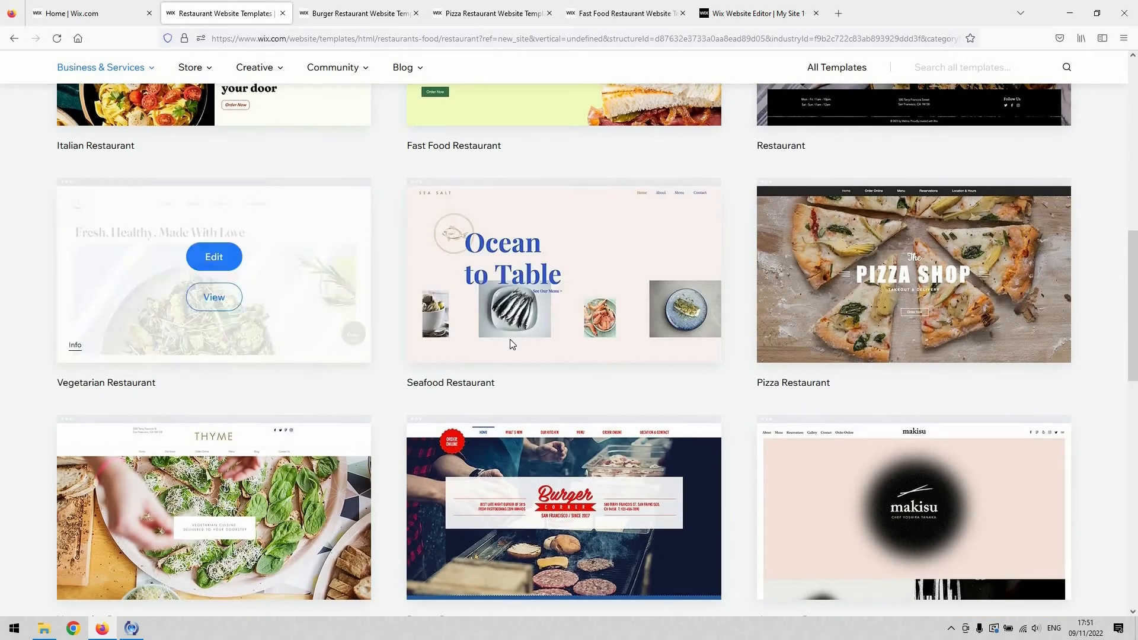
scroll(down, 3)
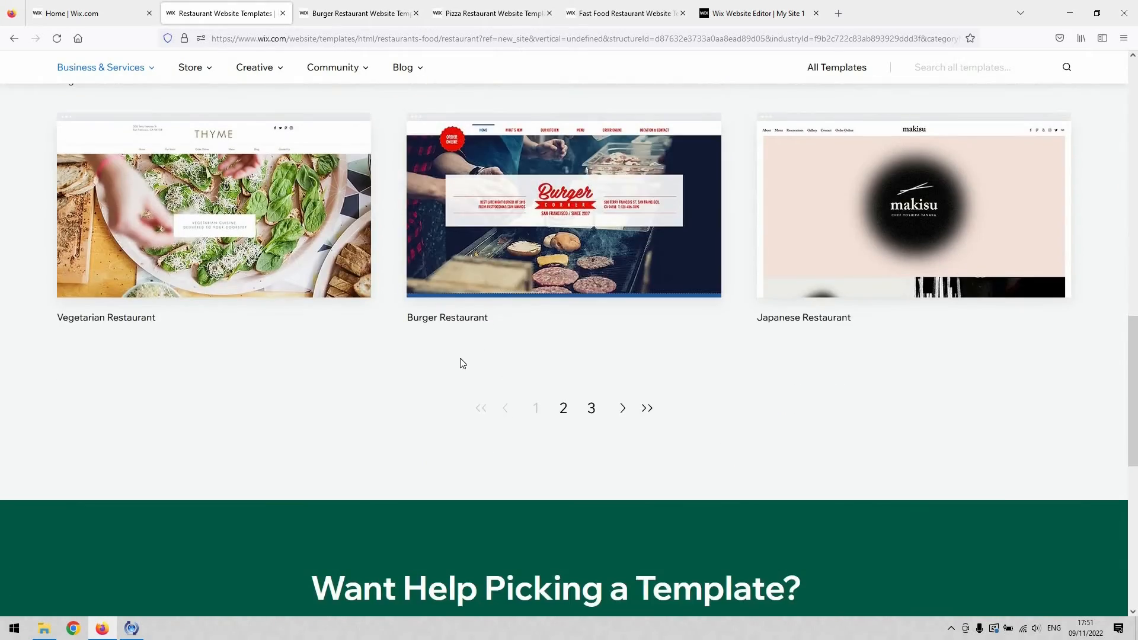
scroll(up, 3)
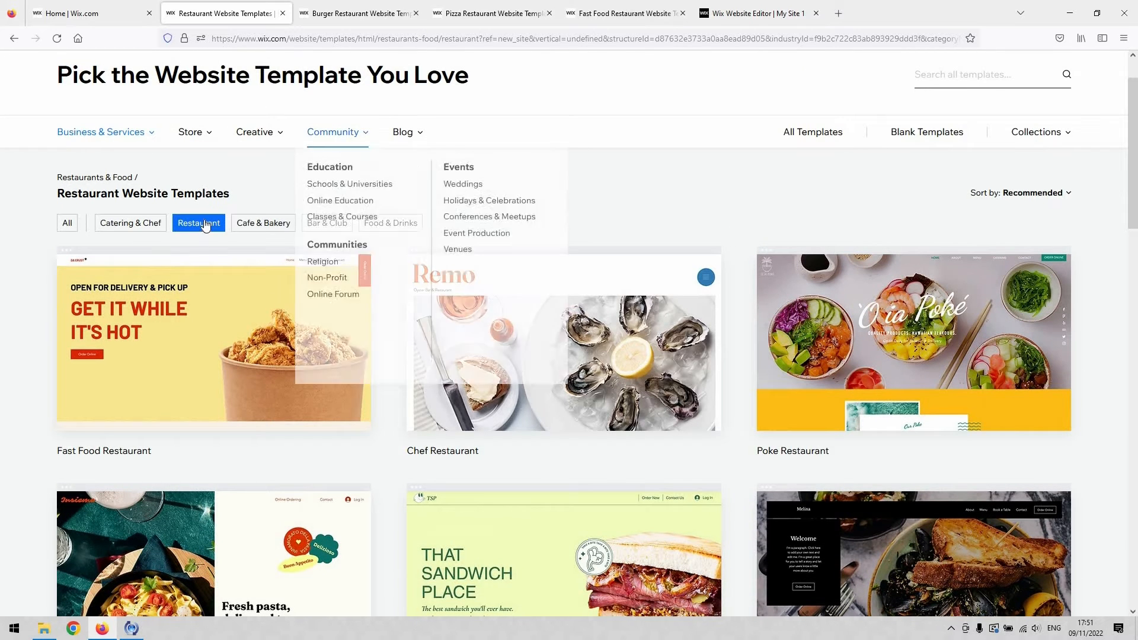
click(356, 13)
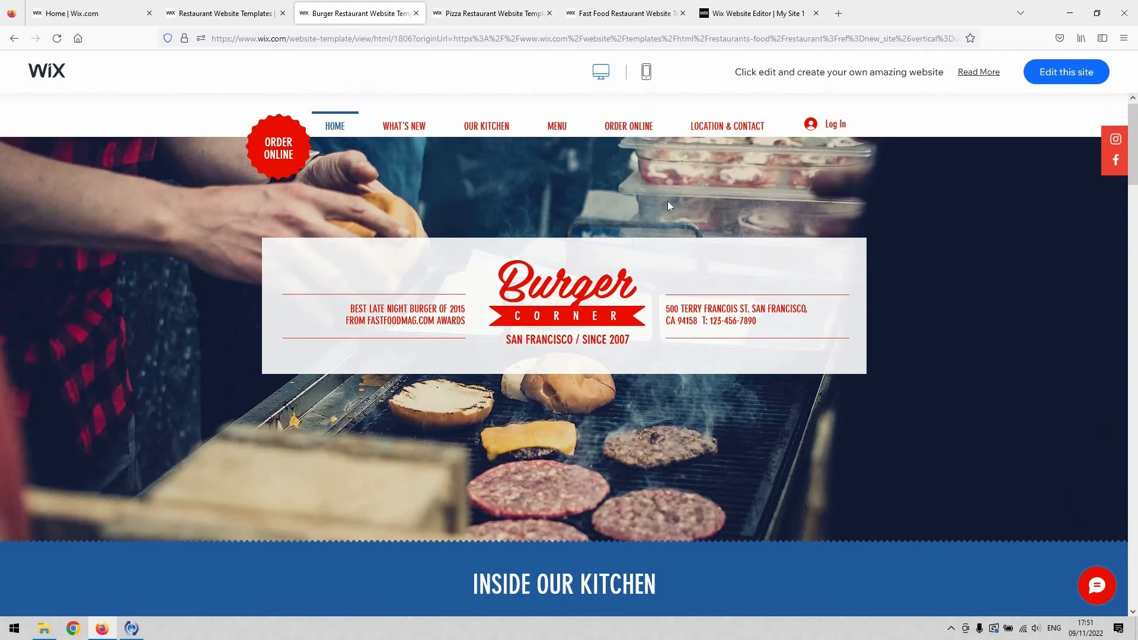
- View the Burger Corner template's MENU page and scroll through its burgers and side dishes
click(556, 126)
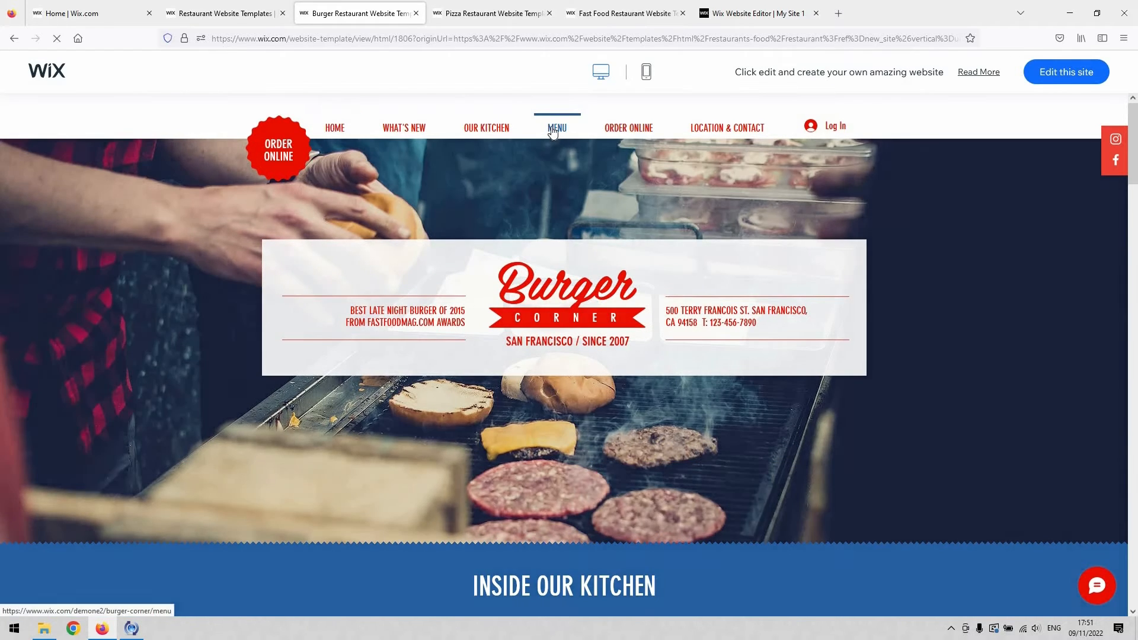
click(555, 128)
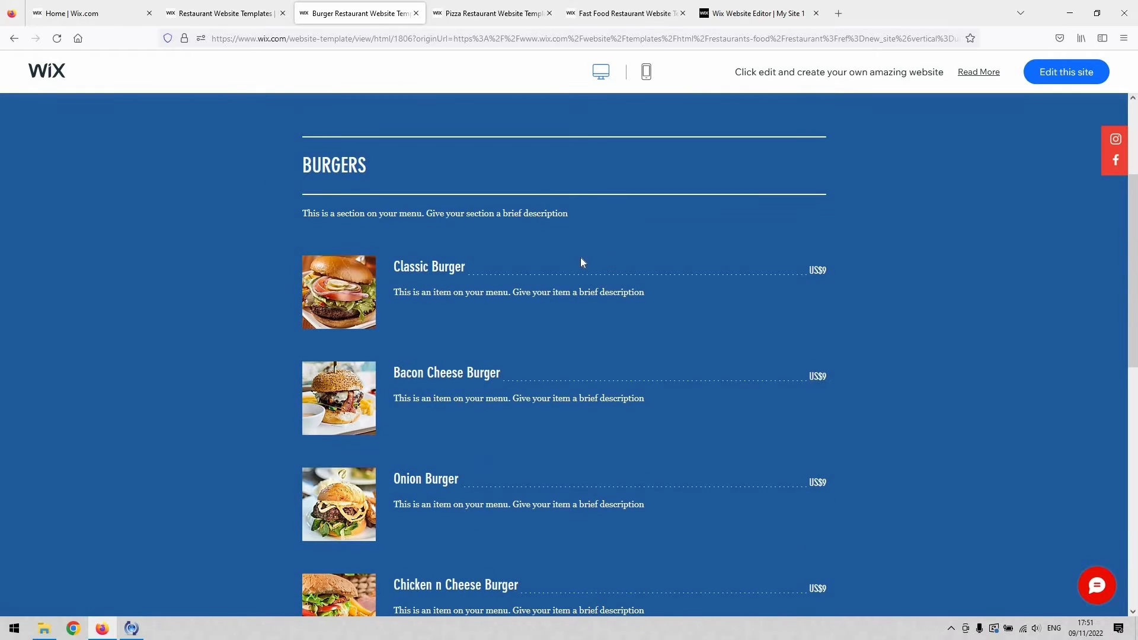
mouse_move(807, 284)
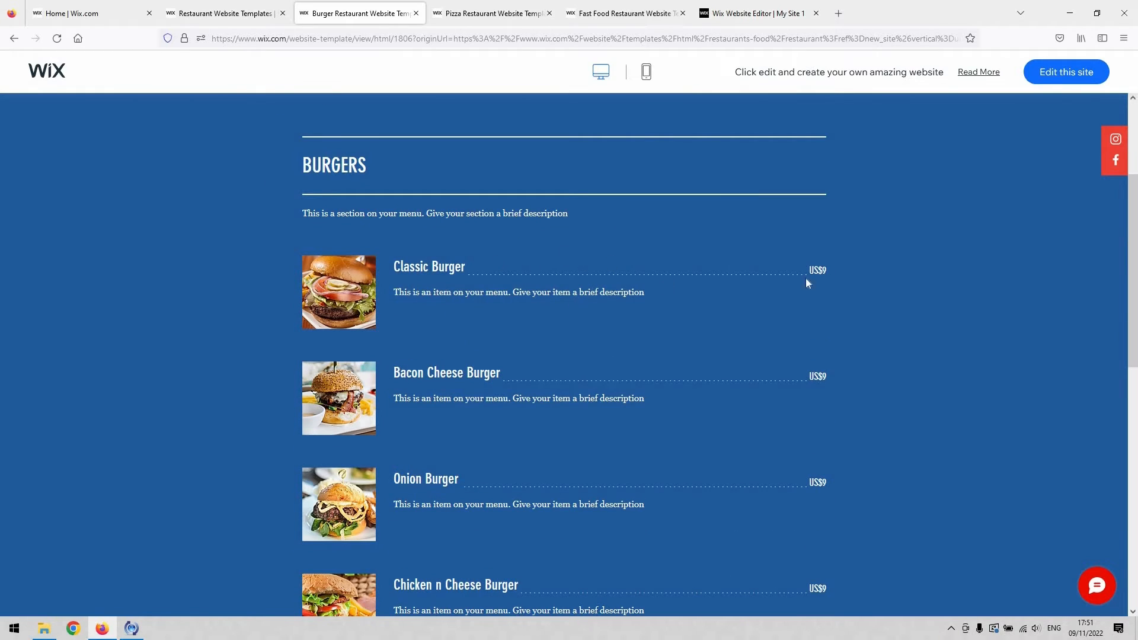
mouse_move(835, 283)
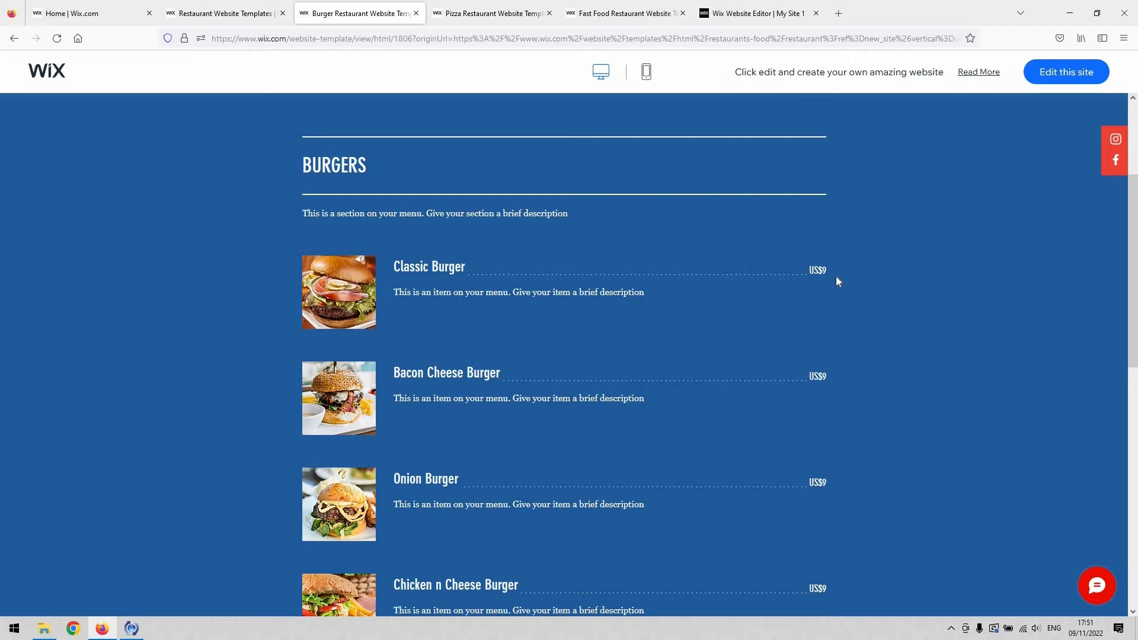
scroll(down, 3)
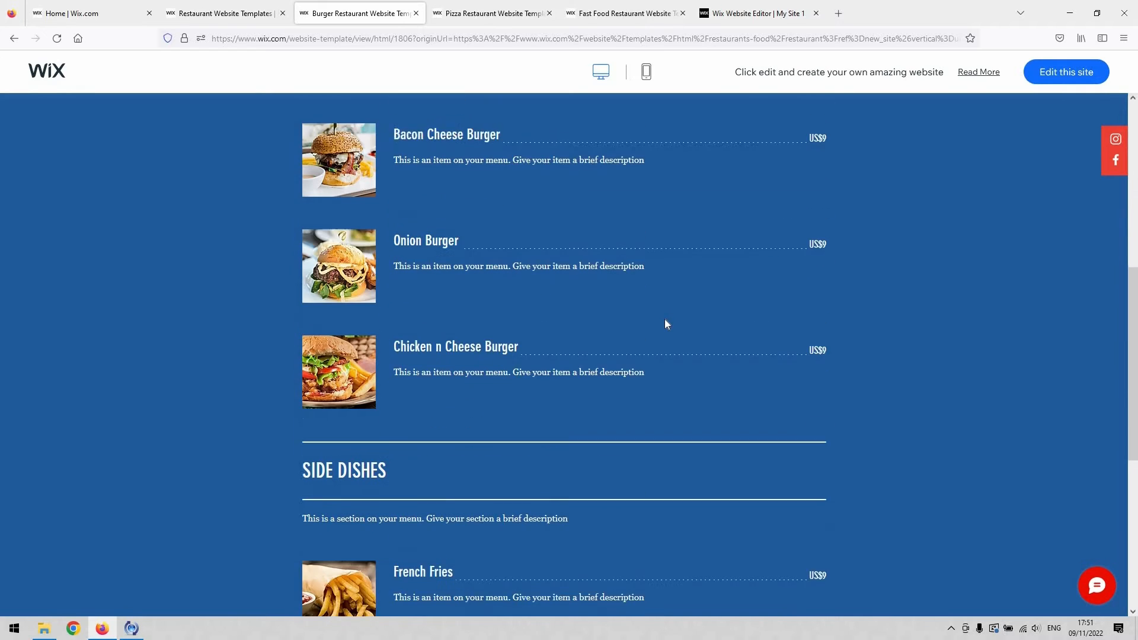
scroll(down, 3)
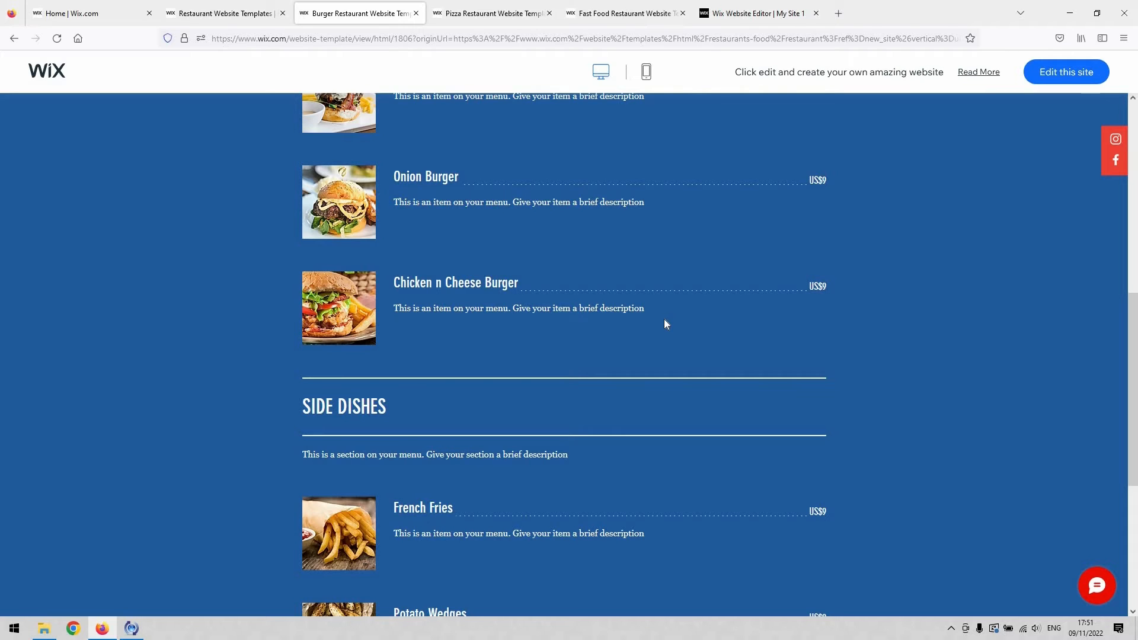
mouse_move(675, 307)
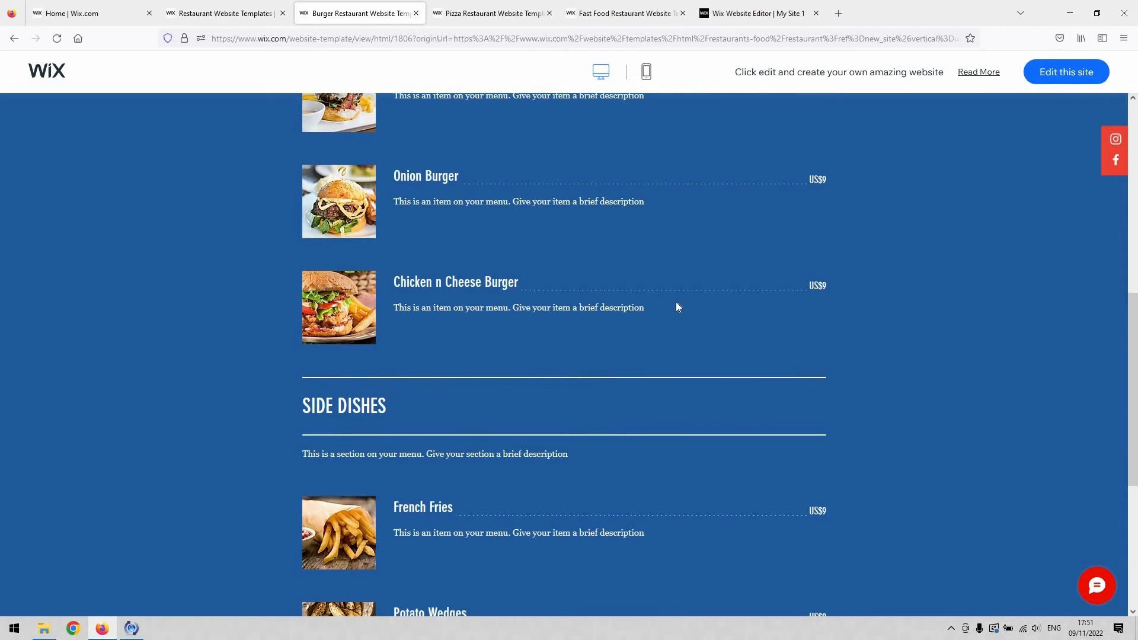
scroll(down, 3)
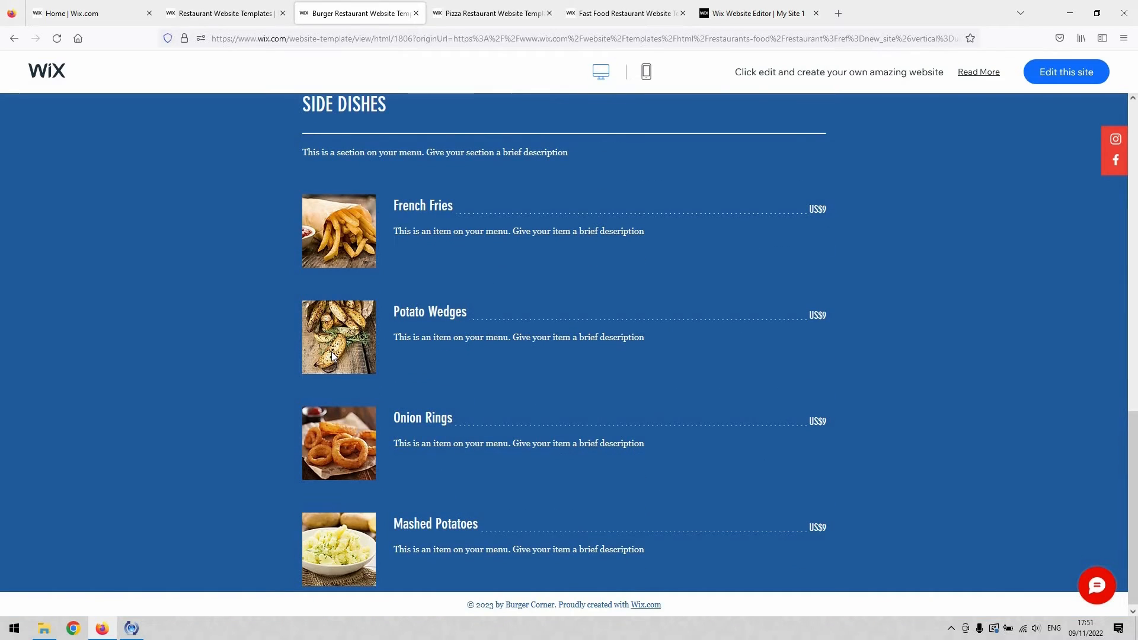
mouse_move(417, 276)
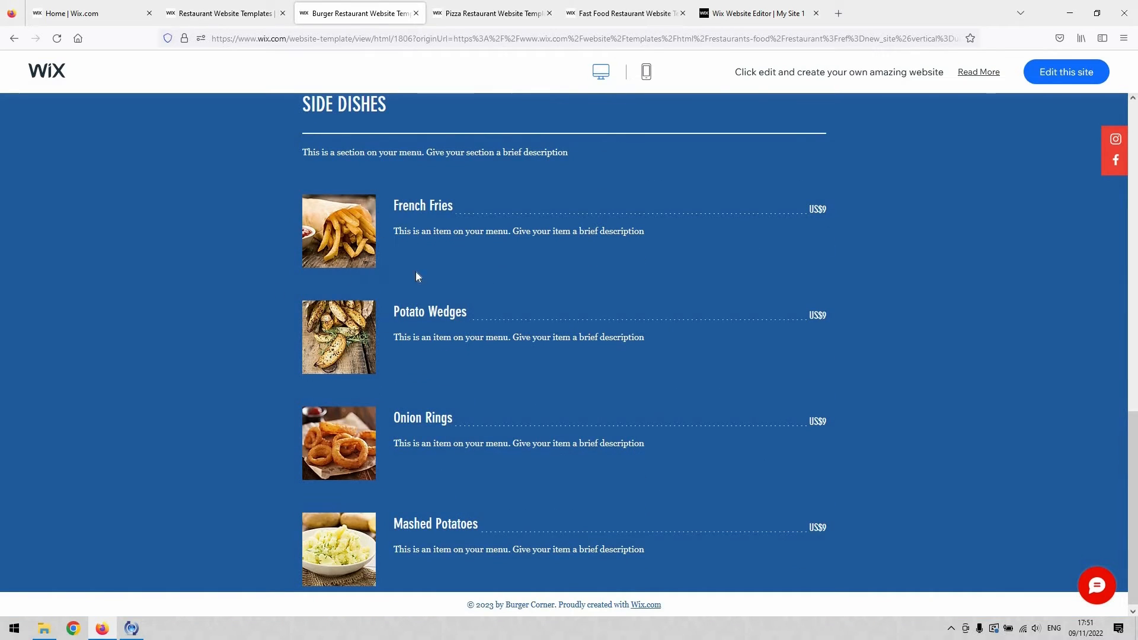
mouse_move(337, 217)
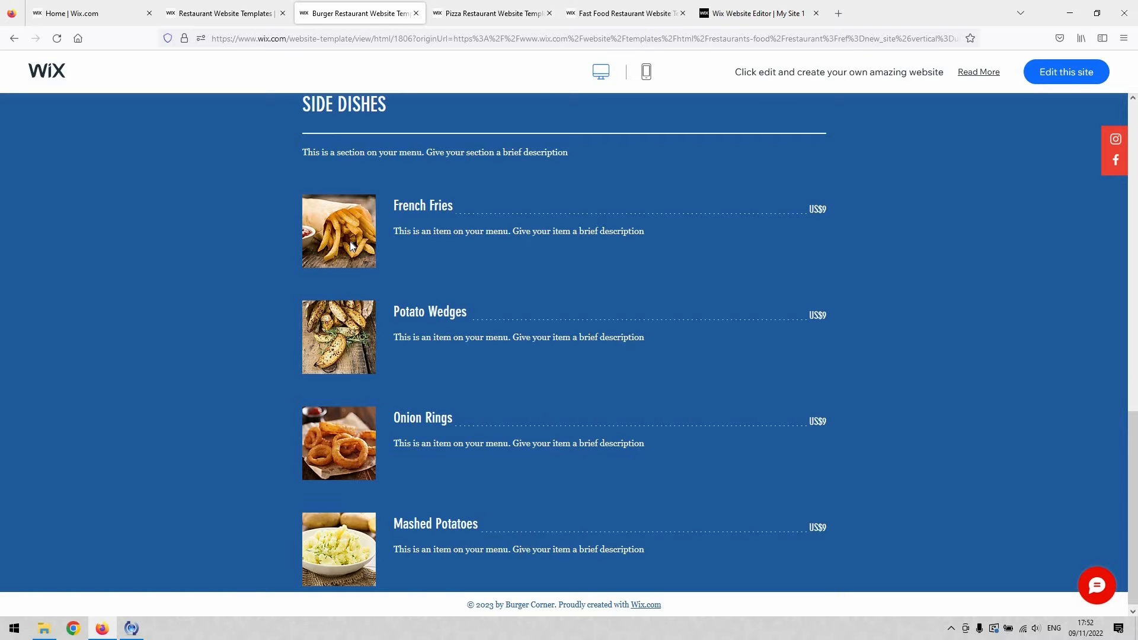
scroll(up, 3)
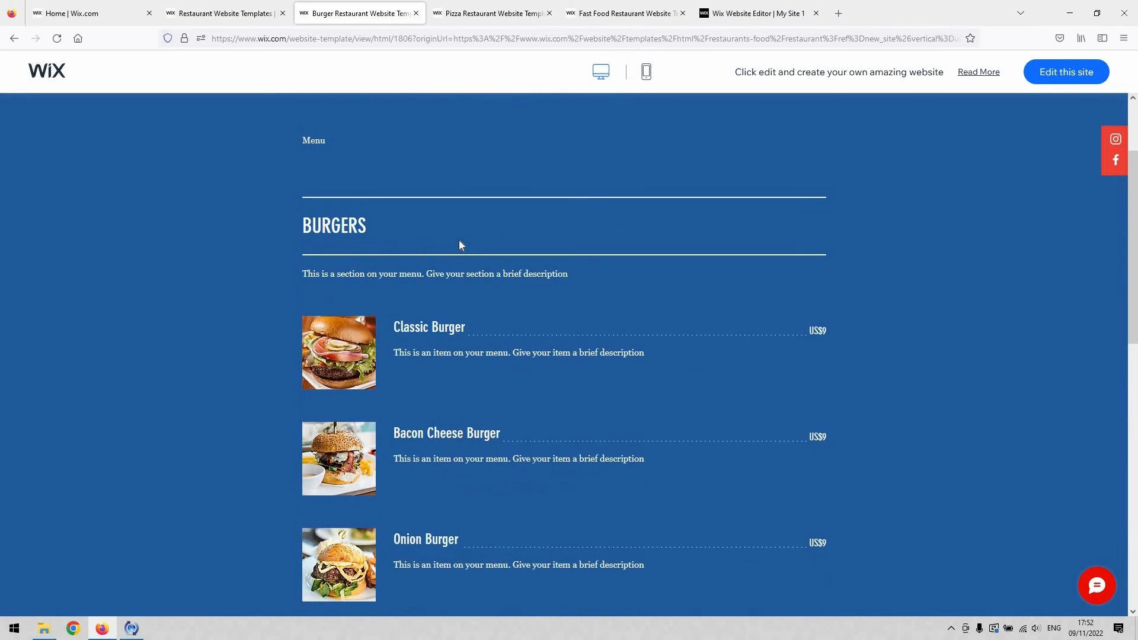
scroll(down, 3)
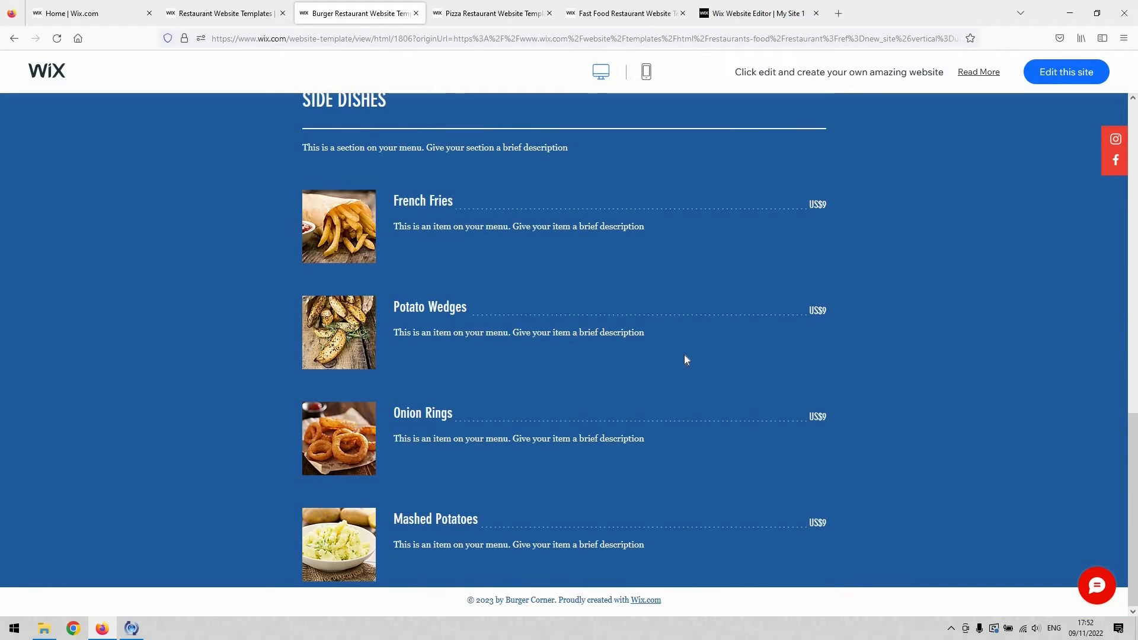
scroll(up, 3)
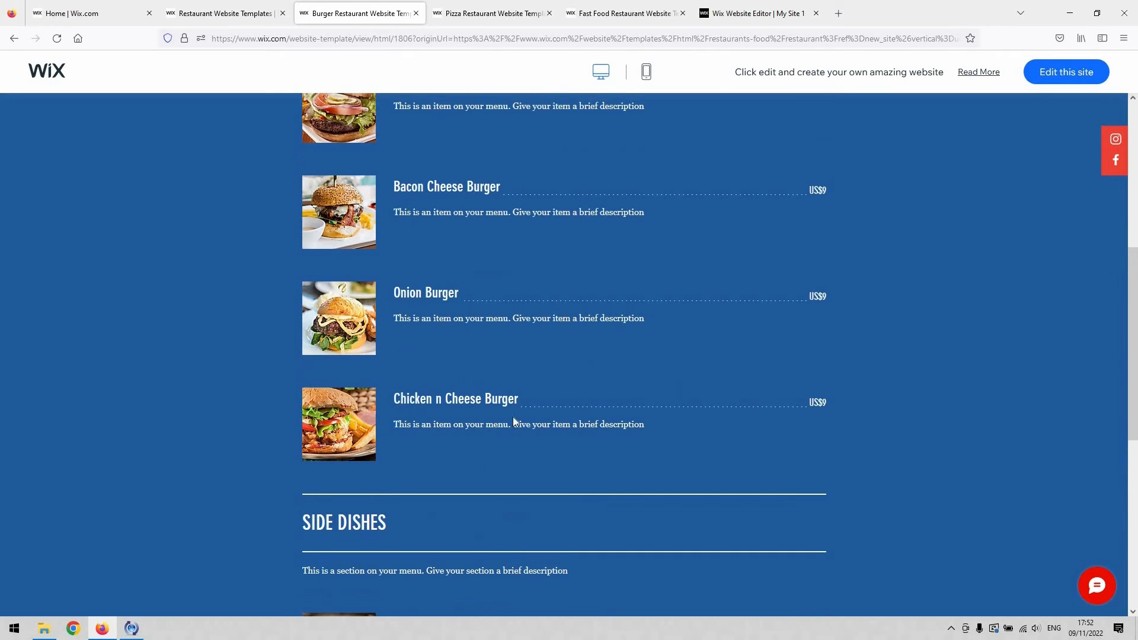
mouse_move(418, 448)
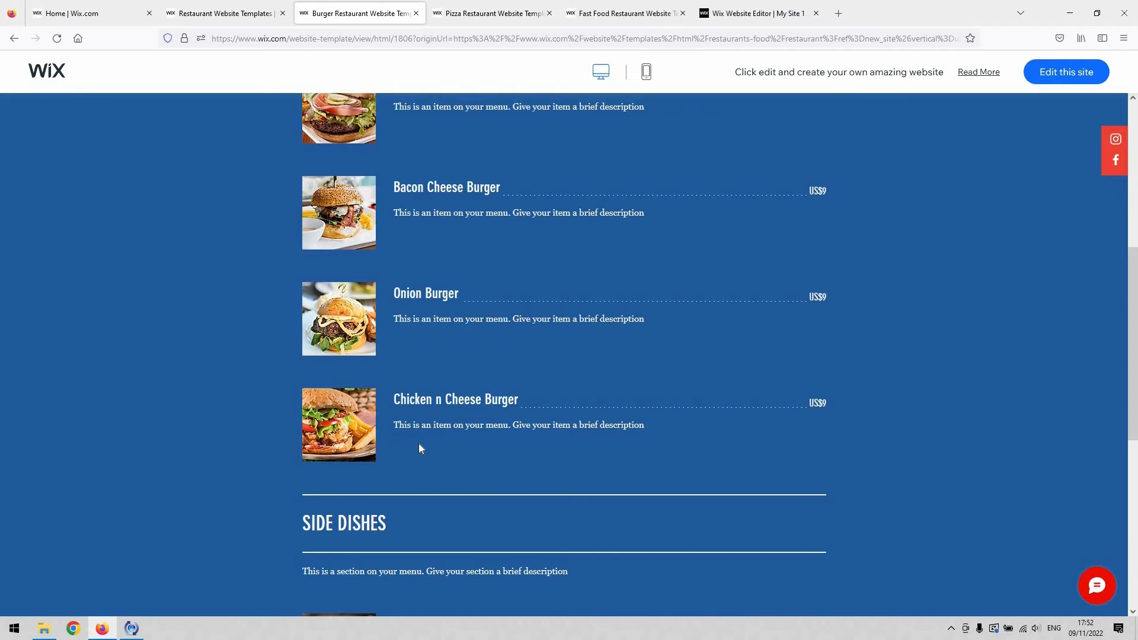
scroll(up, 3)
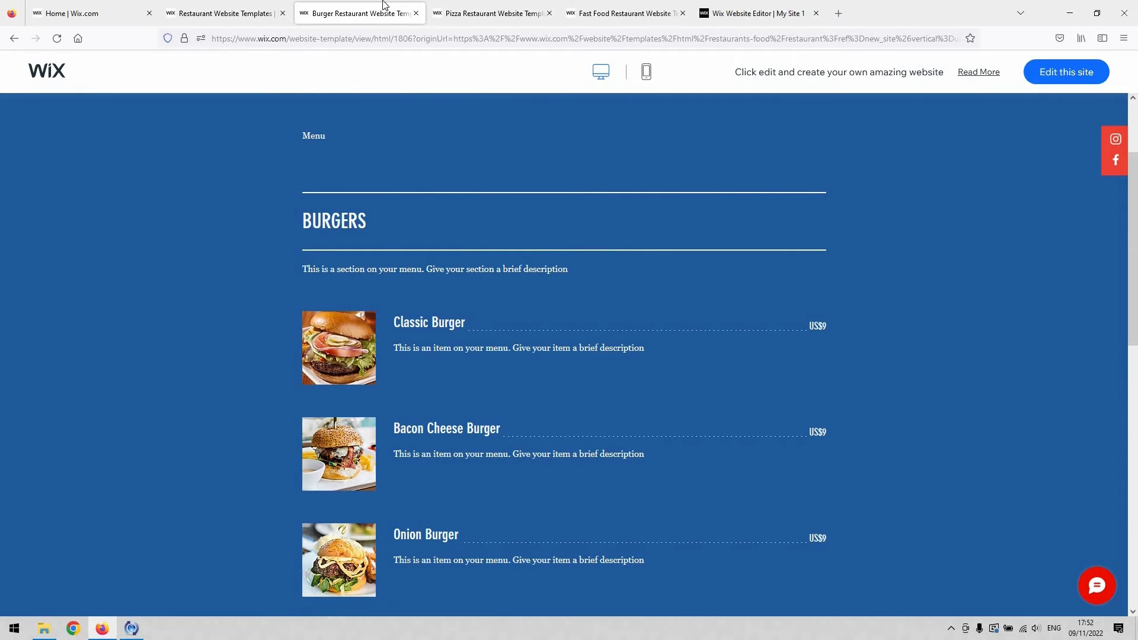
- Bring up the Pizza Shop restaurant template preview
click(416, 13)
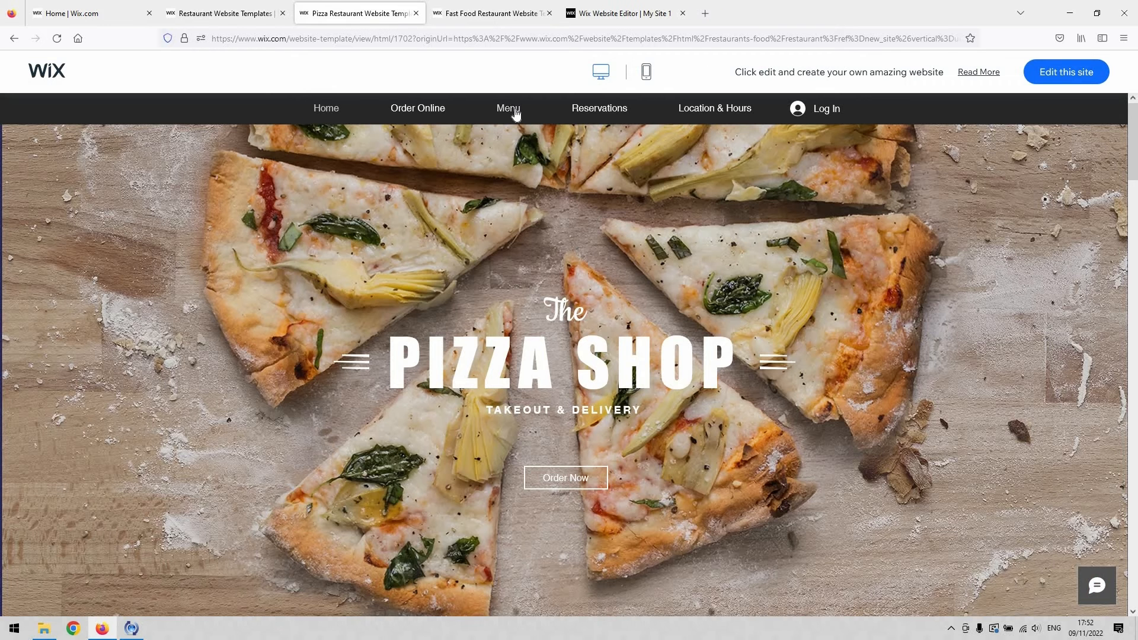
click(509, 108)
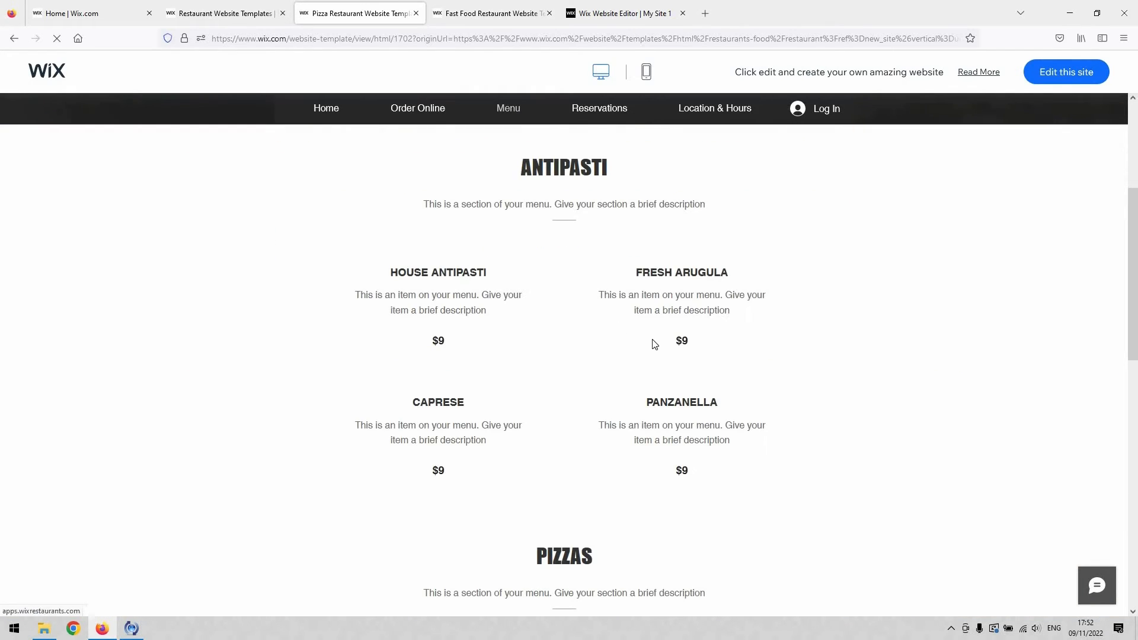
scroll(down, 3)
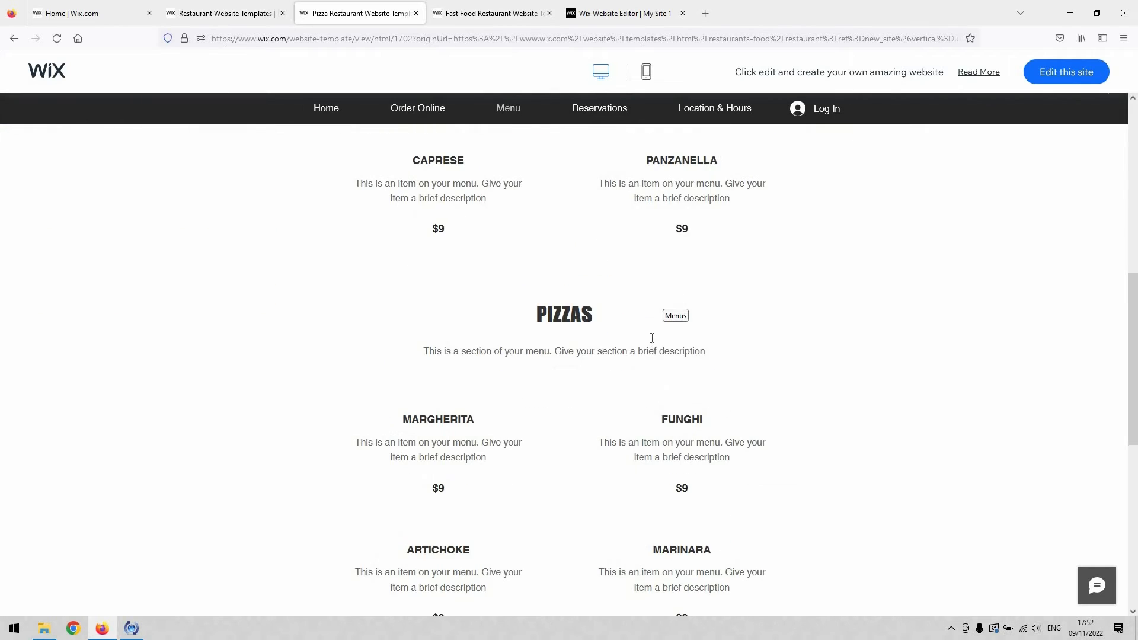
scroll(up, 3)
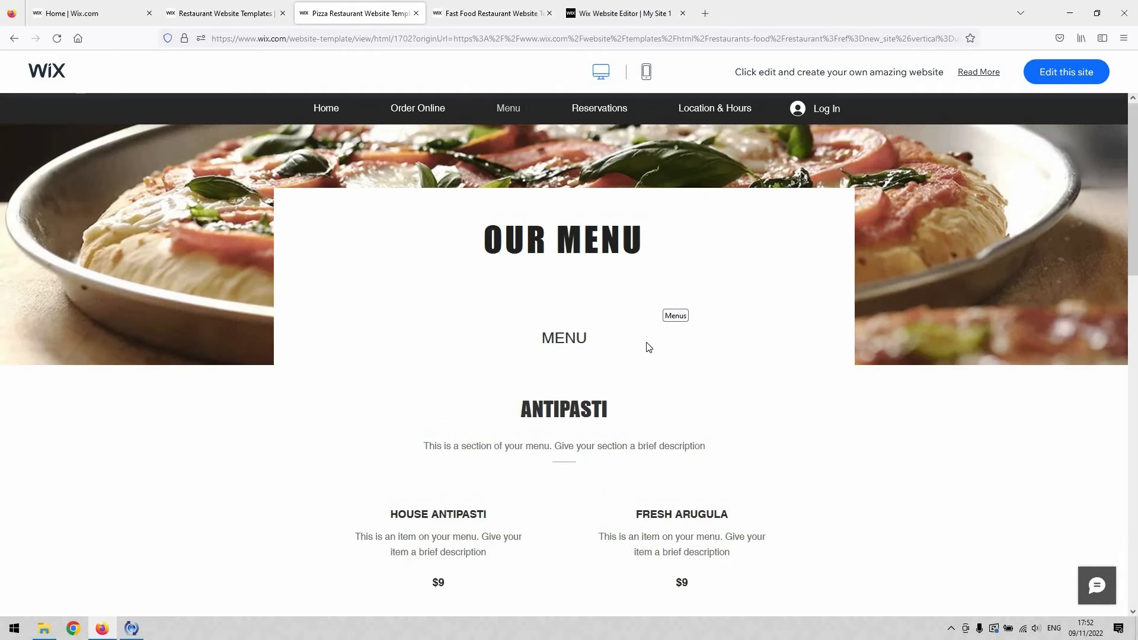
scroll(down, 3)
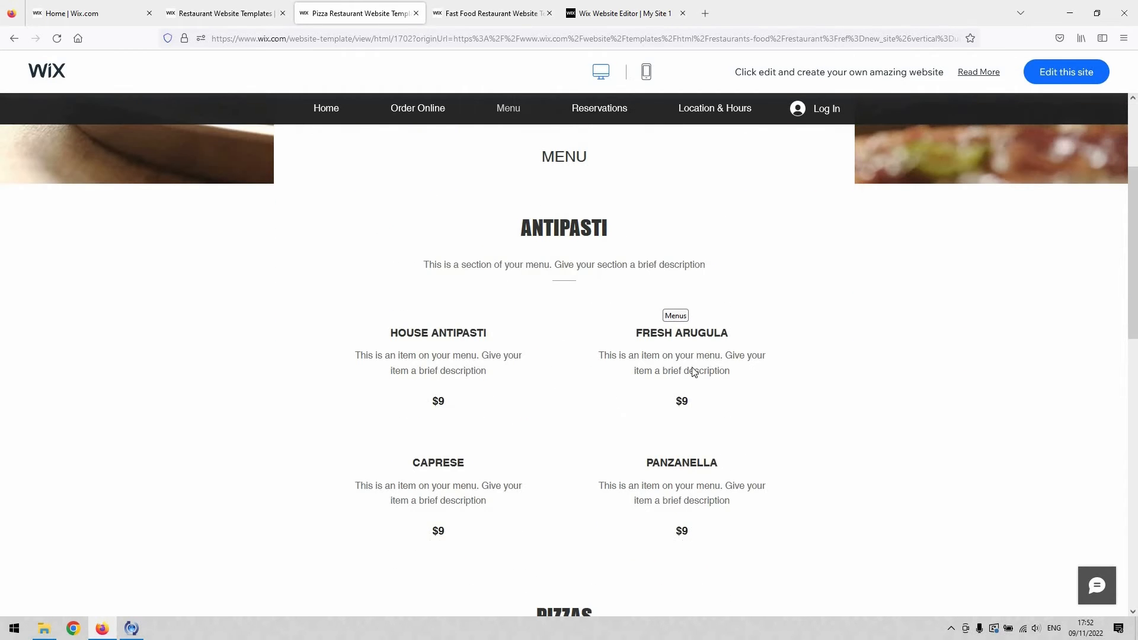
scroll(down, 3)
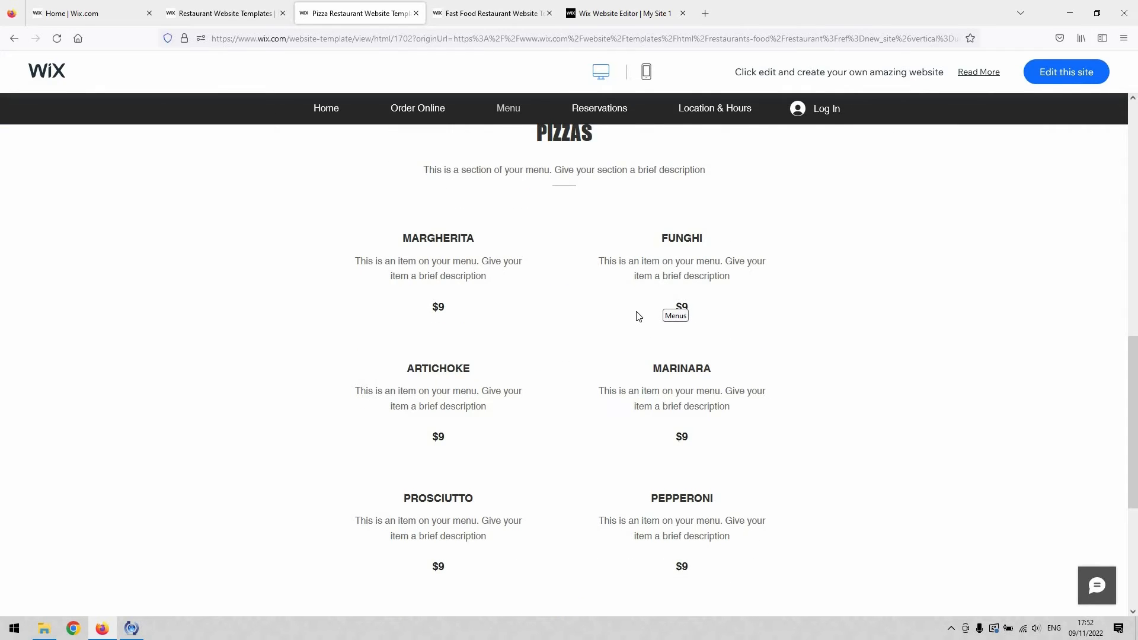
scroll(down, 3)
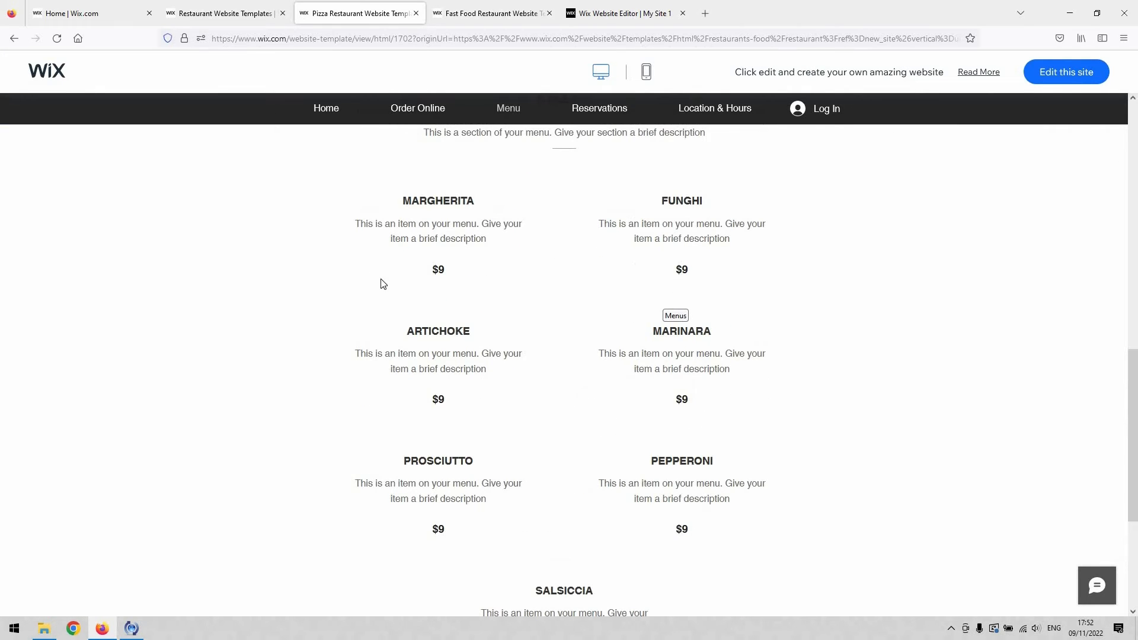
mouse_move(442, 215)
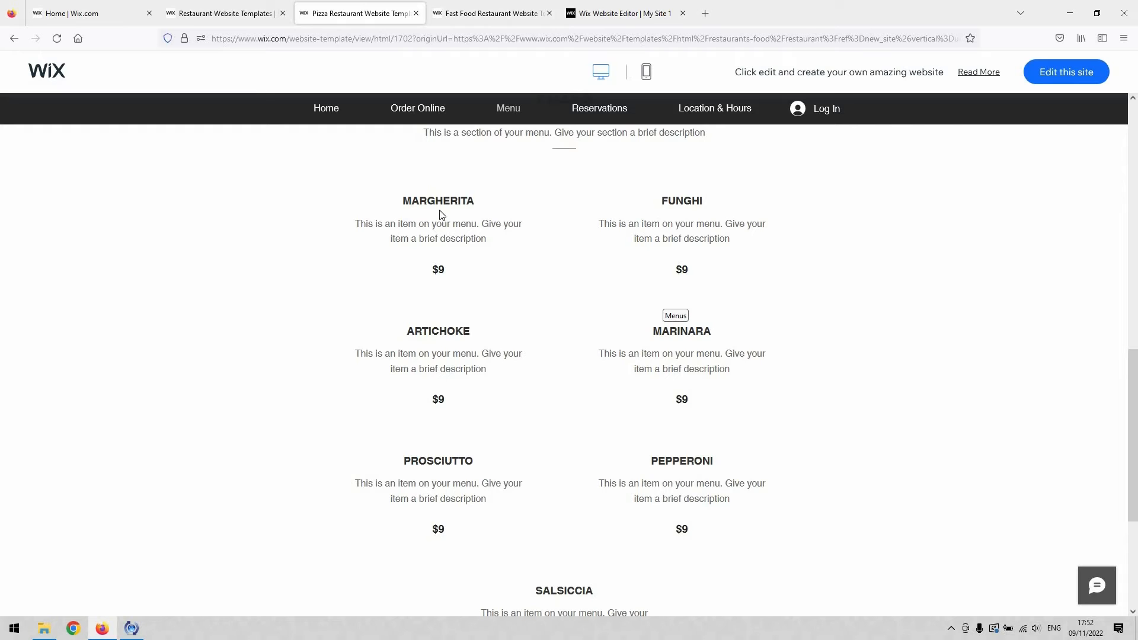
mouse_move(748, 285)
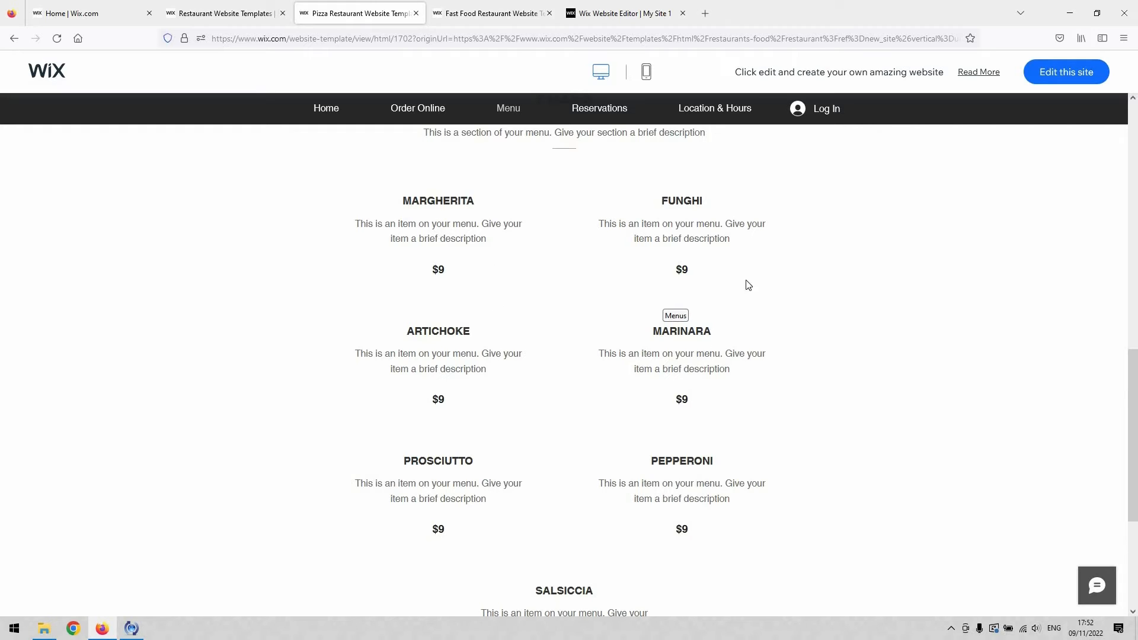
mouse_move(426, 327)
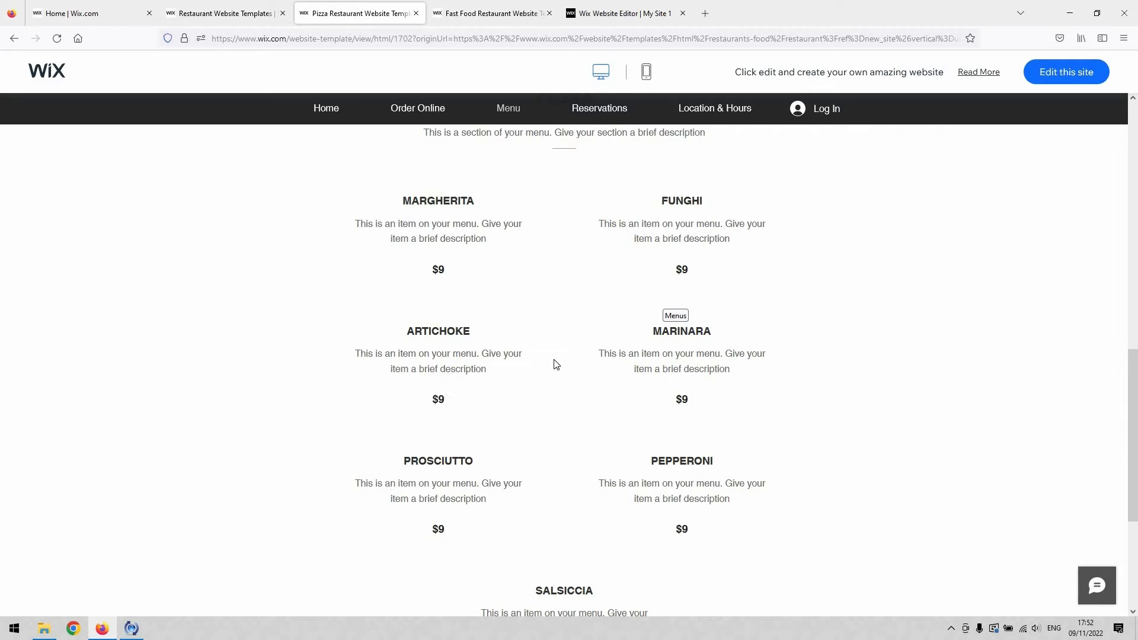
mouse_move(671, 239)
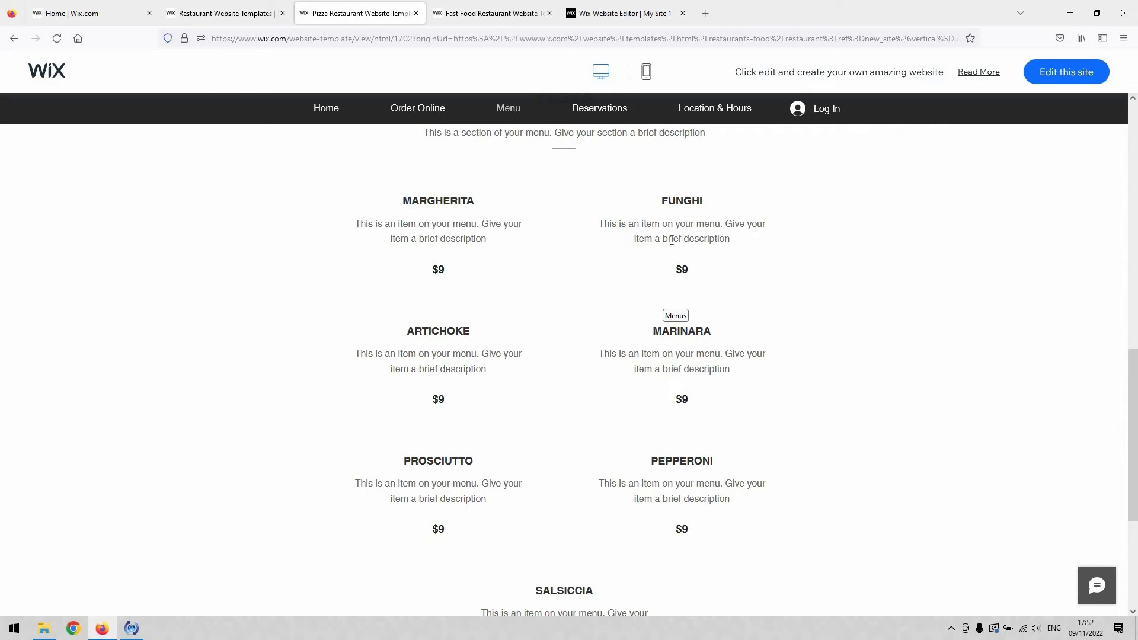
mouse_move(661, 144)
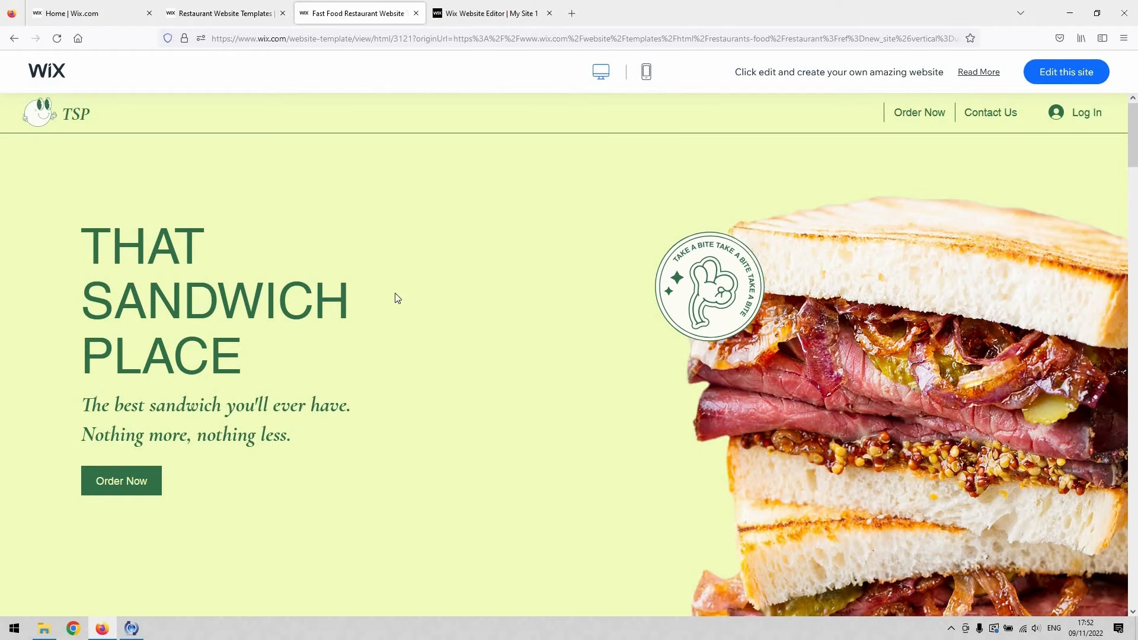
mouse_move(328, 403)
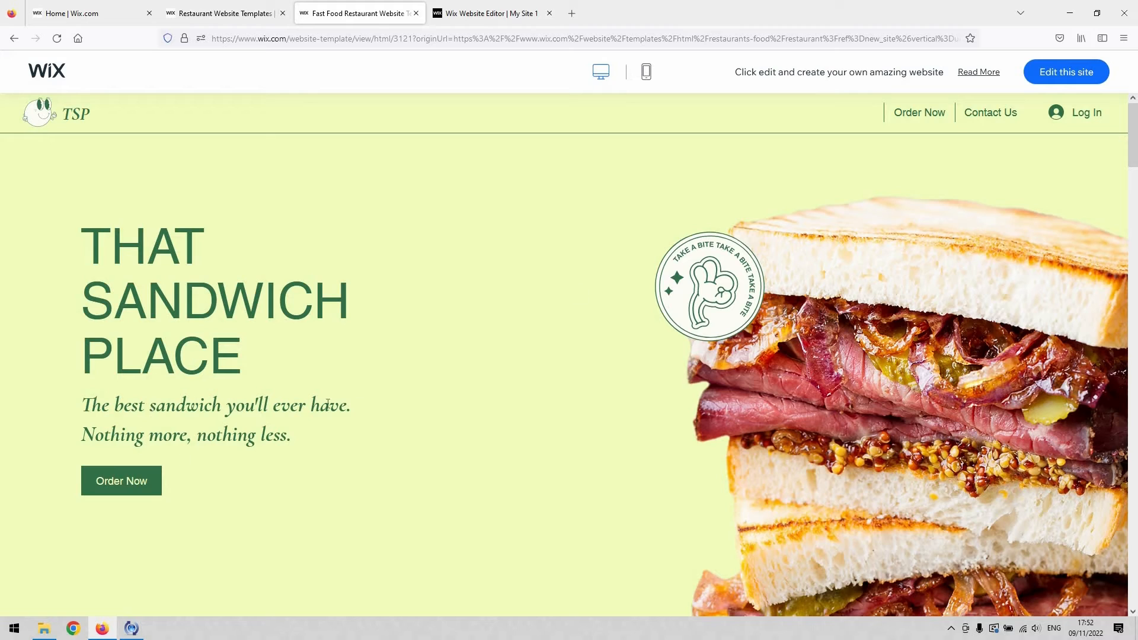
mouse_move(608, 372)
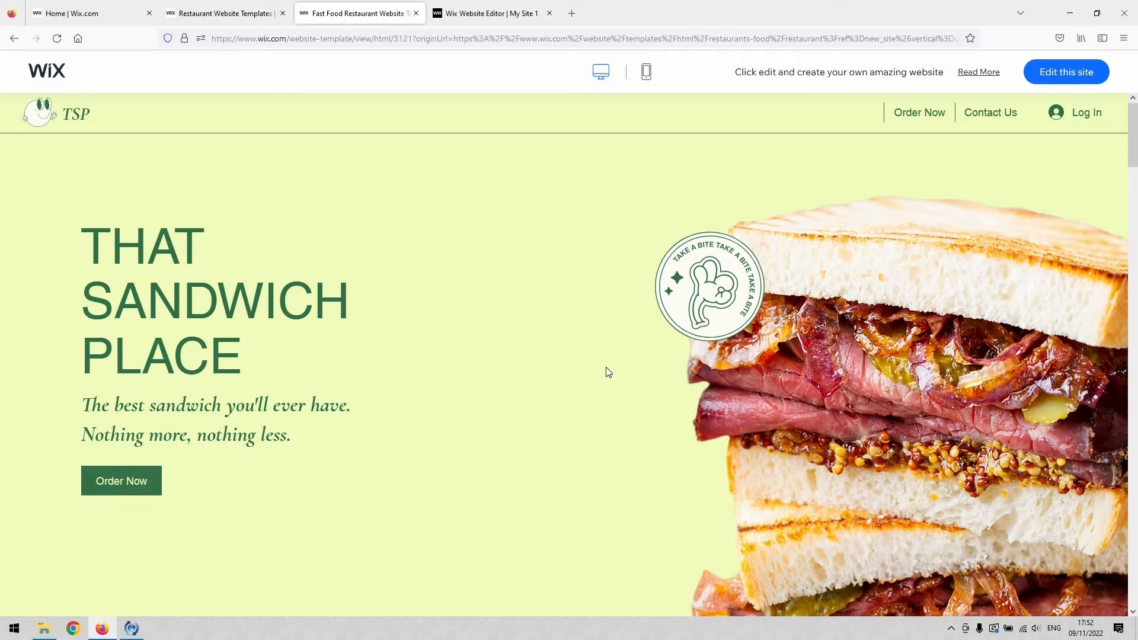
mouse_move(254, 425)
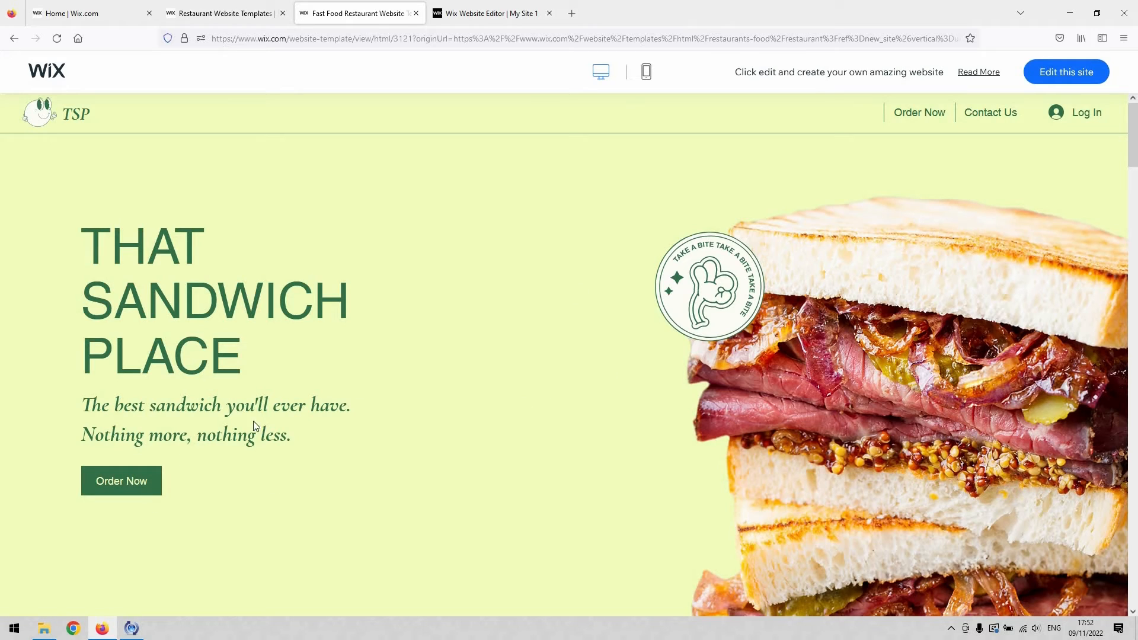
- Scroll to Order Online in the fast food template and open the Baller Classic item's order popup
scroll(down, 3)
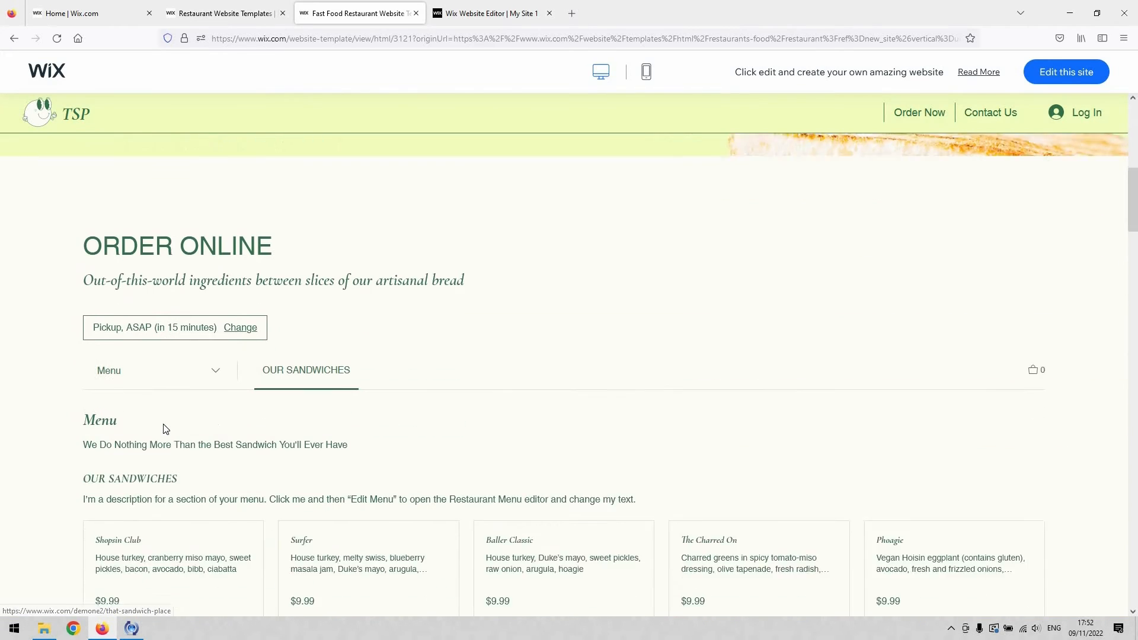
scroll(down, 3)
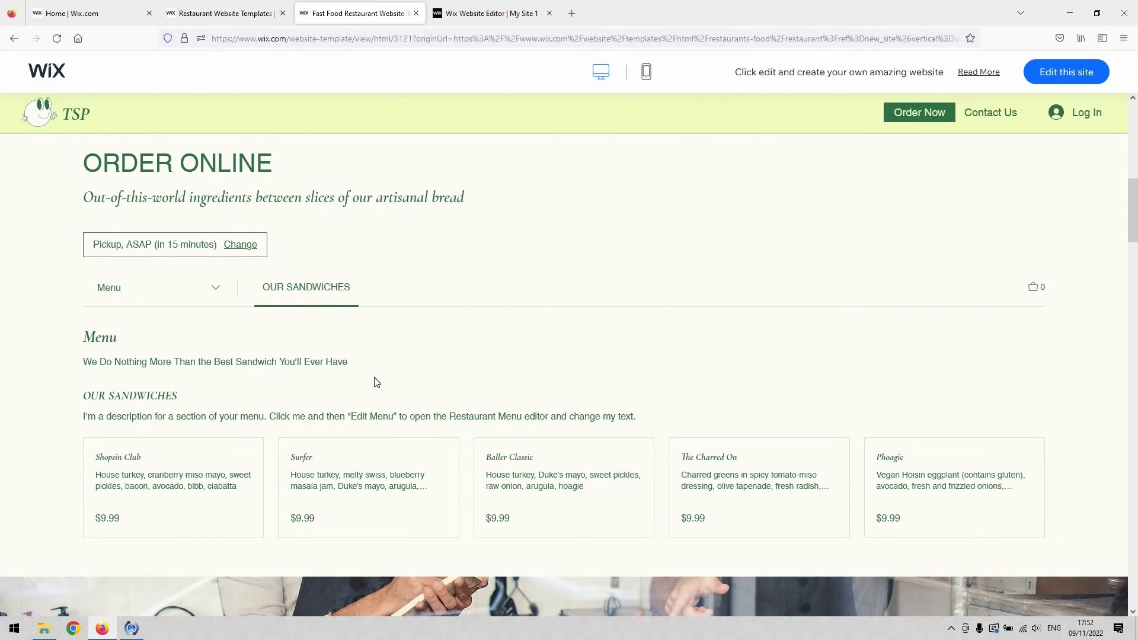
mouse_move(325, 386)
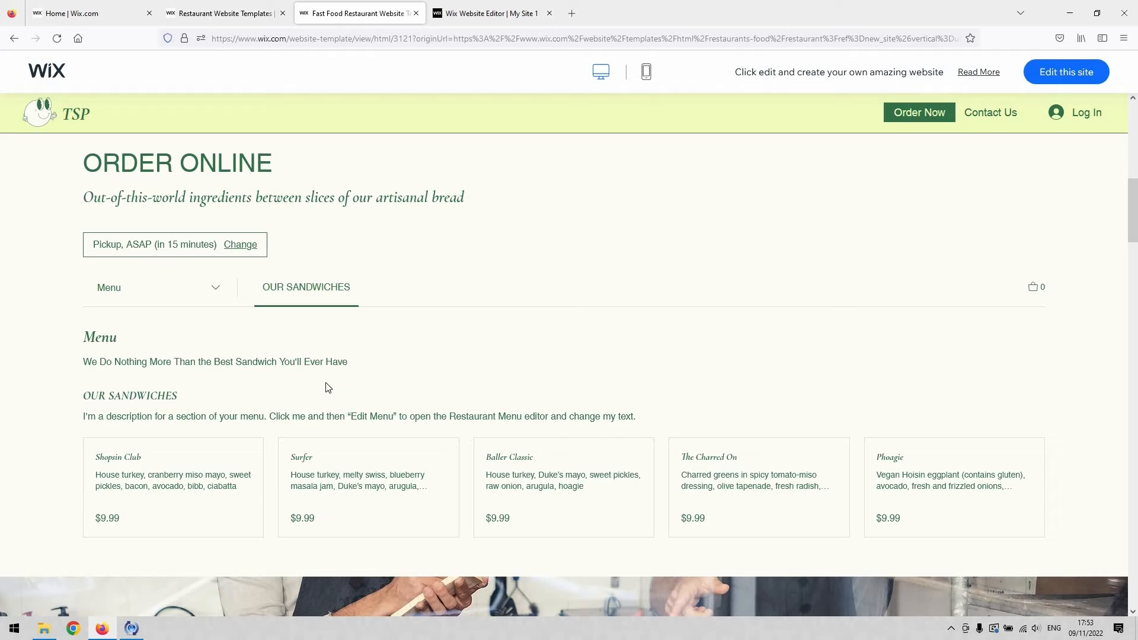
mouse_move(309, 387)
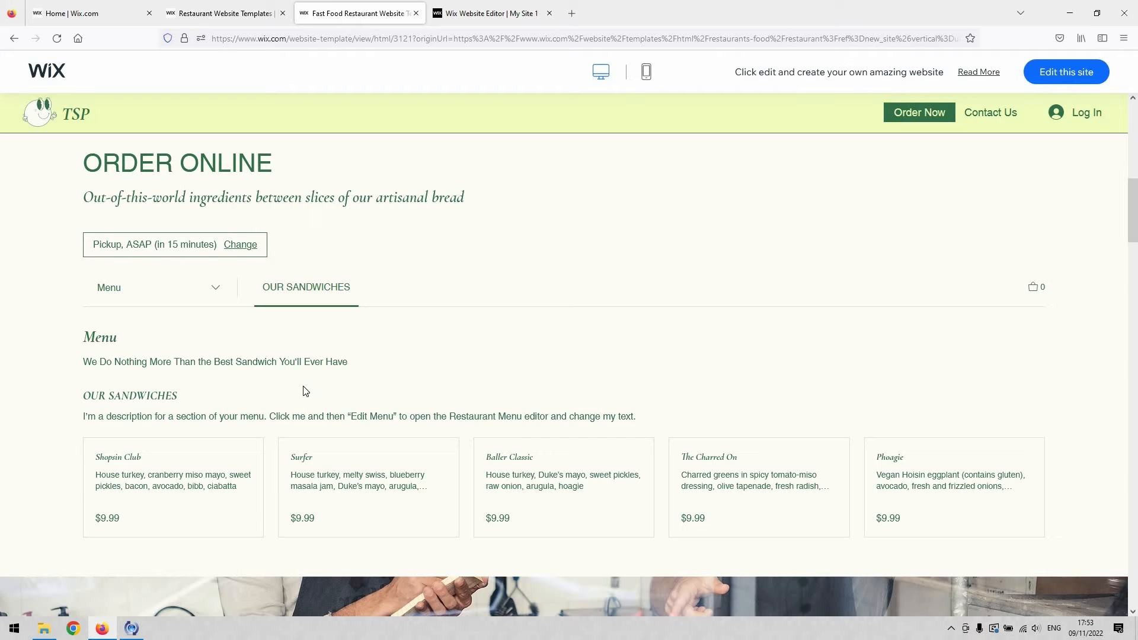
mouse_move(219, 420)
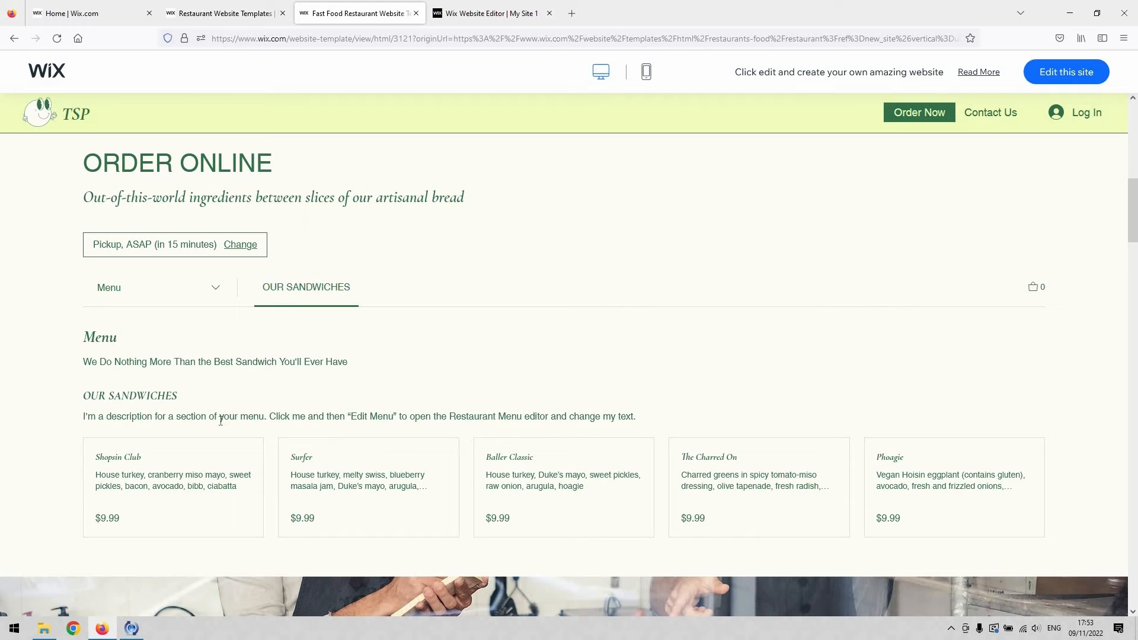
scroll(down, 3)
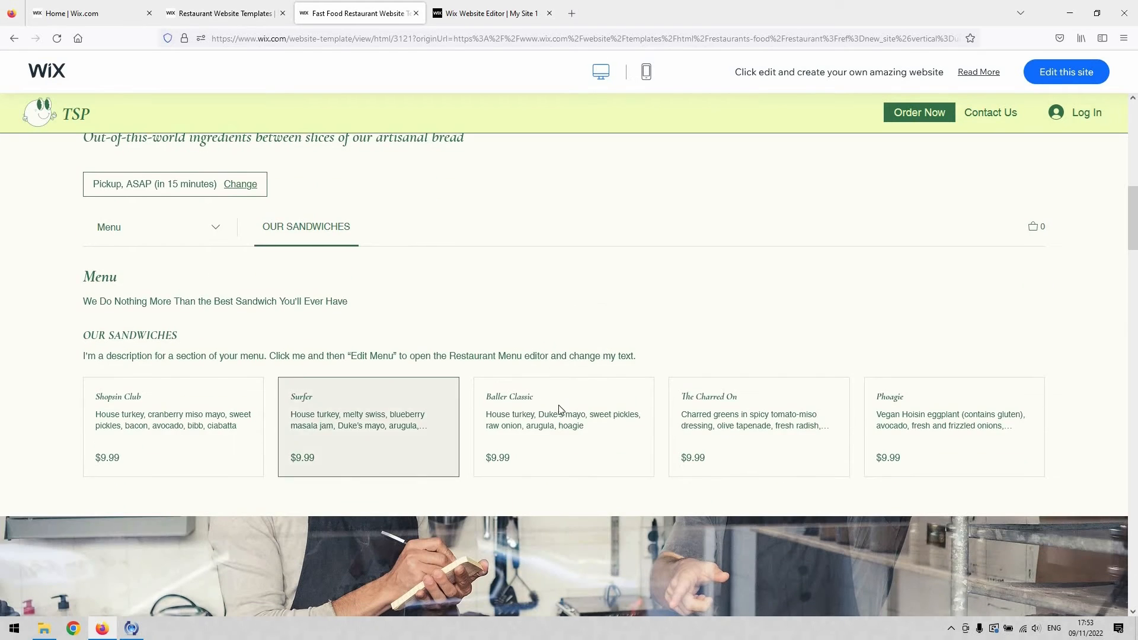
scroll(down, 3)
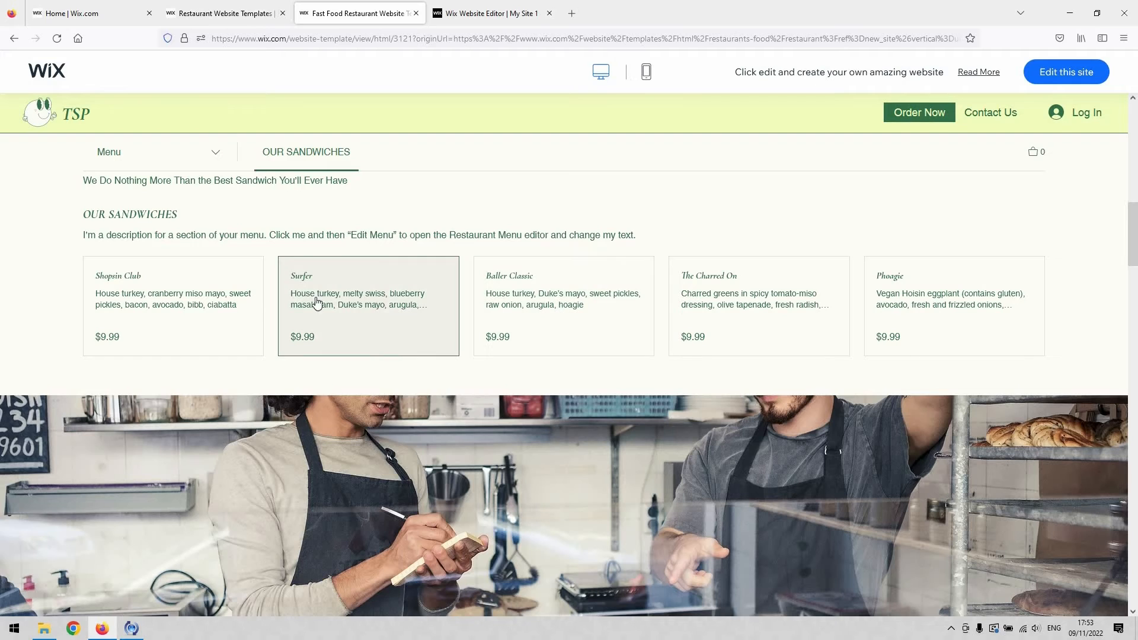
mouse_move(324, 279)
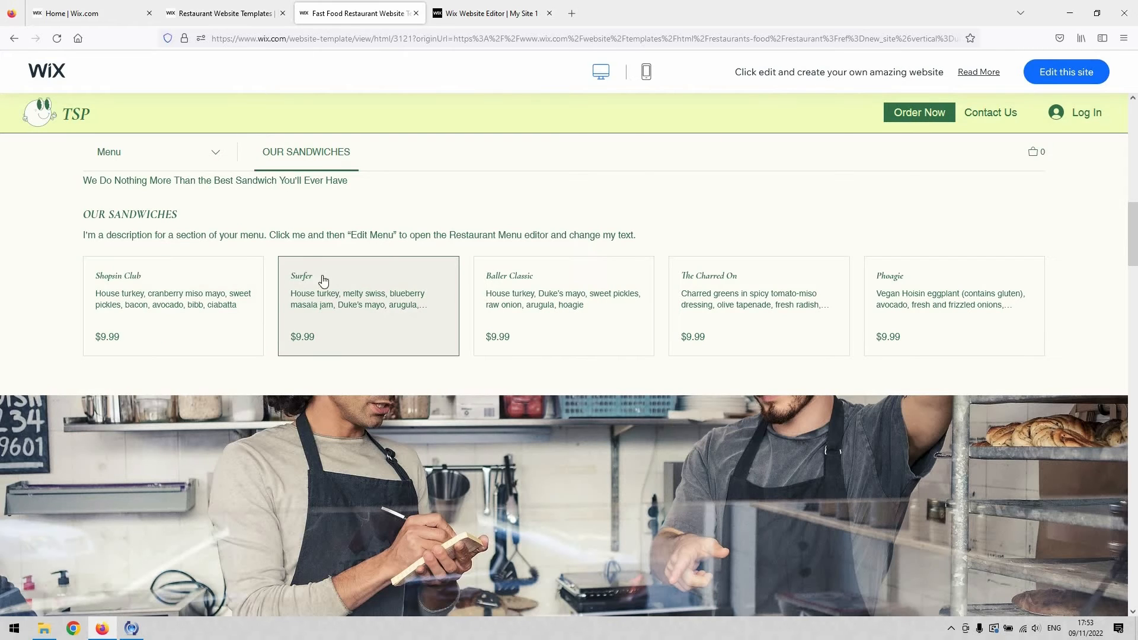
mouse_move(305, 286)
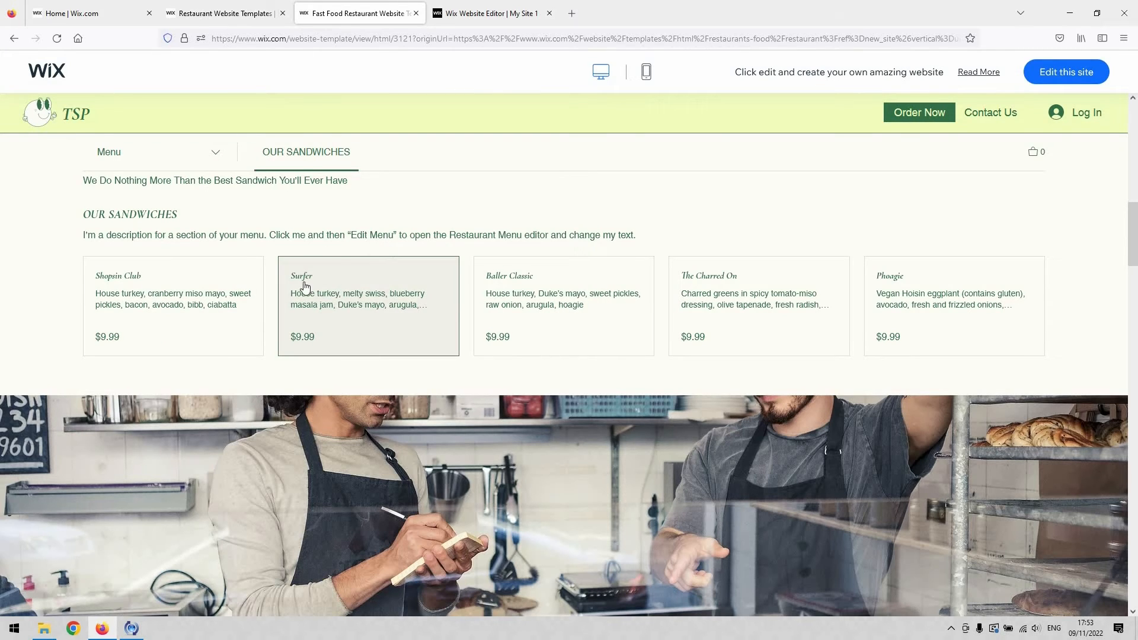
mouse_move(329, 313)
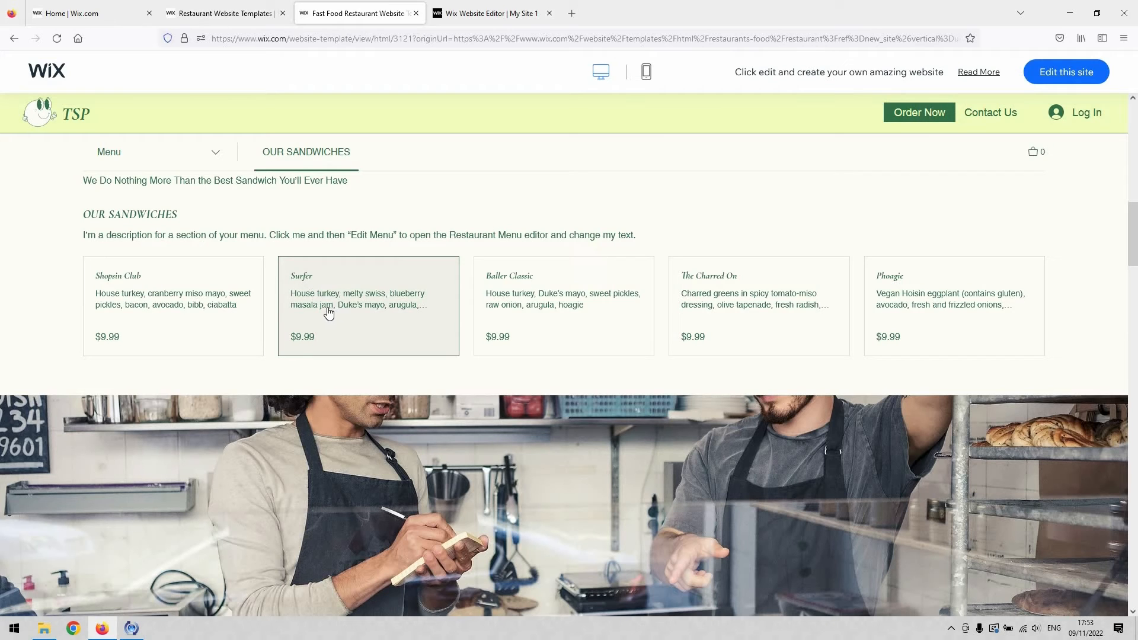
mouse_move(787, 283)
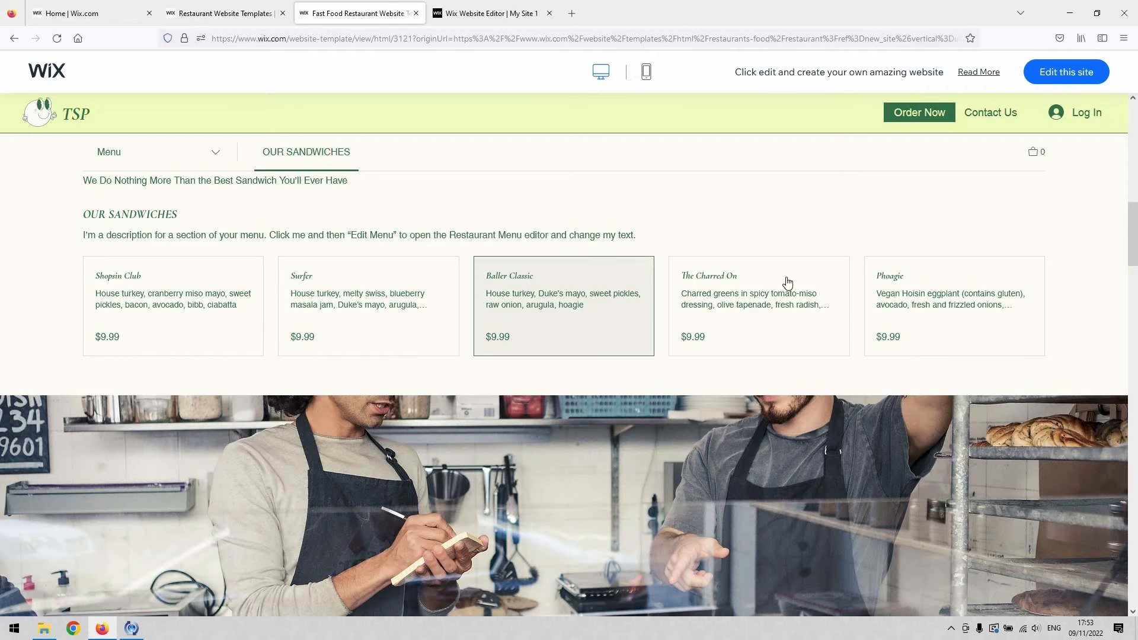
click(562, 304)
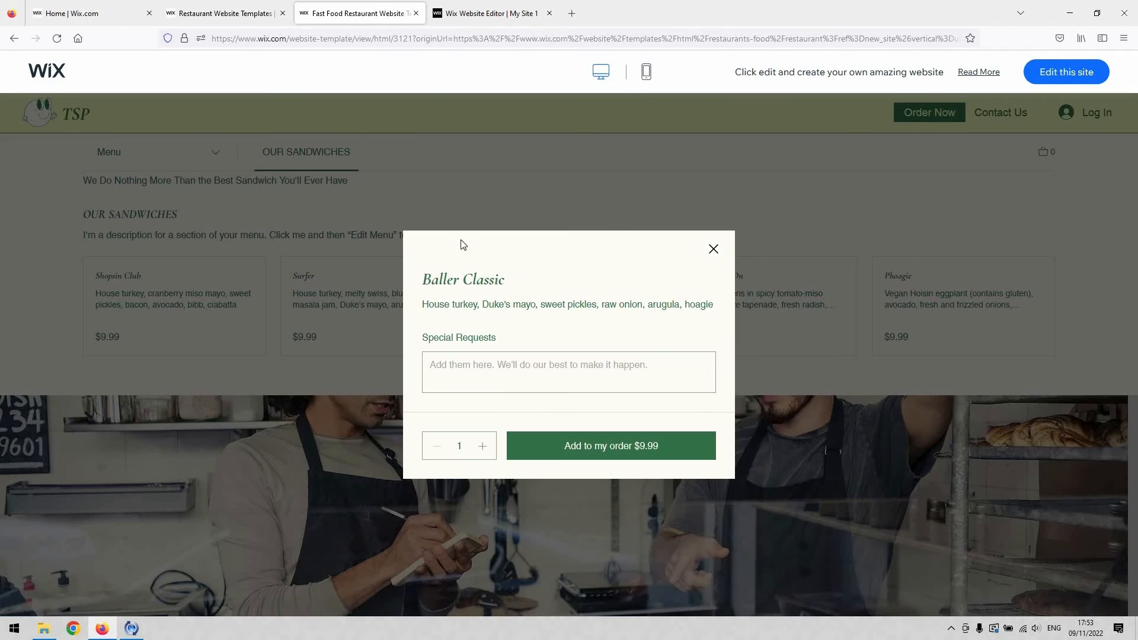
mouse_move(523, 341)
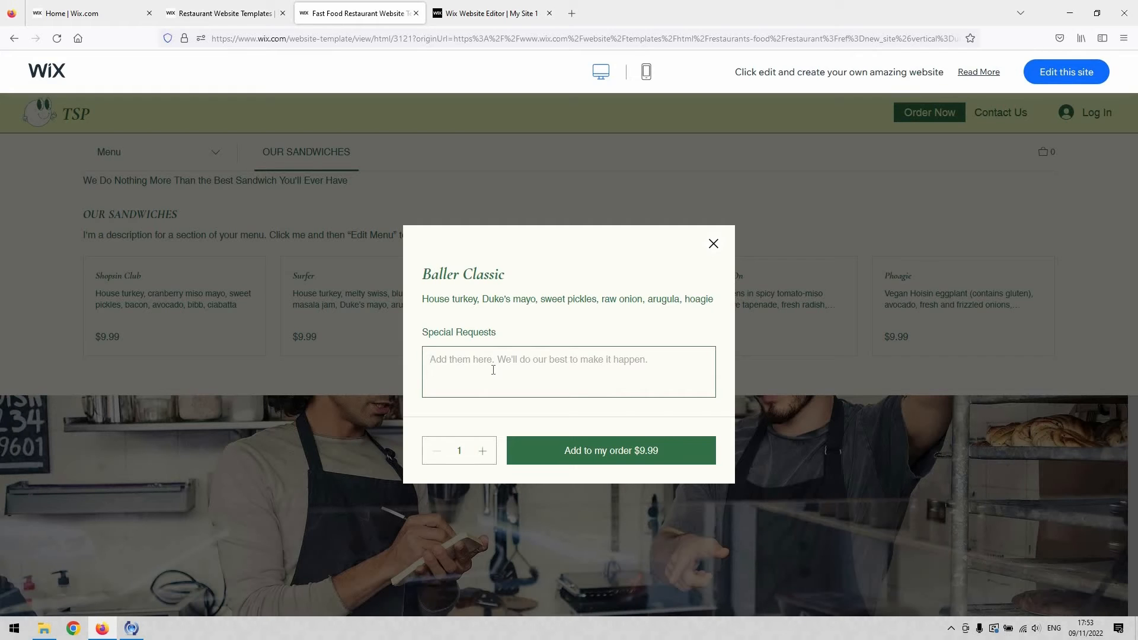
mouse_move(581, 450)
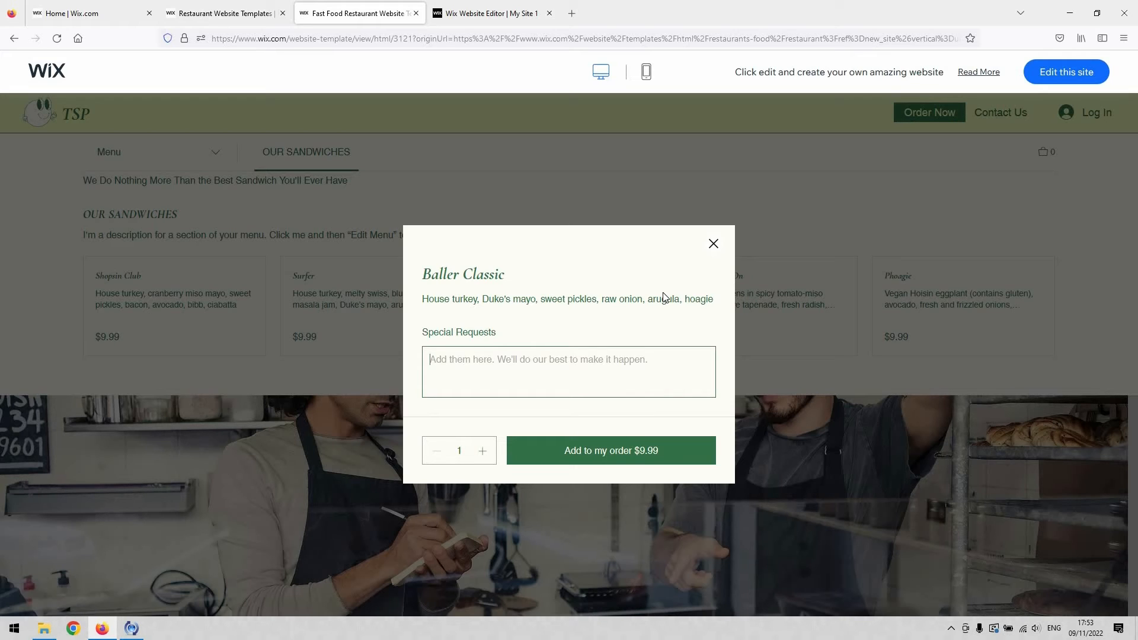
mouse_move(720, 258)
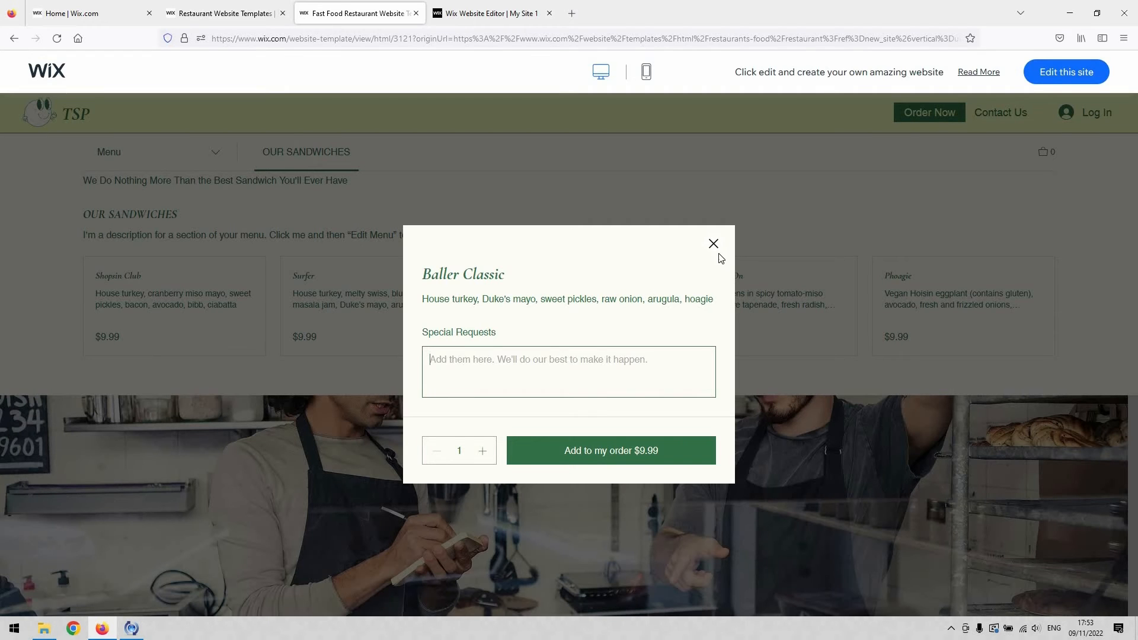
- Close the Baller Classic item popup to return to the sandwich menu
click(713, 243)
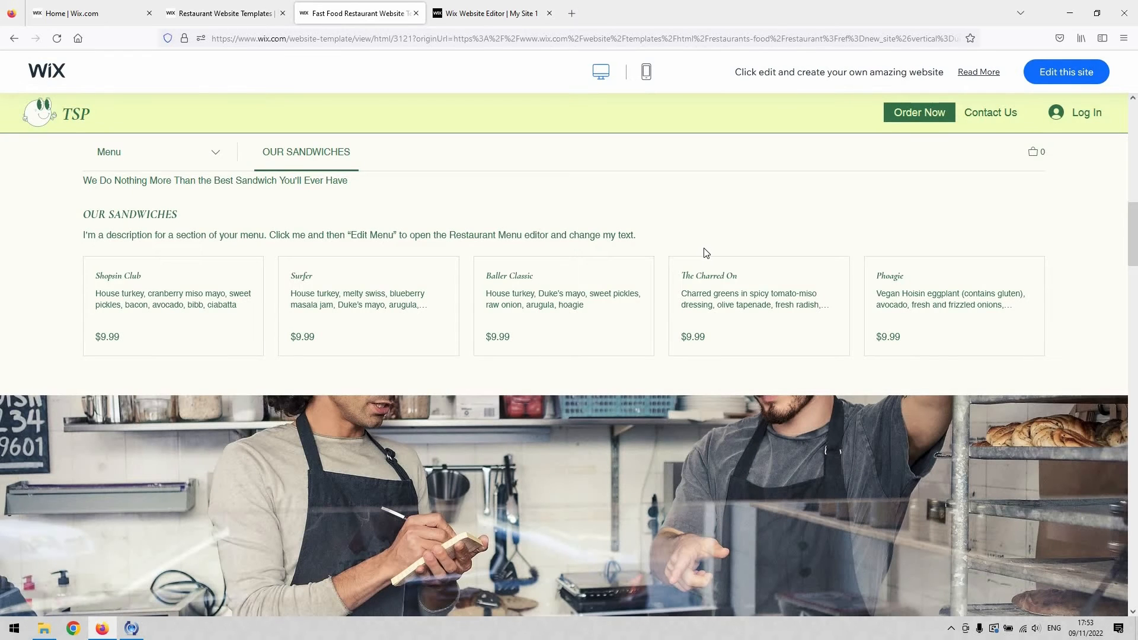
mouse_move(678, 258)
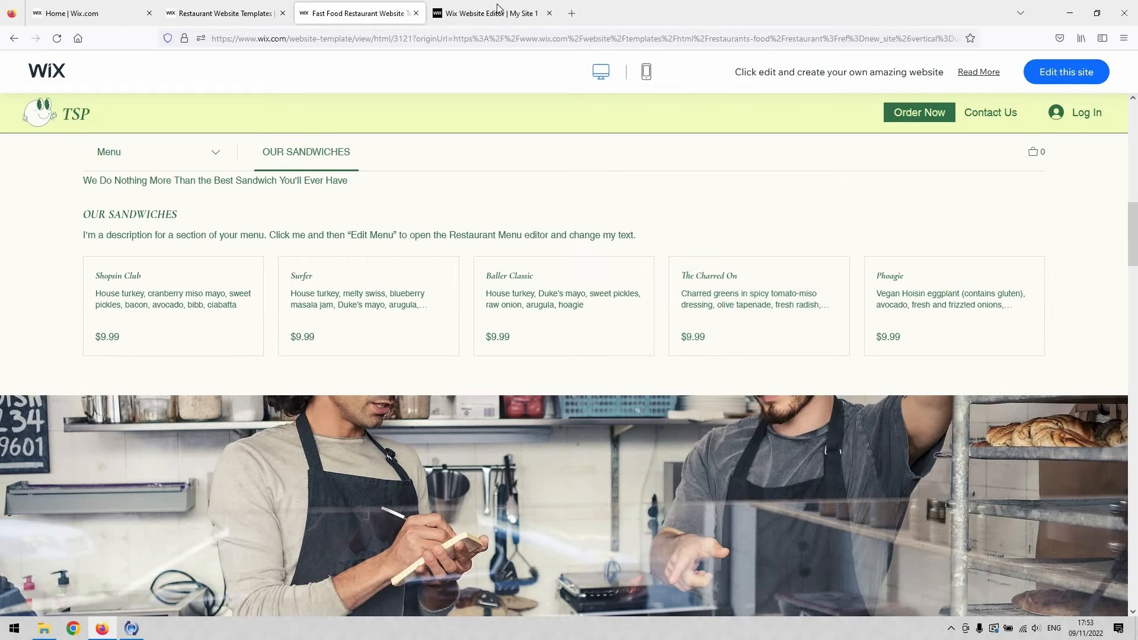
click(493, 13)
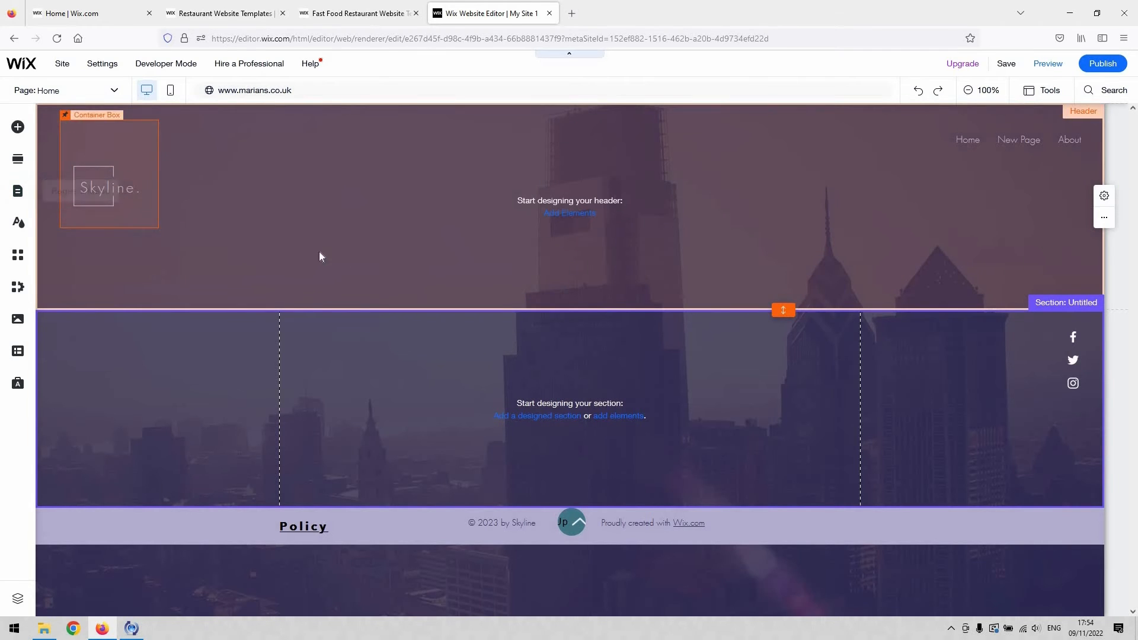
click(416, 299)
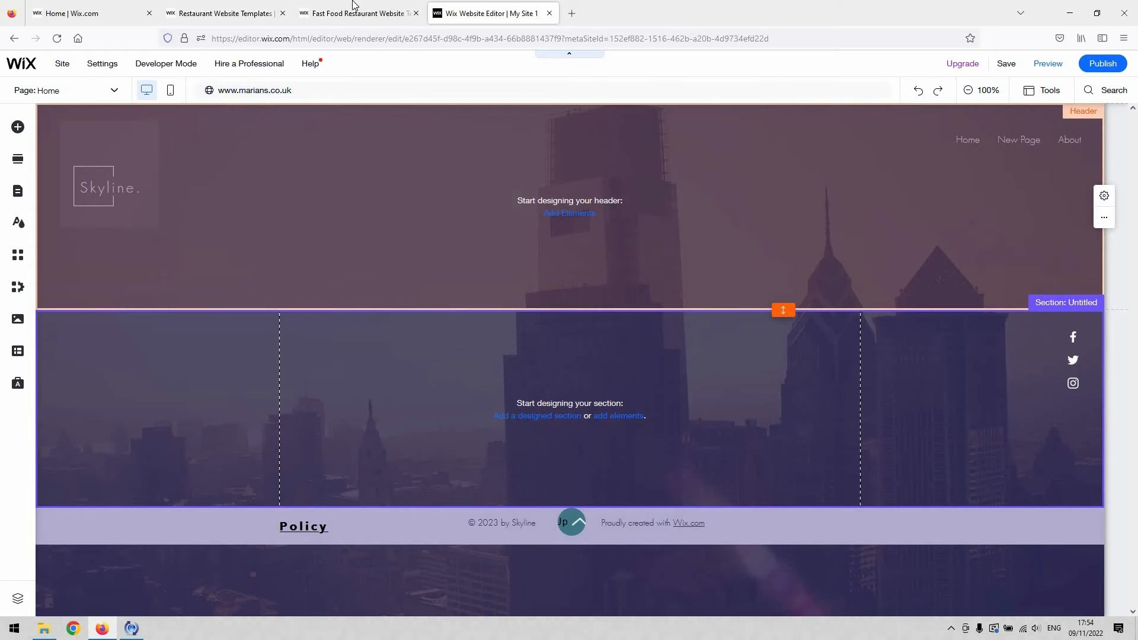
click(356, 13)
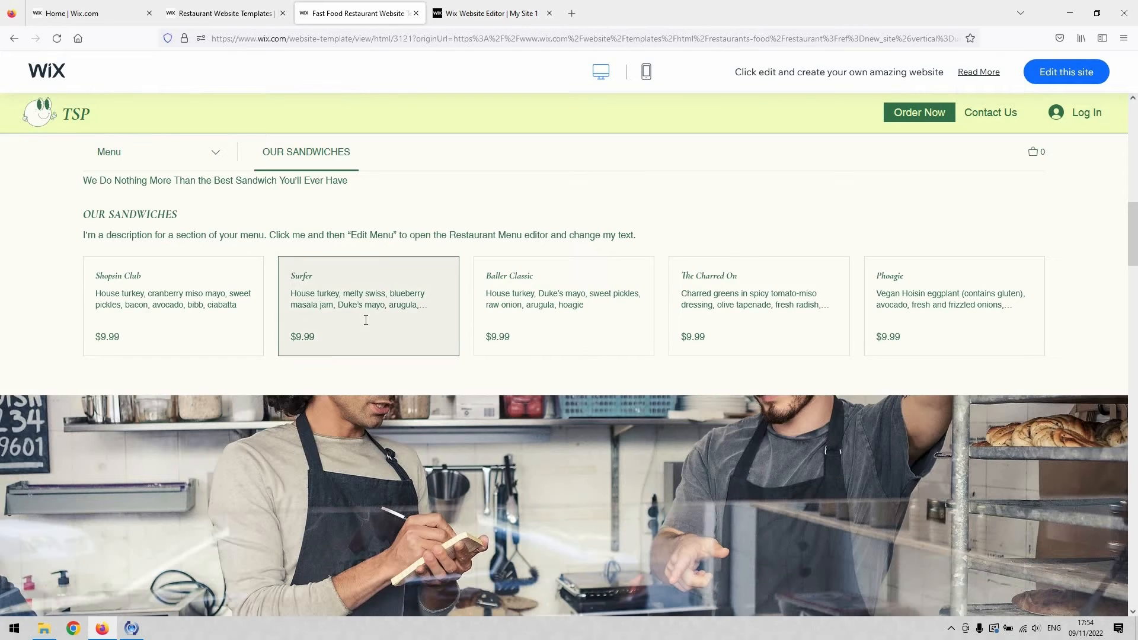
scroll(up, 3)
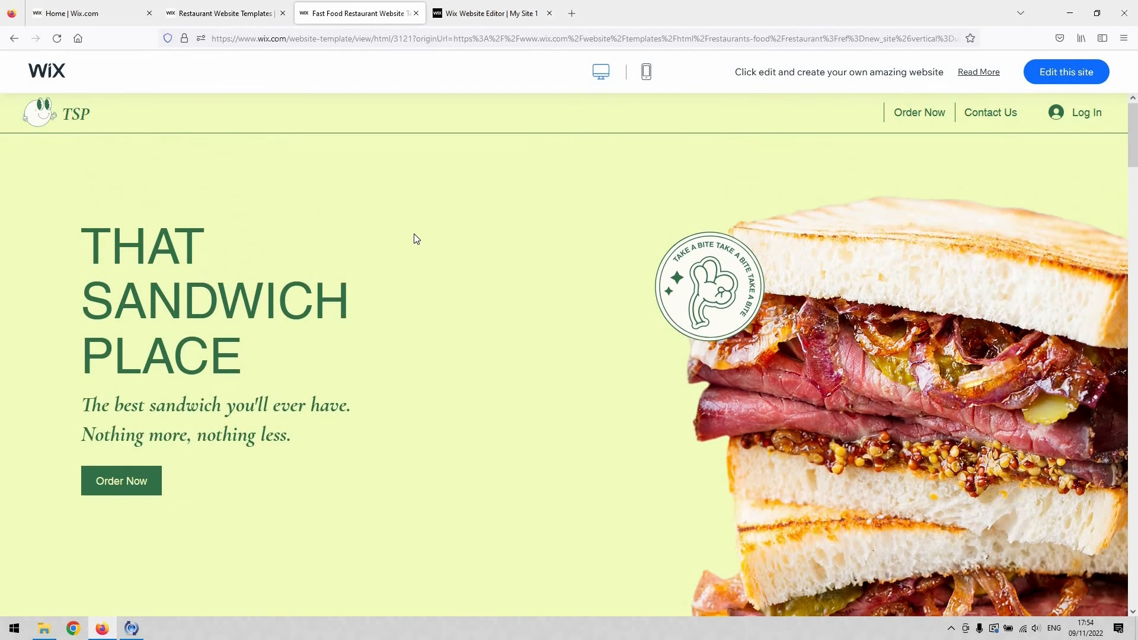
mouse_move(509, 208)
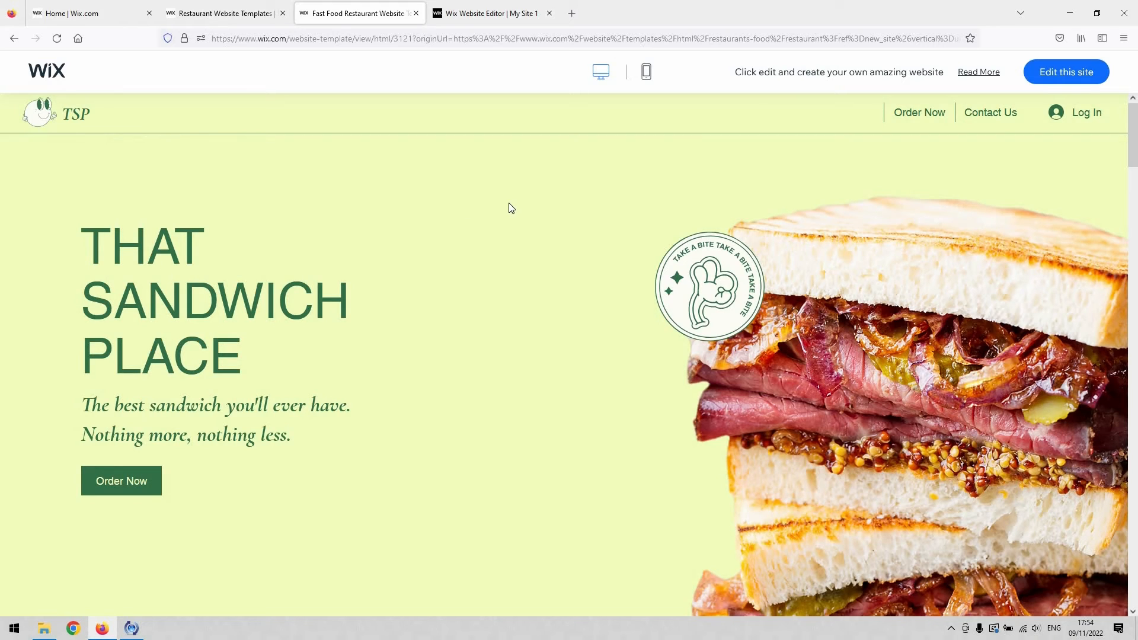
mouse_move(505, 205)
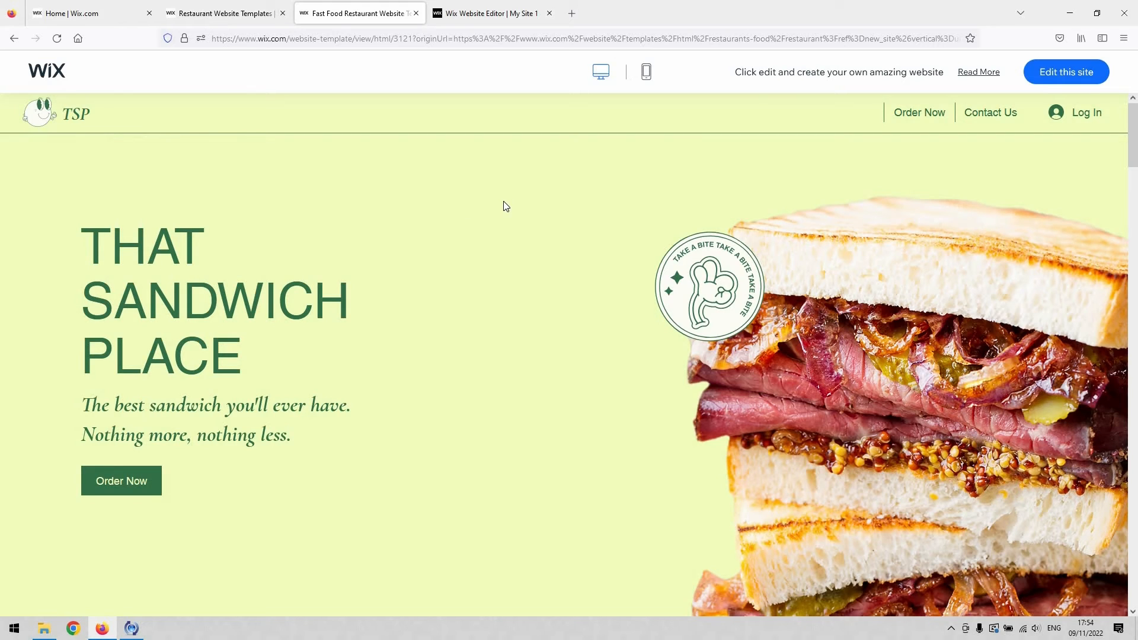
scroll(down, 3)
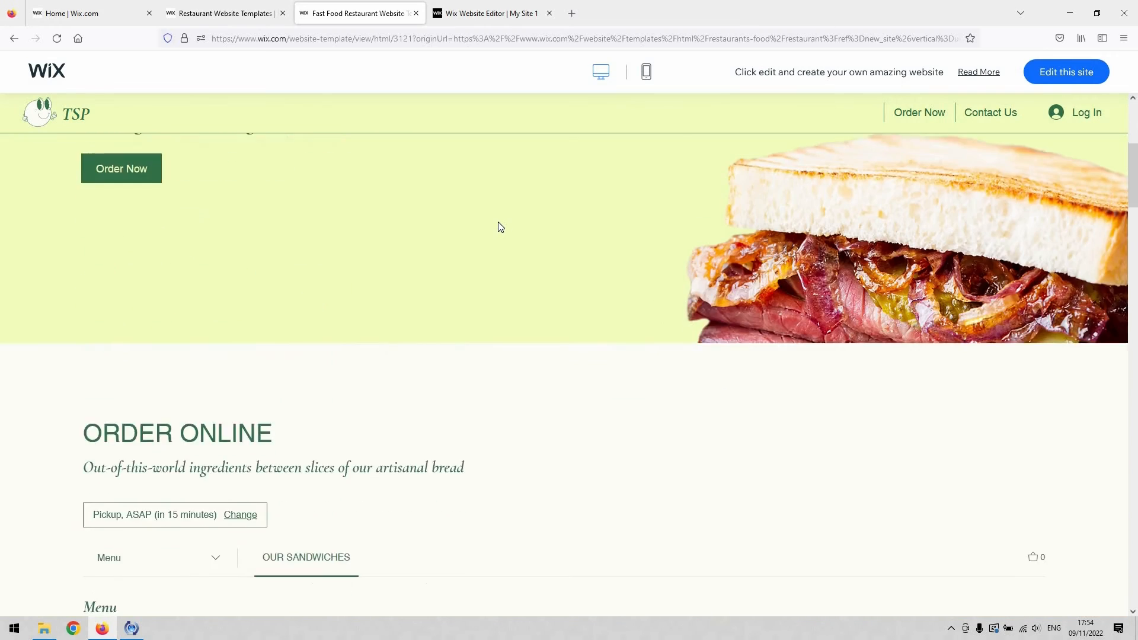
scroll(up, 3)
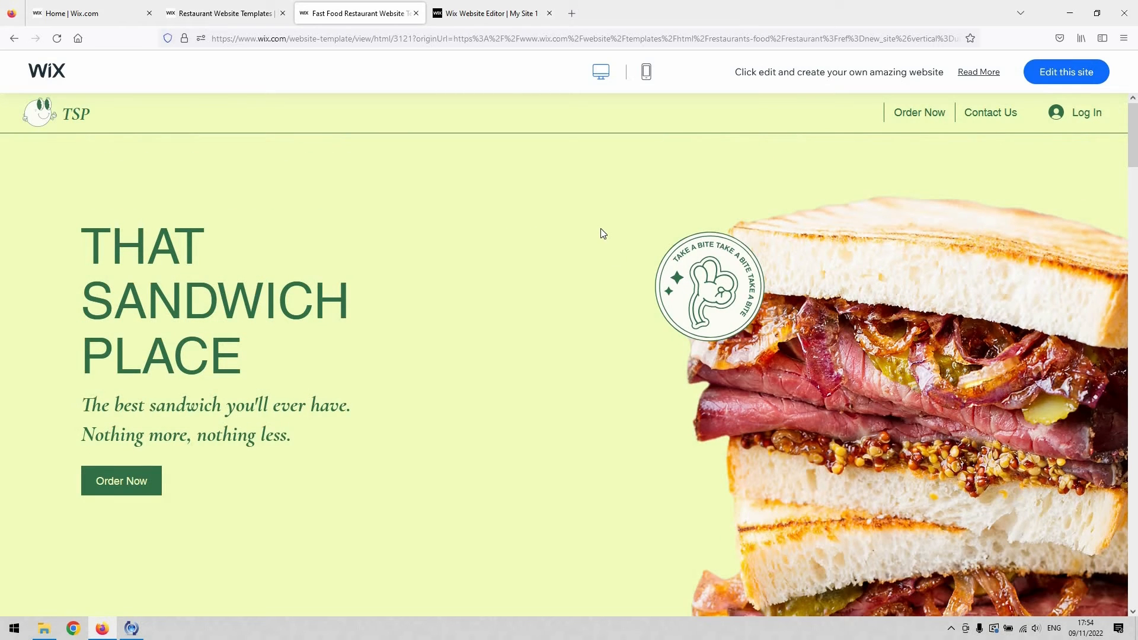
mouse_move(519, 164)
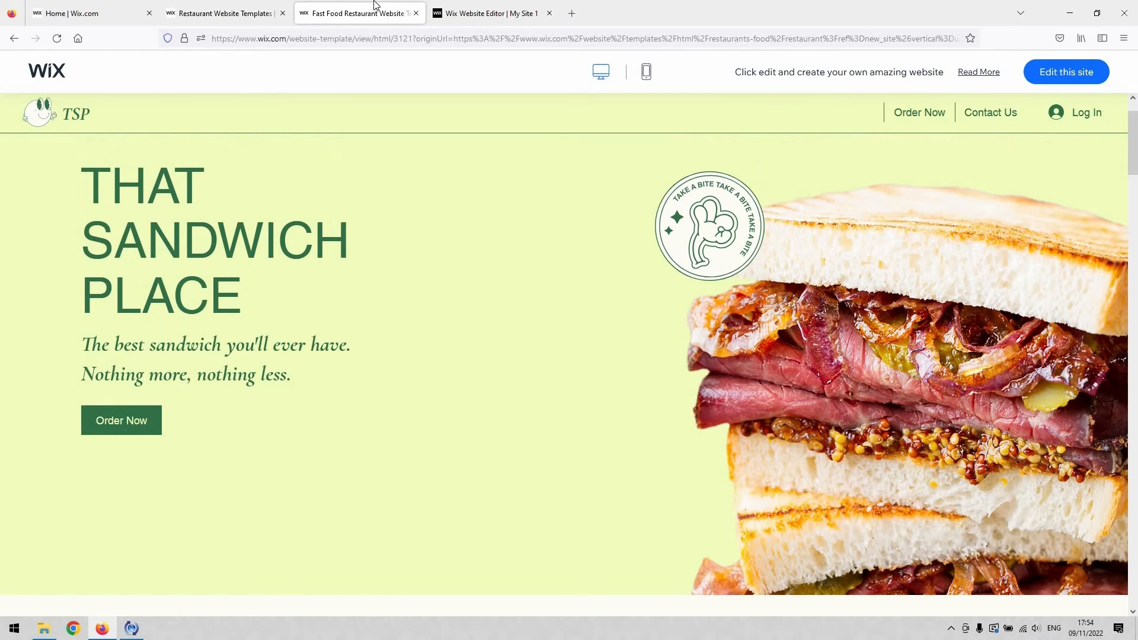
mouse_move(593, 263)
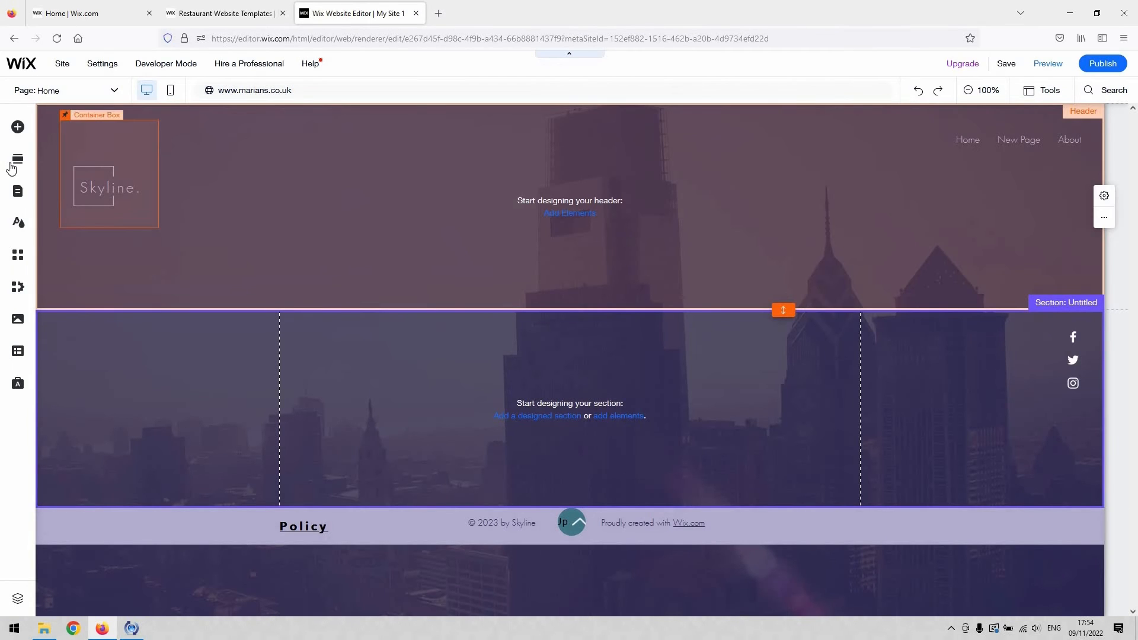
mouse_move(18, 191)
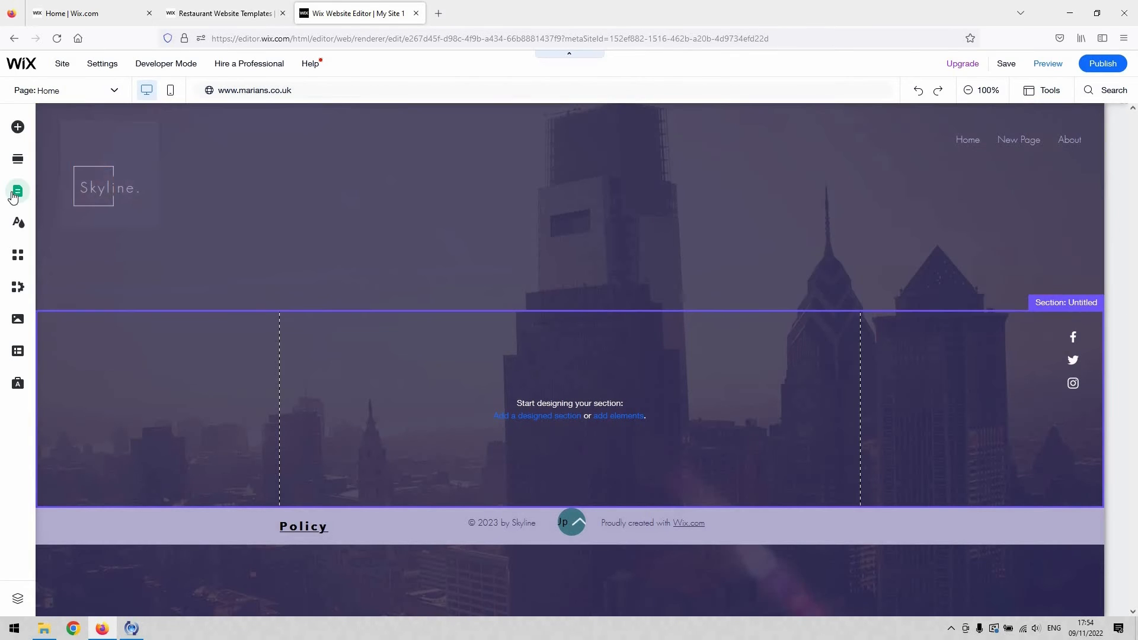
- From Pages & Menu, start adding a page, browse Services layouts, then show Projects designs
click(17, 191)
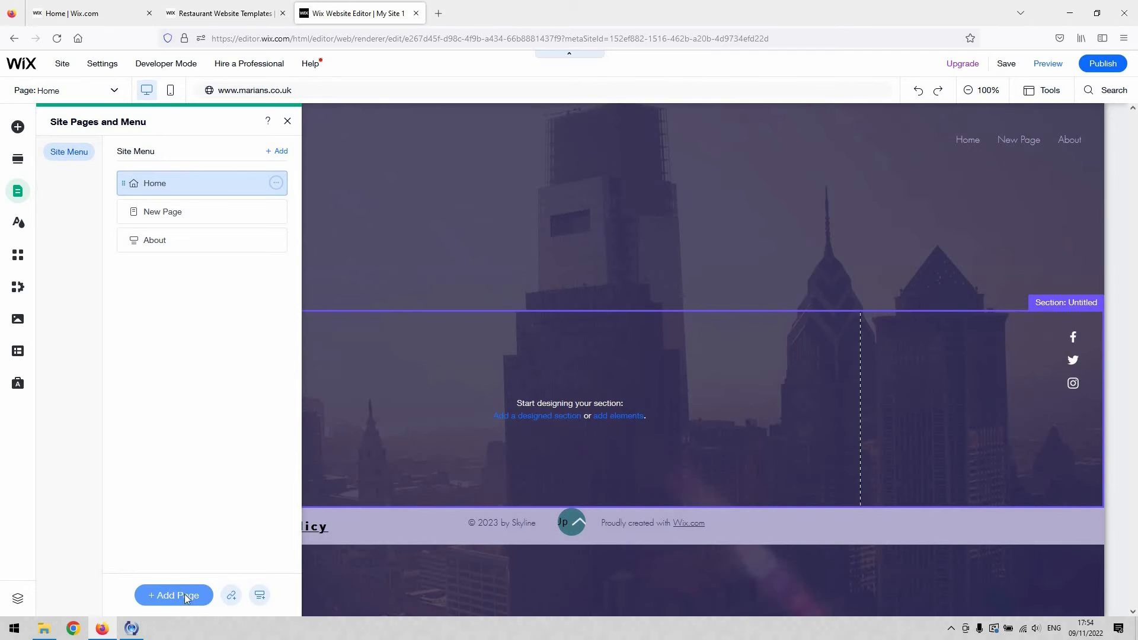
click(173, 595)
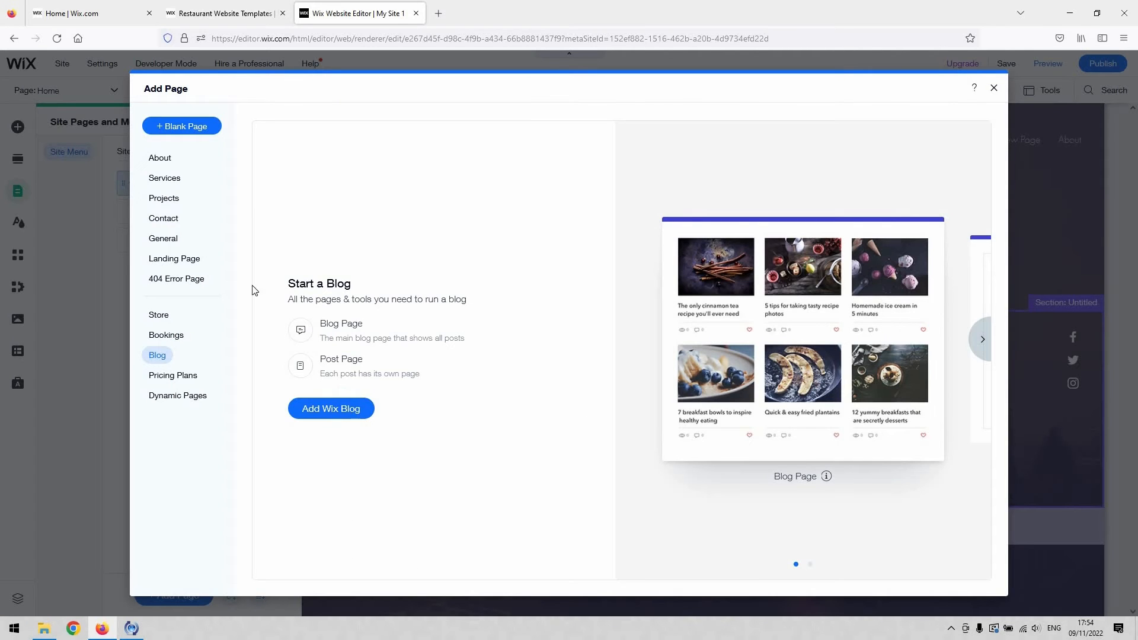
mouse_move(171, 148)
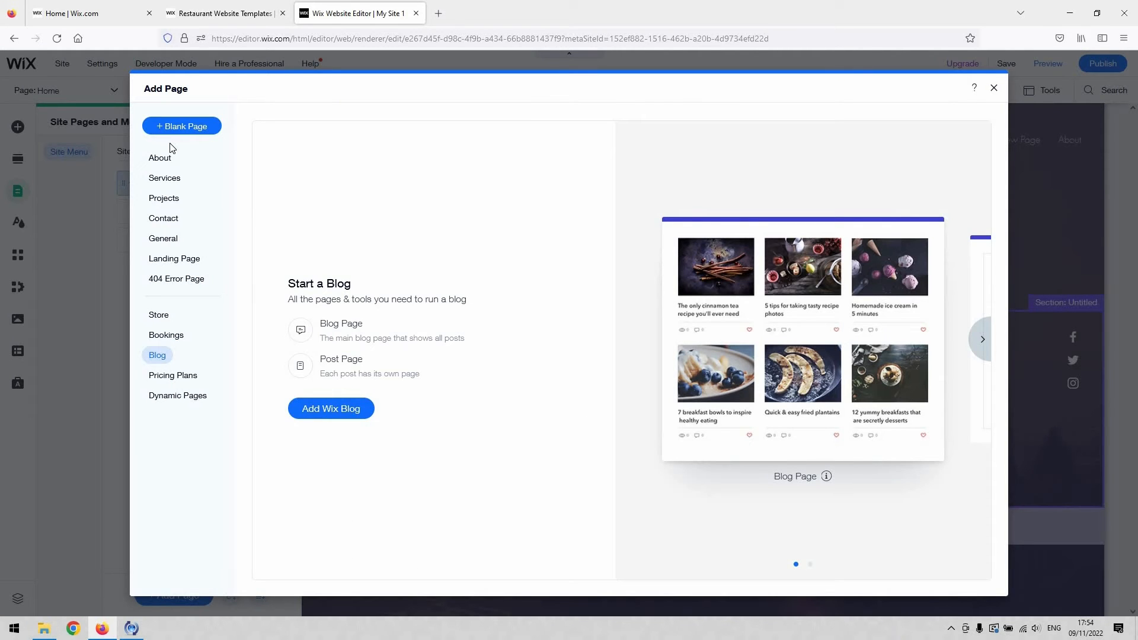
mouse_move(180, 180)
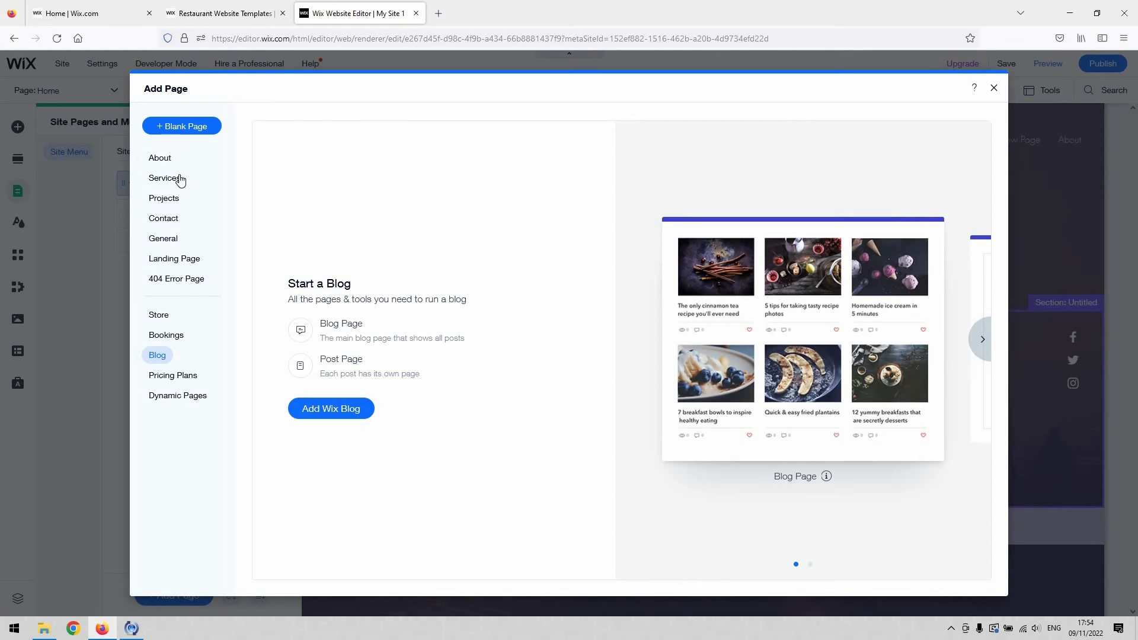
click(164, 178)
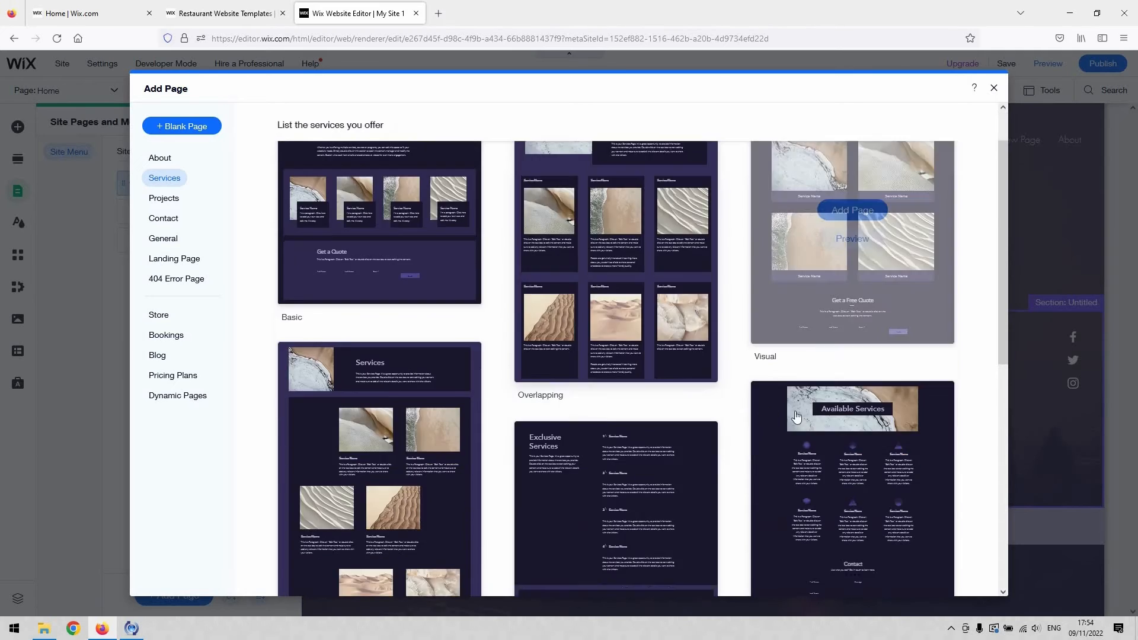
scroll(down, 3)
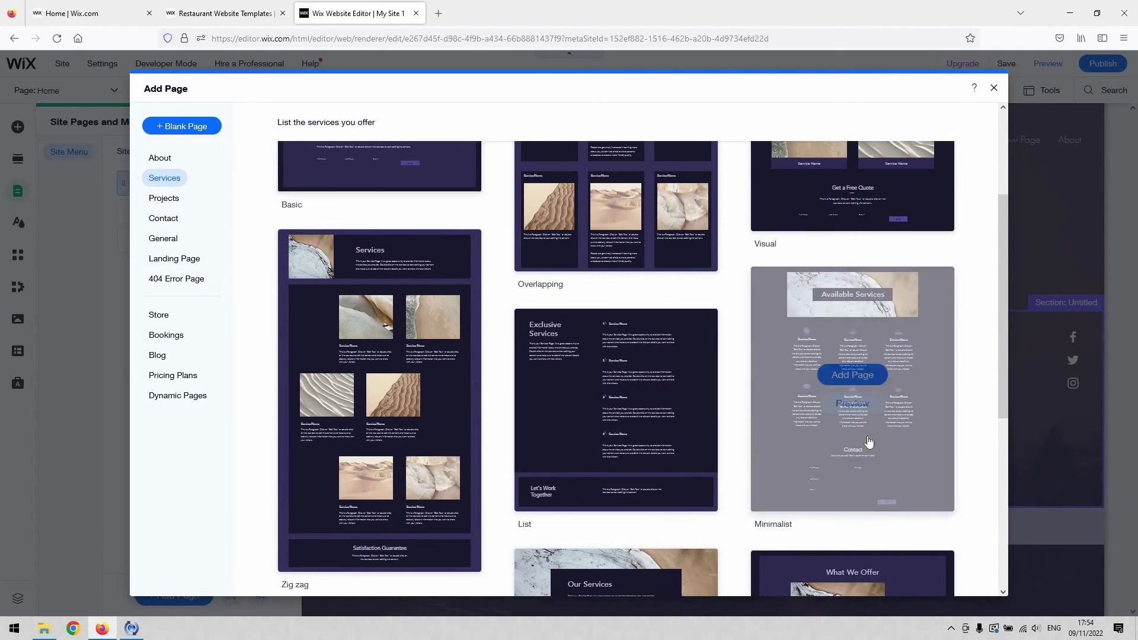
mouse_move(845, 421)
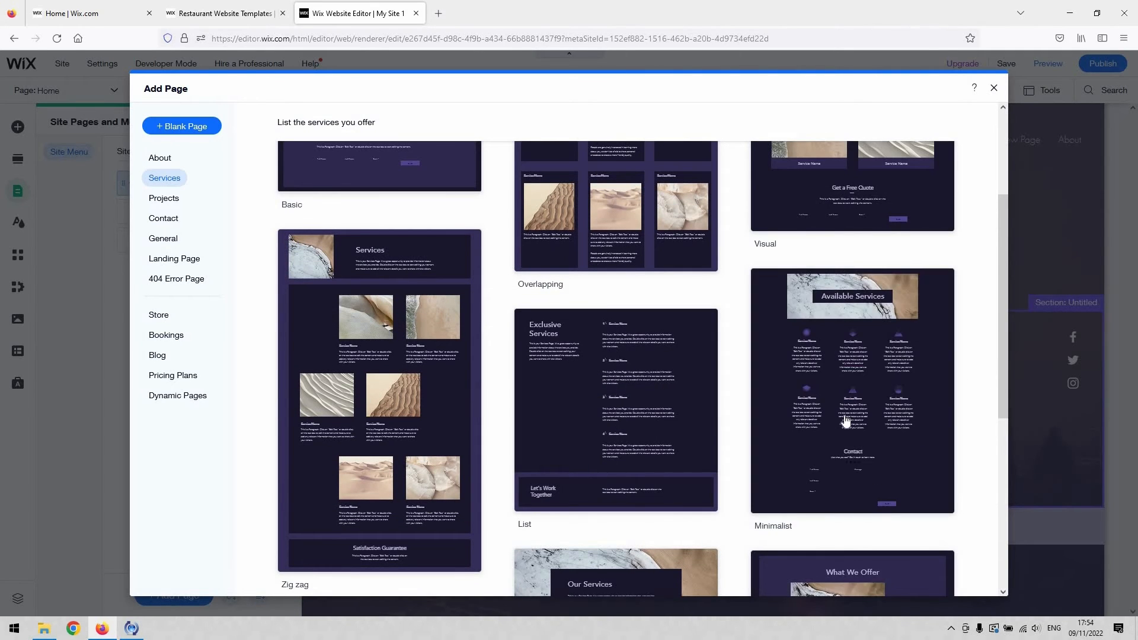
mouse_move(1108, 283)
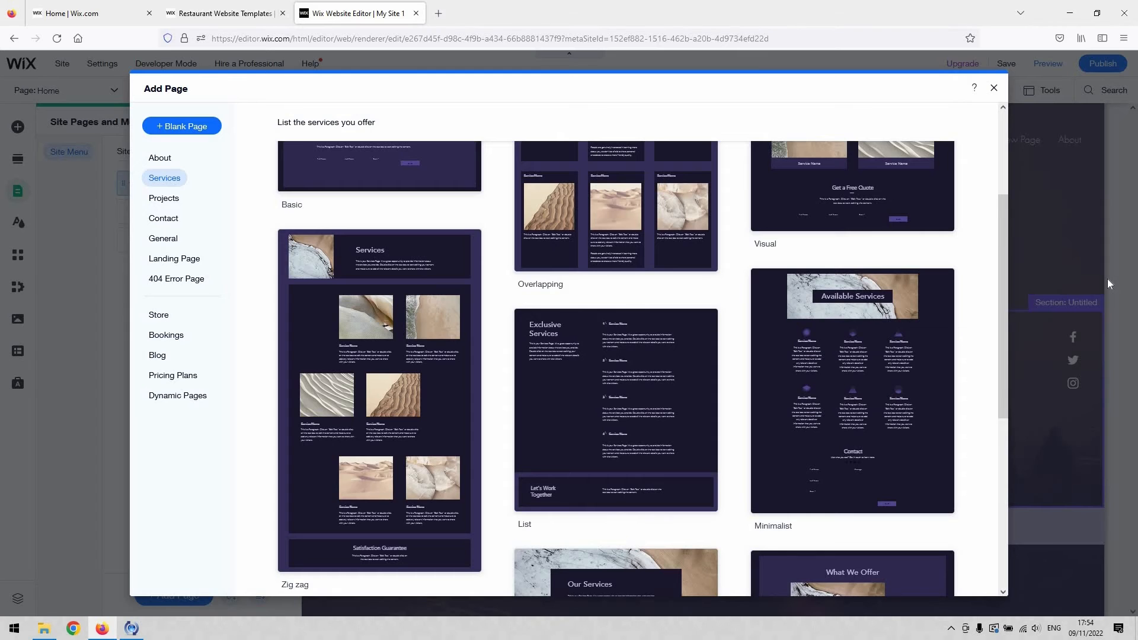
mouse_move(594, 346)
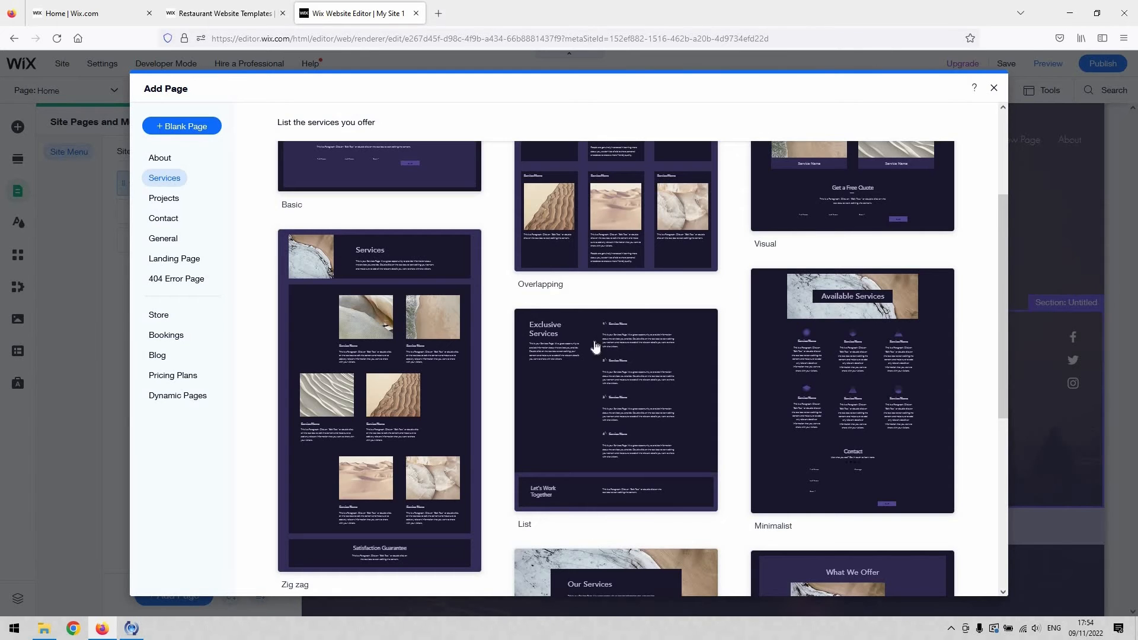
scroll(down, 3)
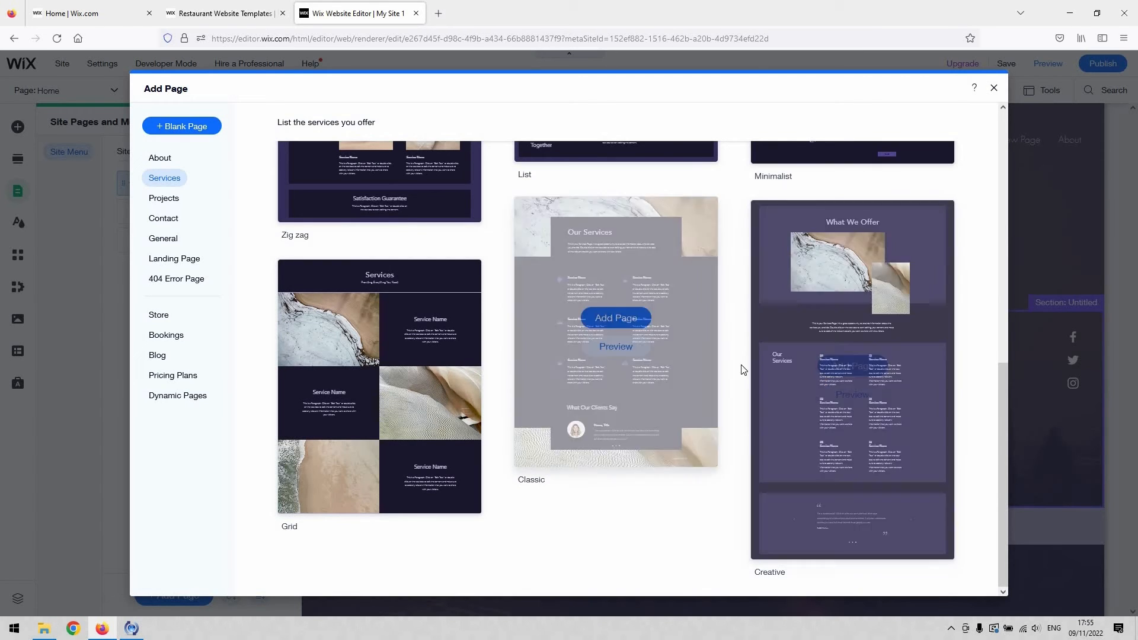
mouse_move(810, 416)
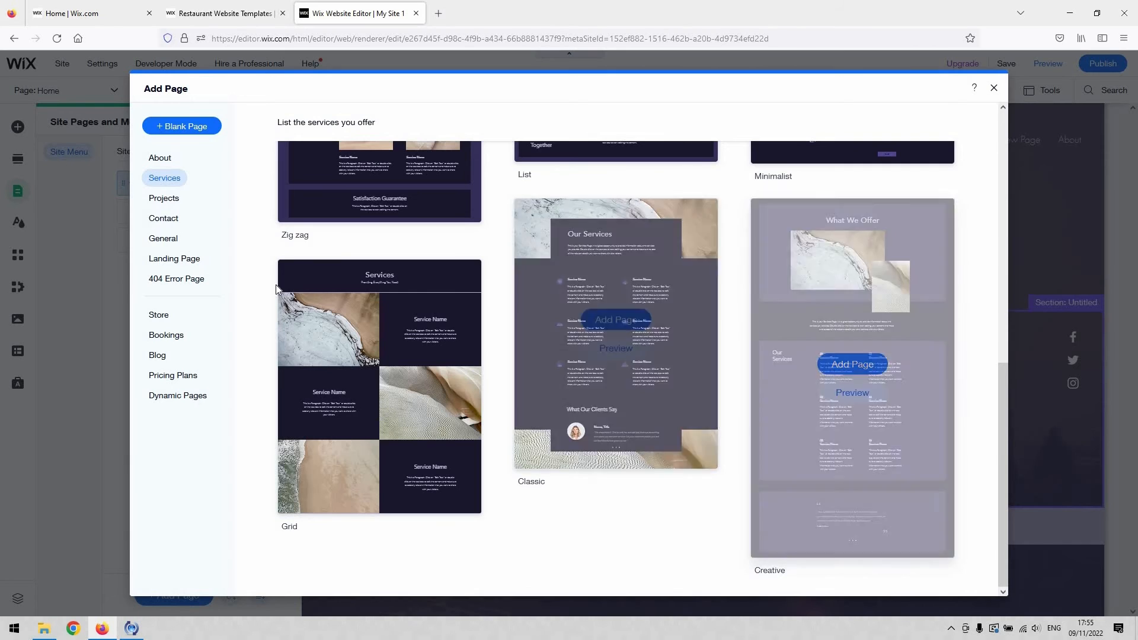
mouse_move(380, 384)
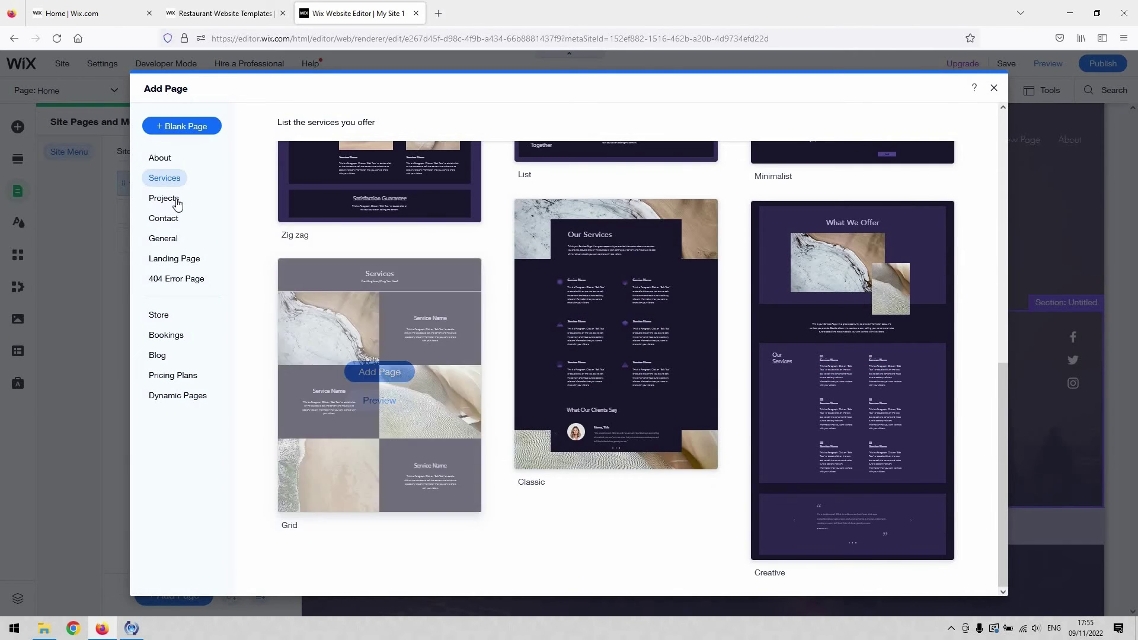
click(164, 198)
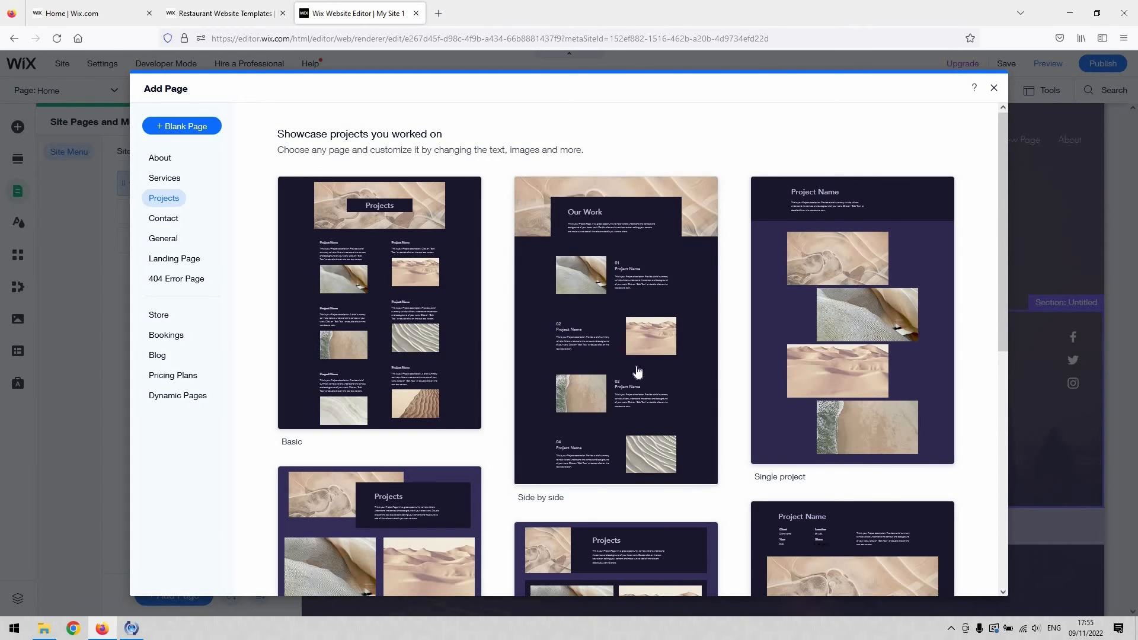
- Add the 'Side by side' projects page and name it 'Menu'
click(993, 88)
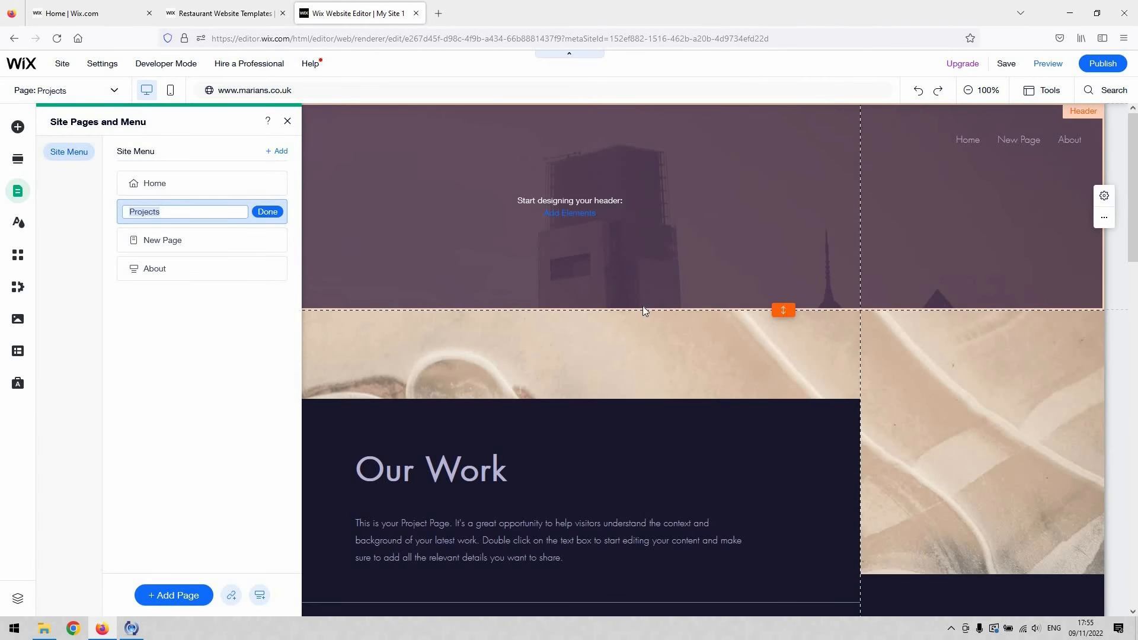
text(Menu)
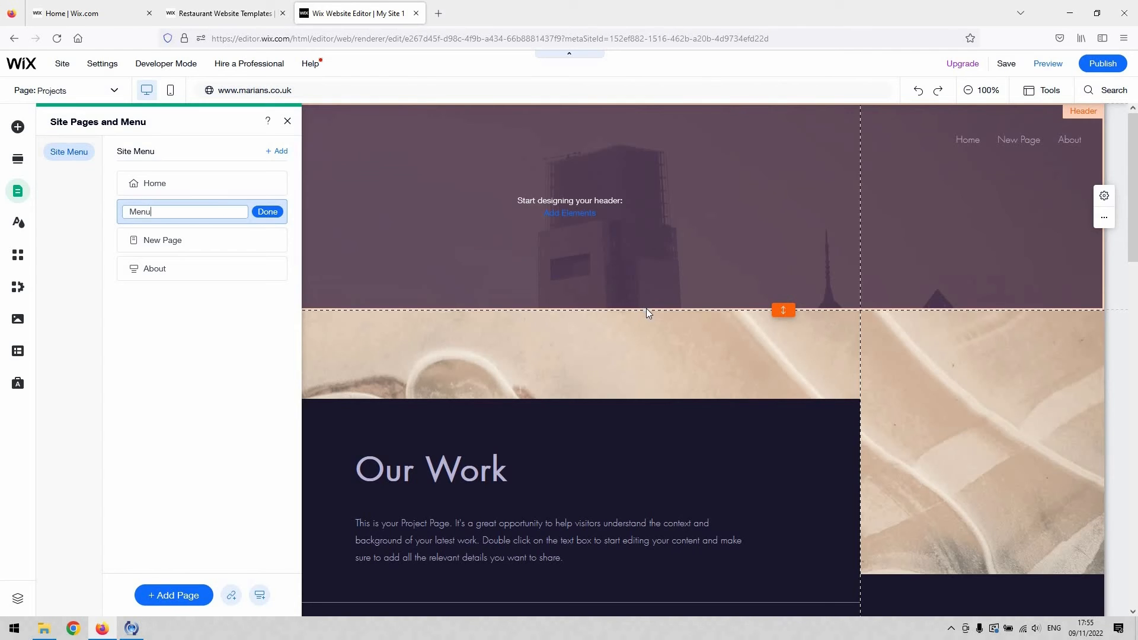
click(266, 211)
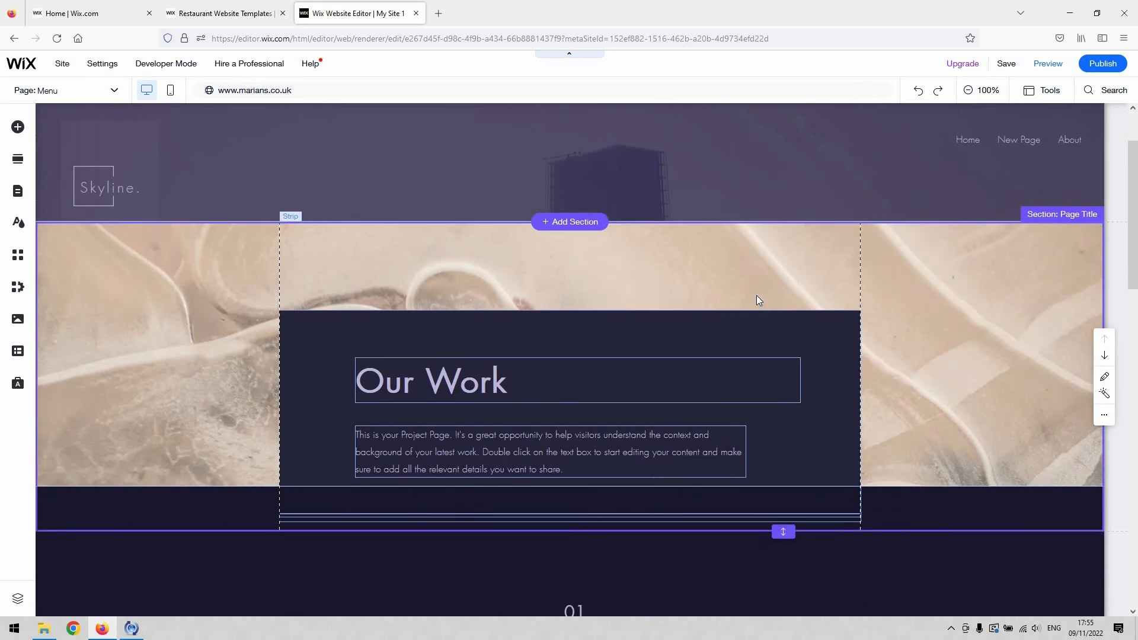
- Scroll down the Menu page and select its first project image
scroll(down, 3)
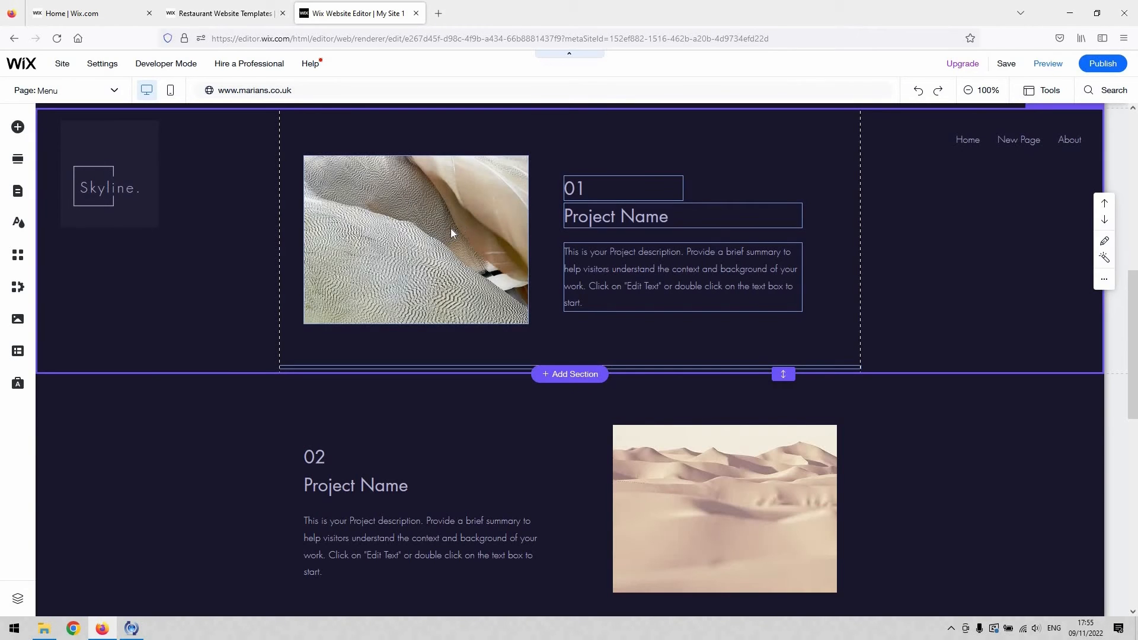
click(415, 239)
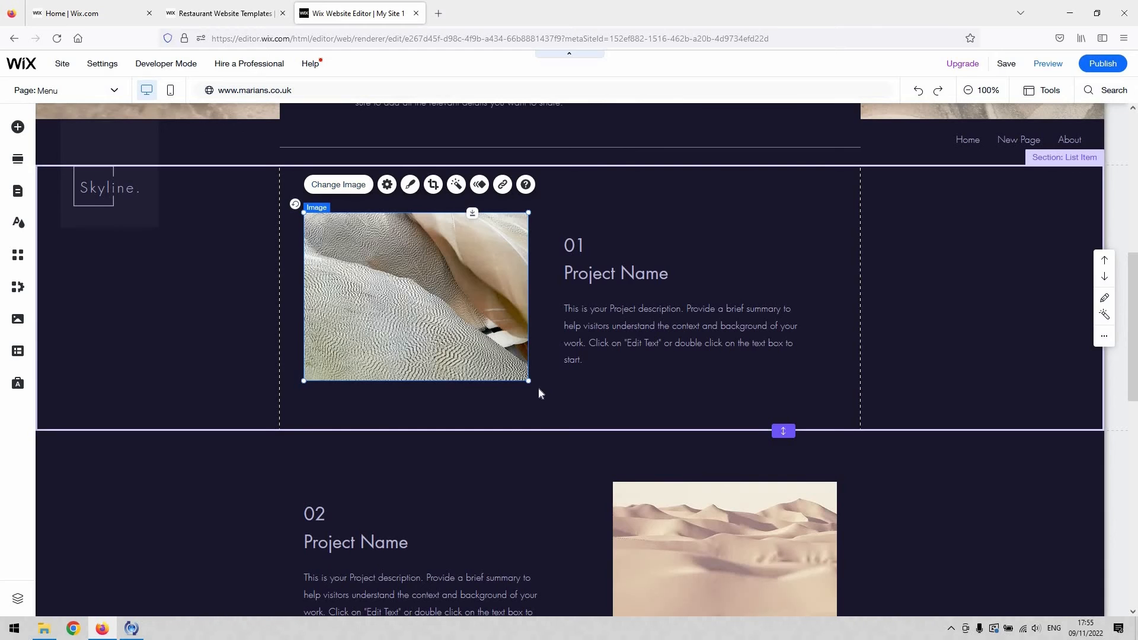
mouse_move(520, 216)
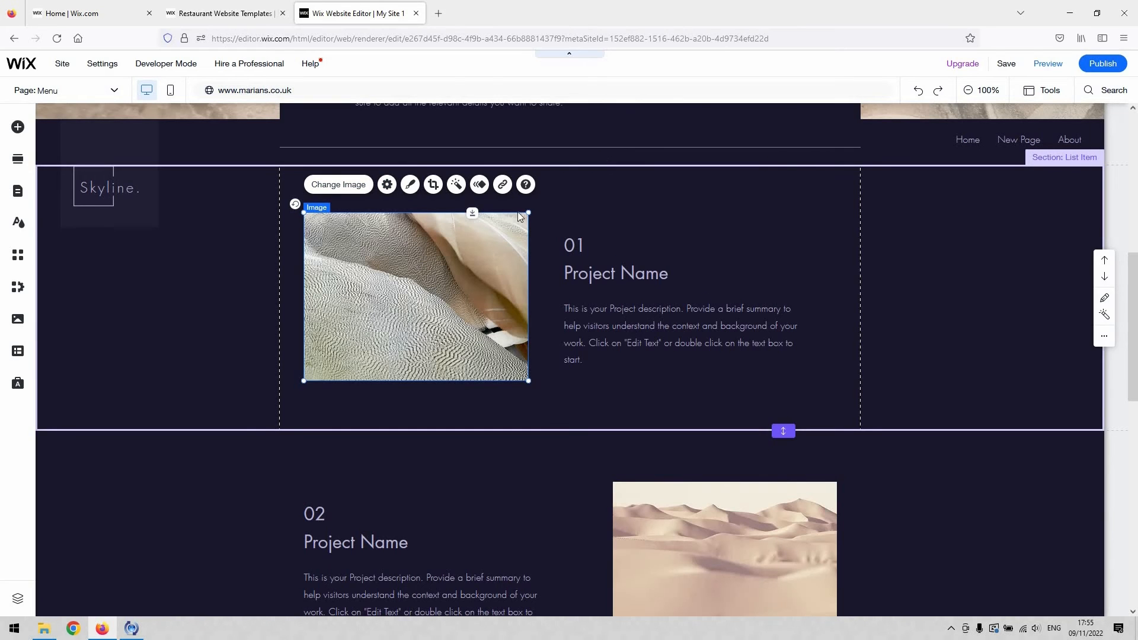
mouse_move(338, 184)
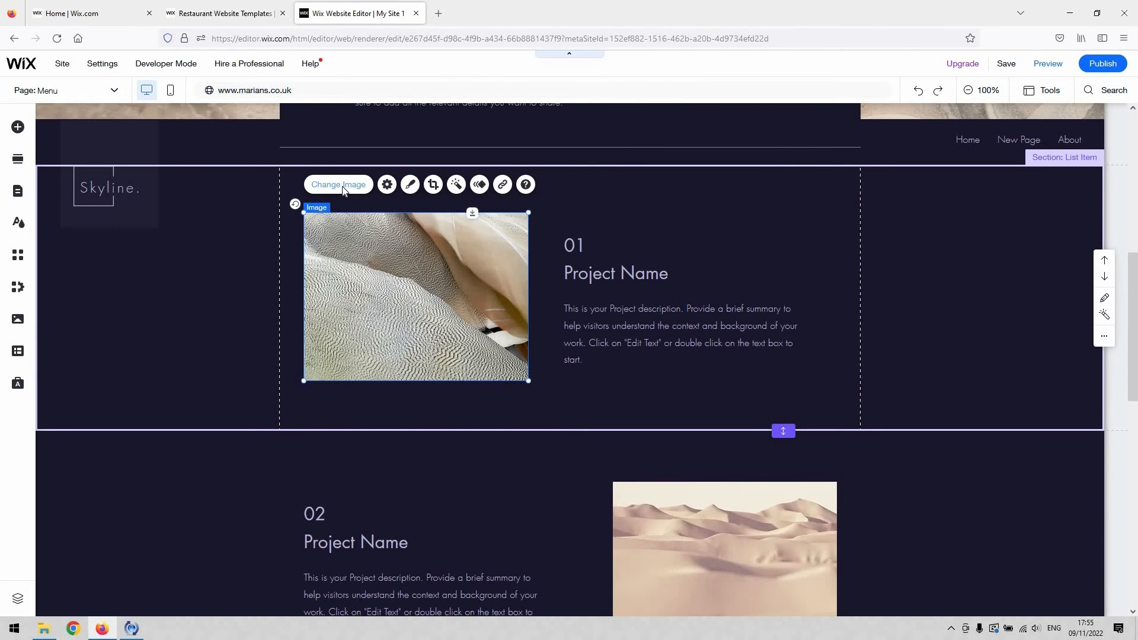
- Change the selected image to hi.png from the Site Files
click(338, 185)
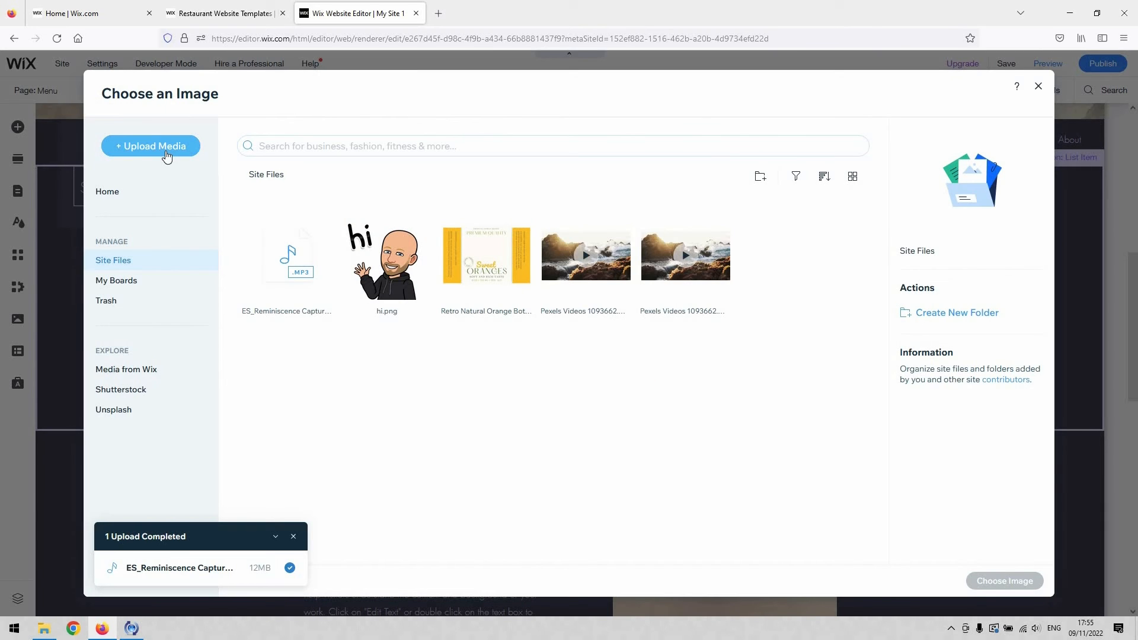
mouse_move(422, 286)
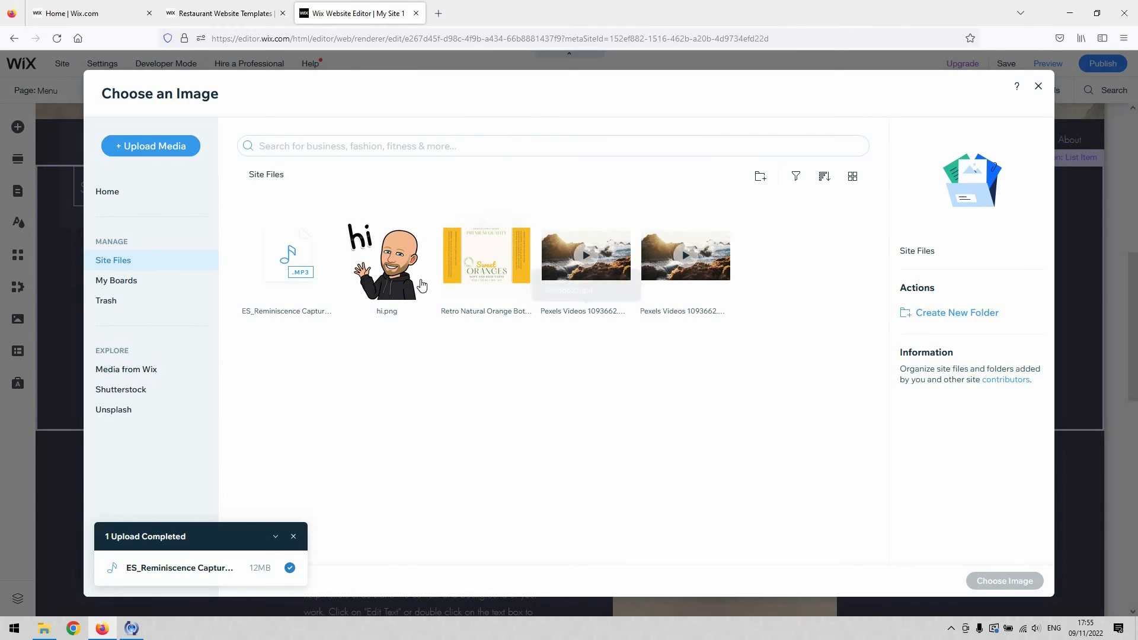
mouse_move(387, 261)
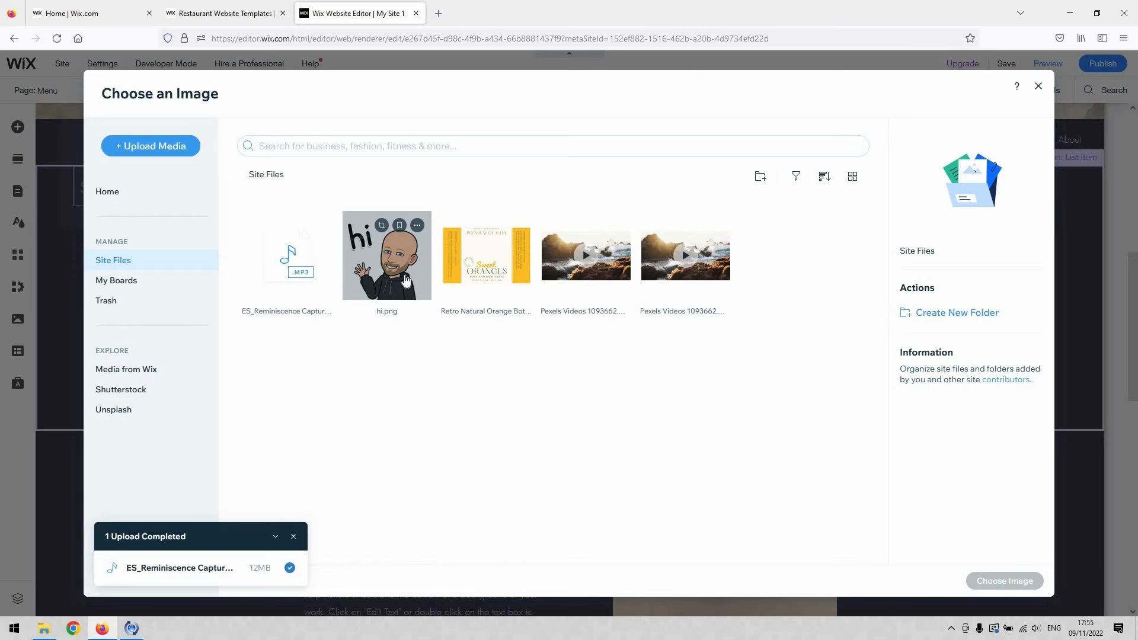
click(387, 256)
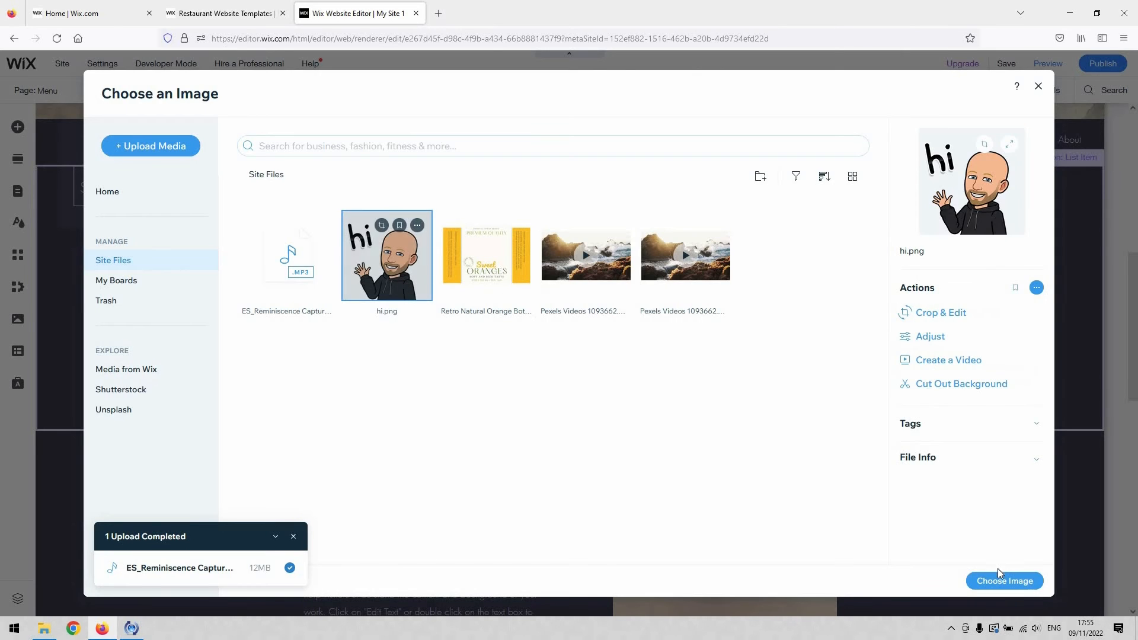
click(1004, 581)
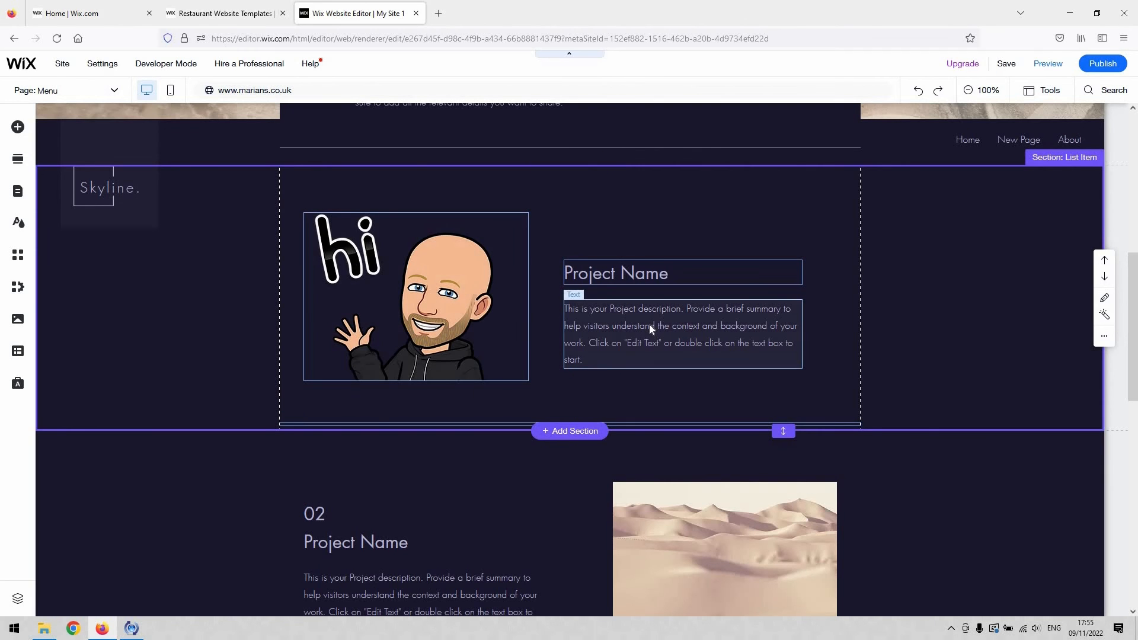
- Scroll over the Menu page, then switch to the Restaurant Website Templates browser tab
scroll(up, 3)
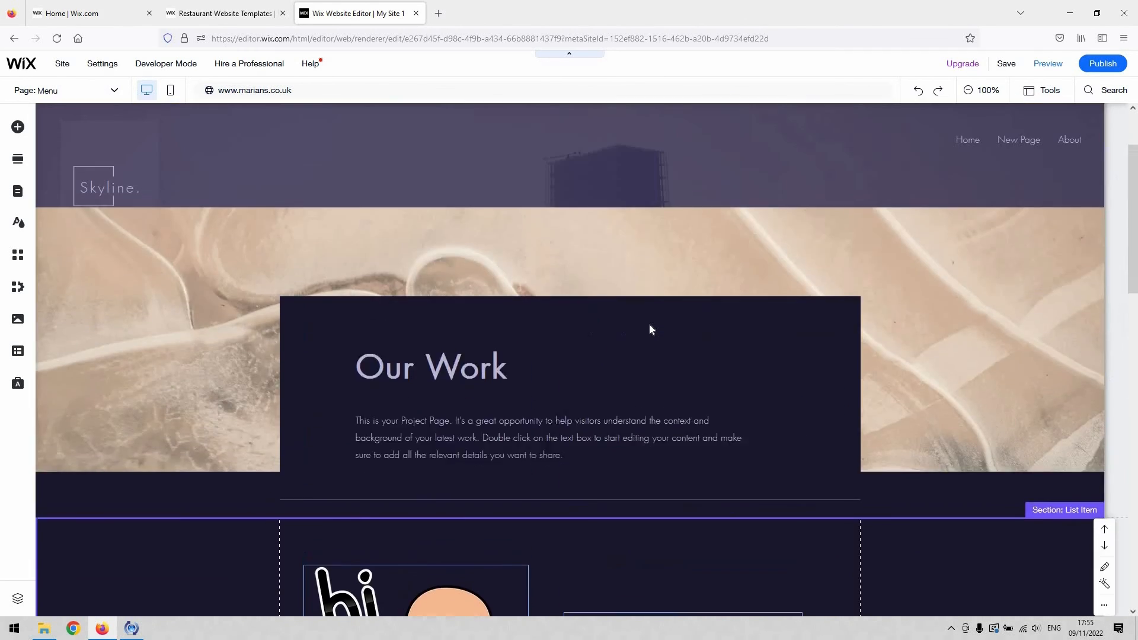
scroll(down, 3)
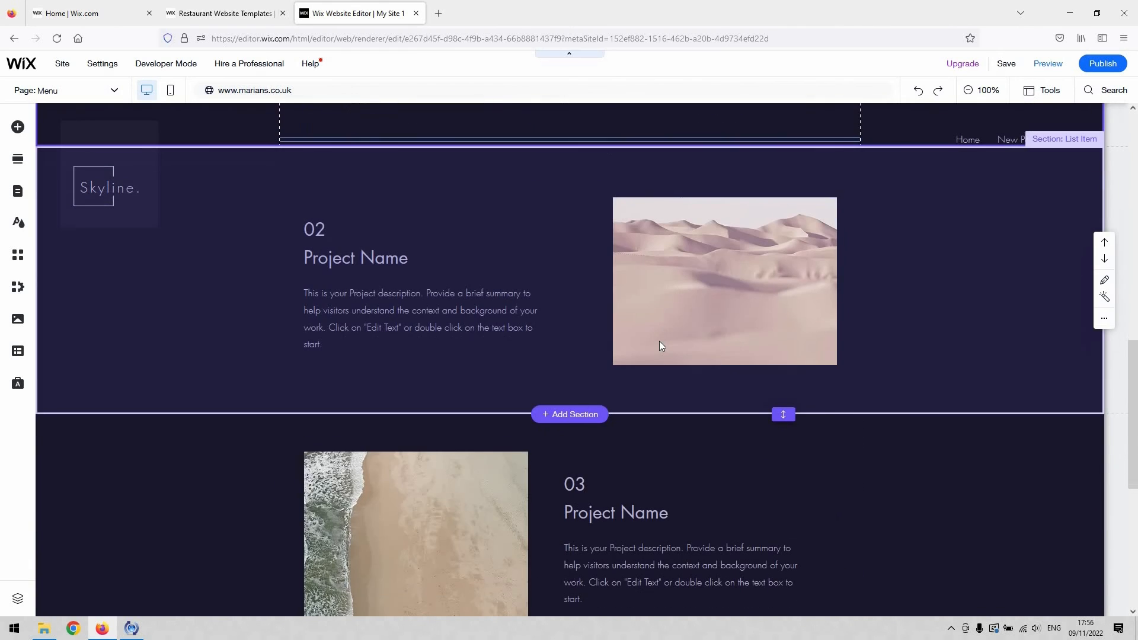
scroll(down, 3)
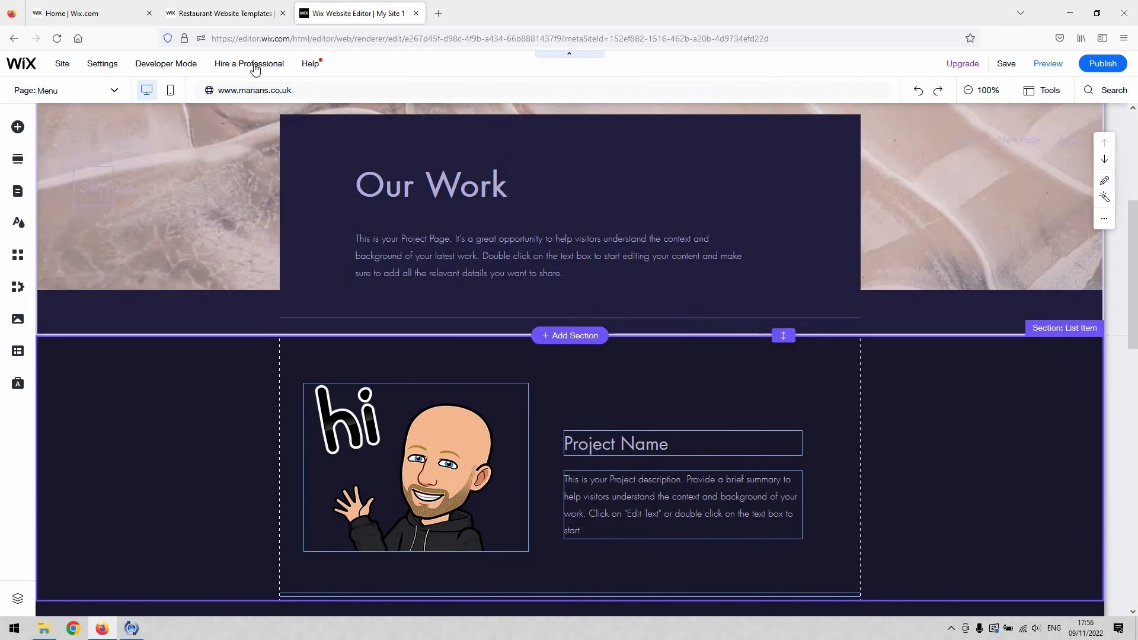
click(225, 13)
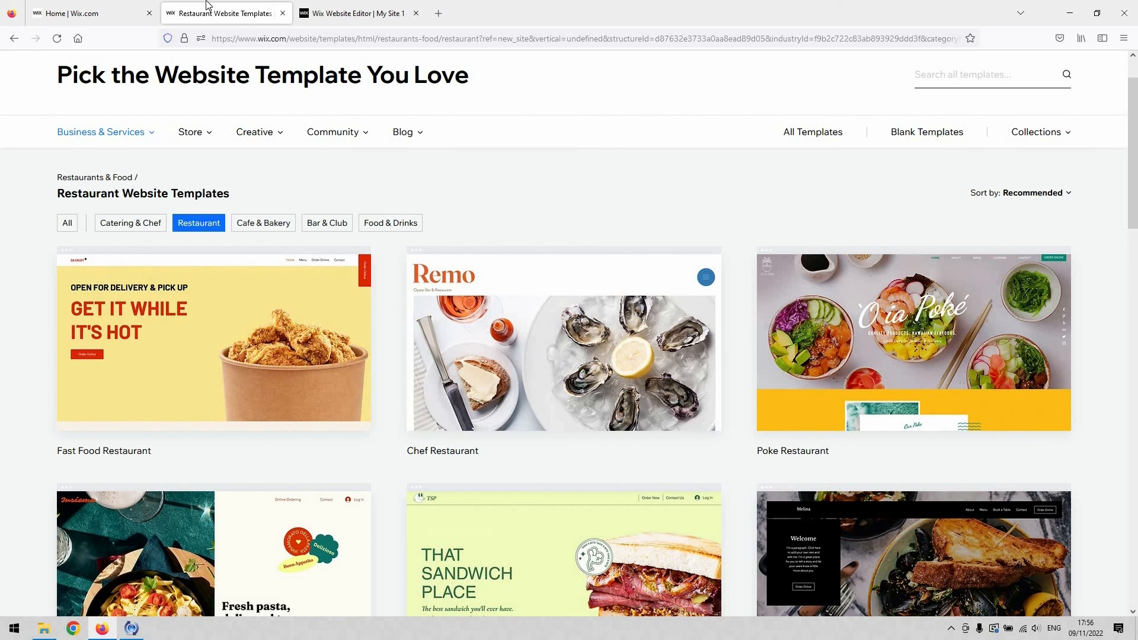
- Back in the Wix Editor tab, open Pages & Menu, start Add Page, then close the dialog
click(355, 13)
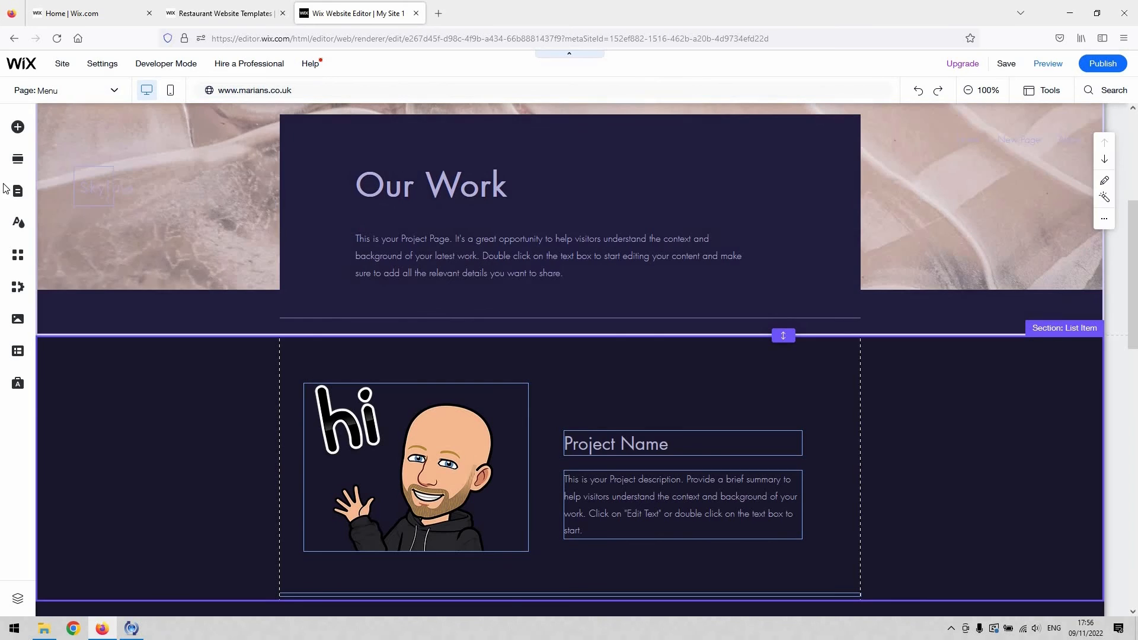
mouse_move(17, 190)
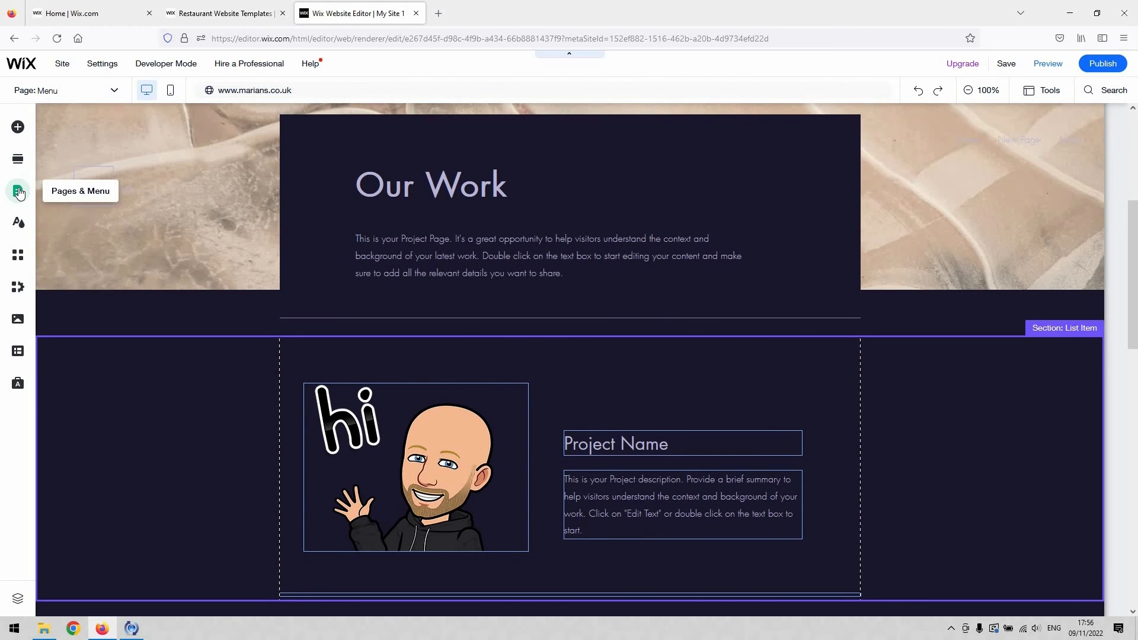
click(18, 190)
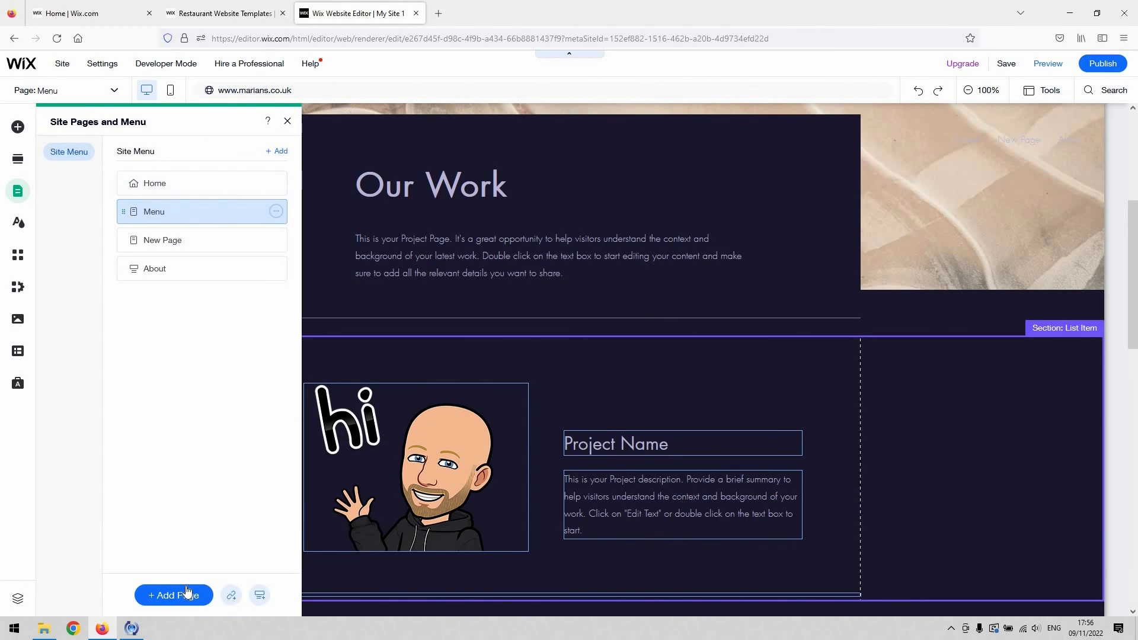
click(173, 595)
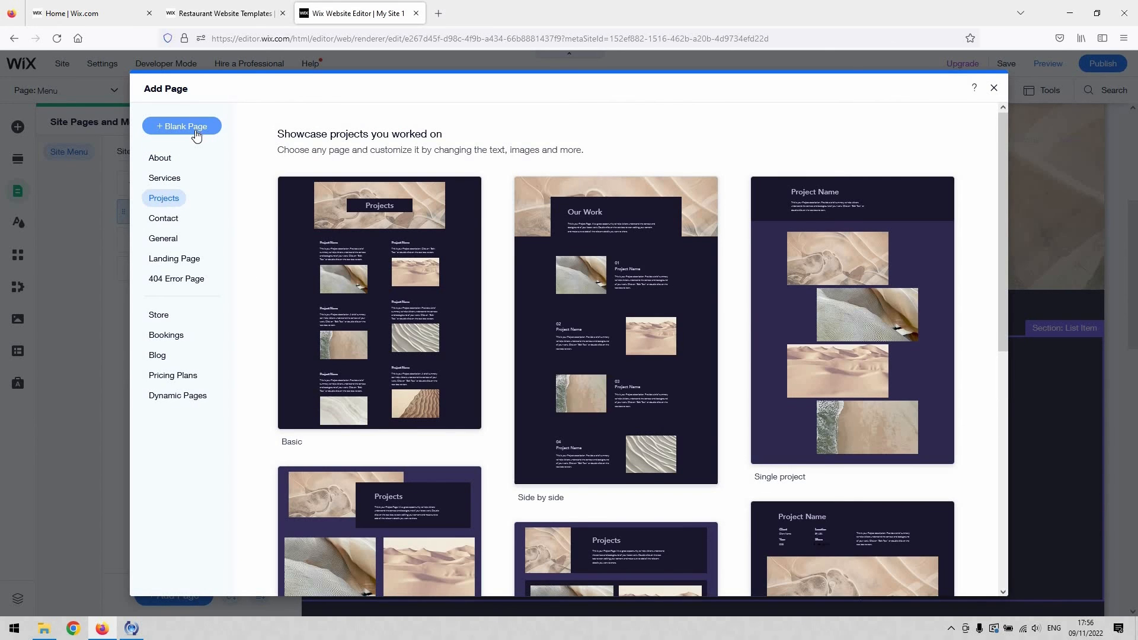
mouse_move(183, 263)
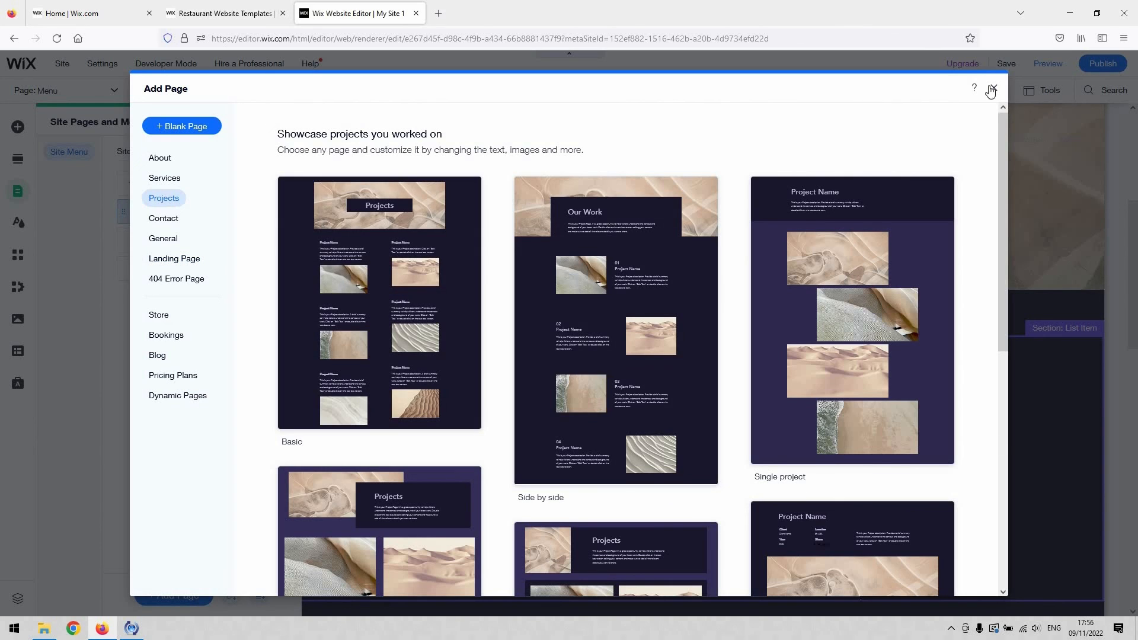
click(989, 89)
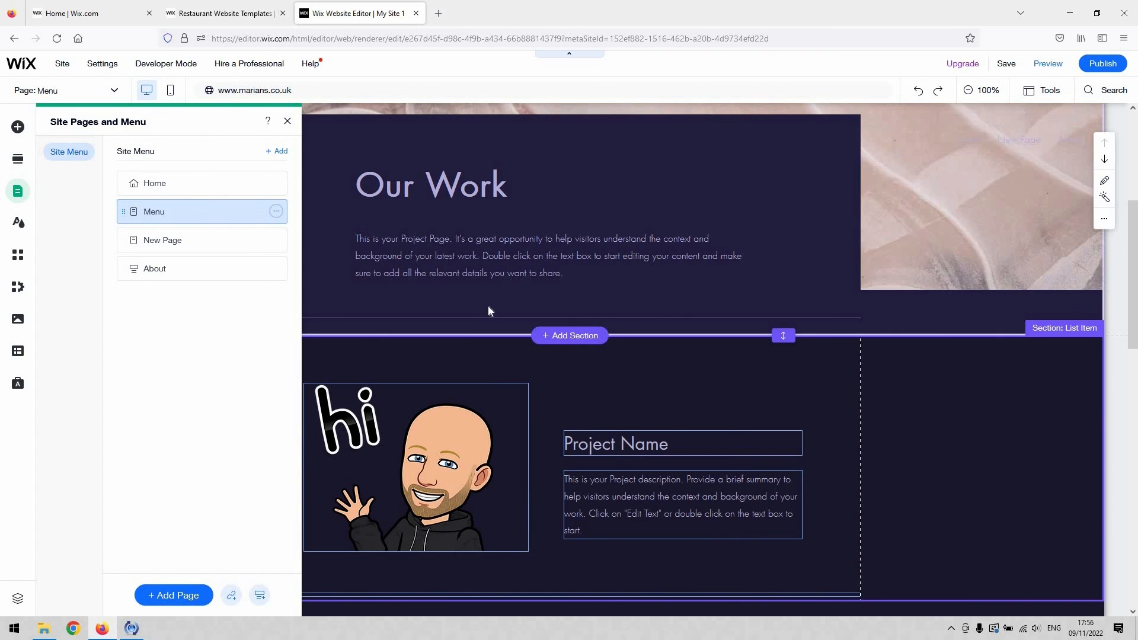
click(416, 467)
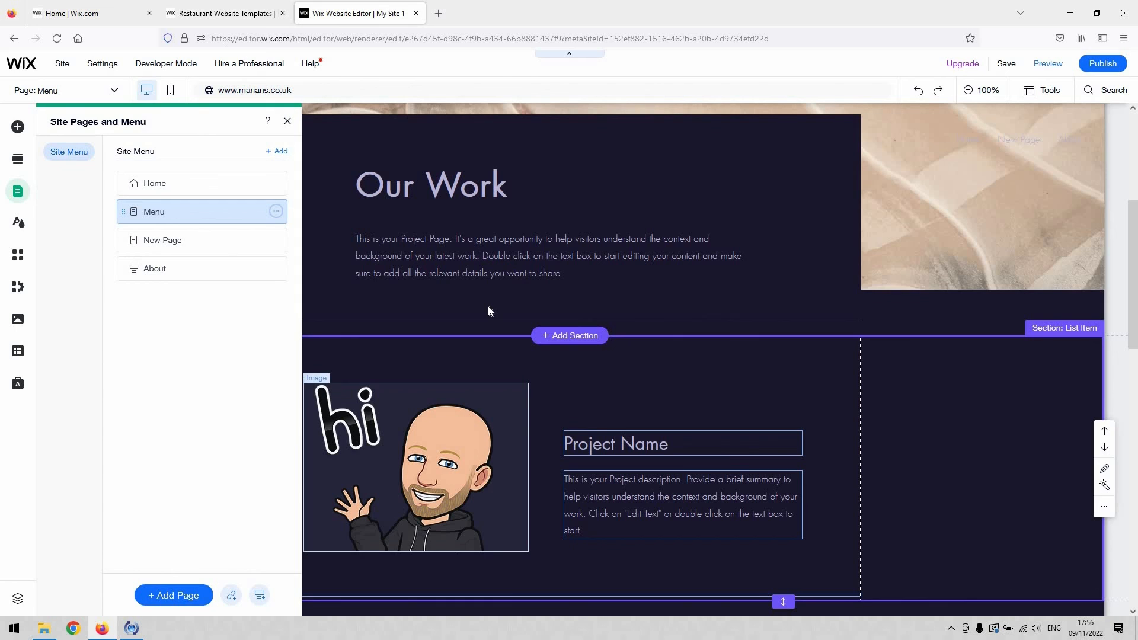